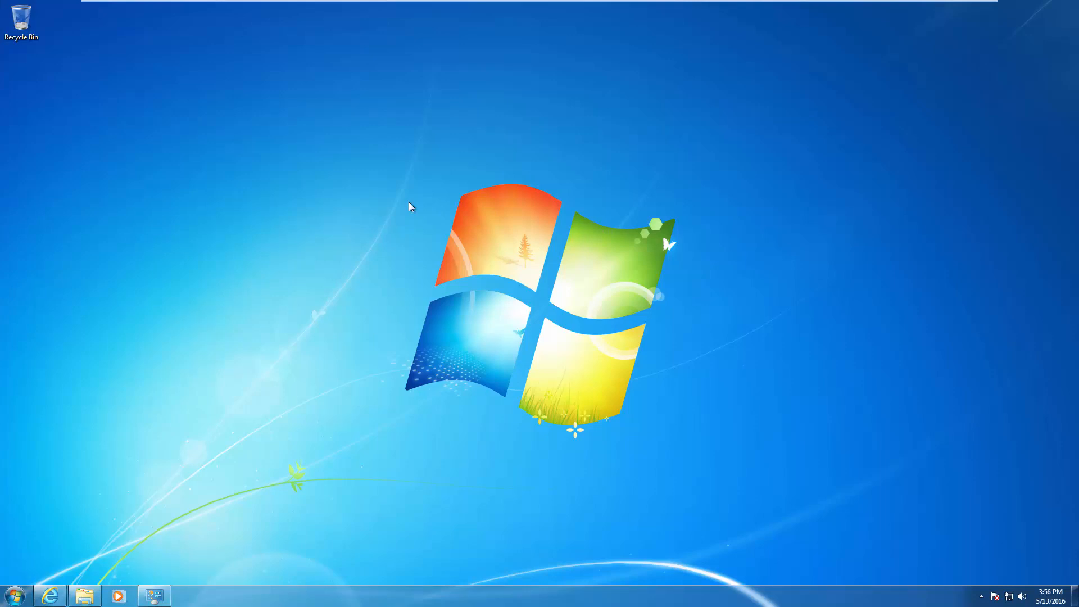
mouse_move(399, 207)
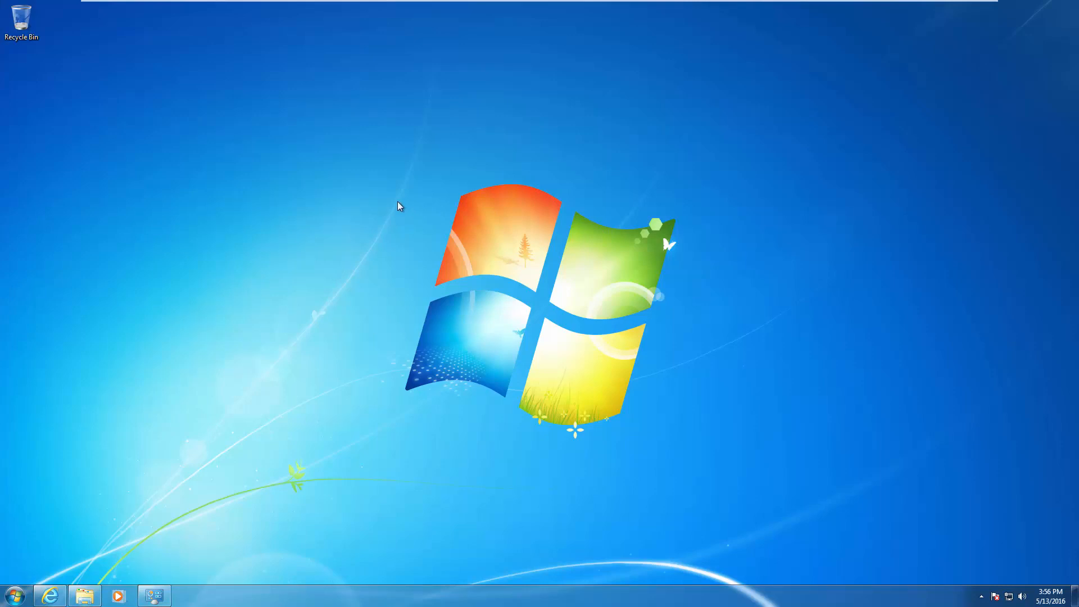
mouse_move(373, 291)
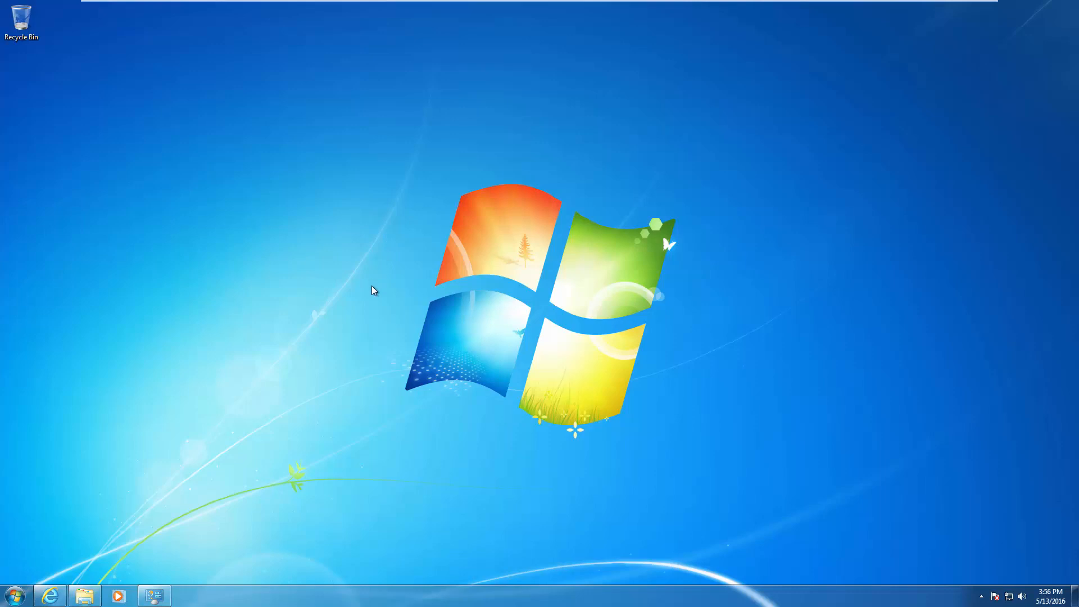
mouse_move(187, 541)
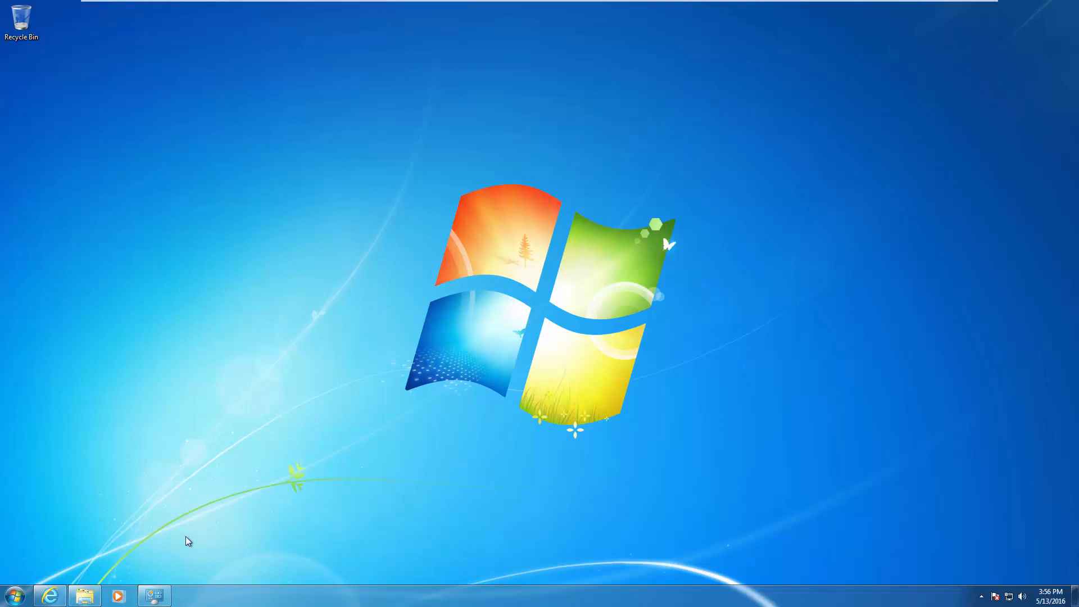
mouse_move(156, 596)
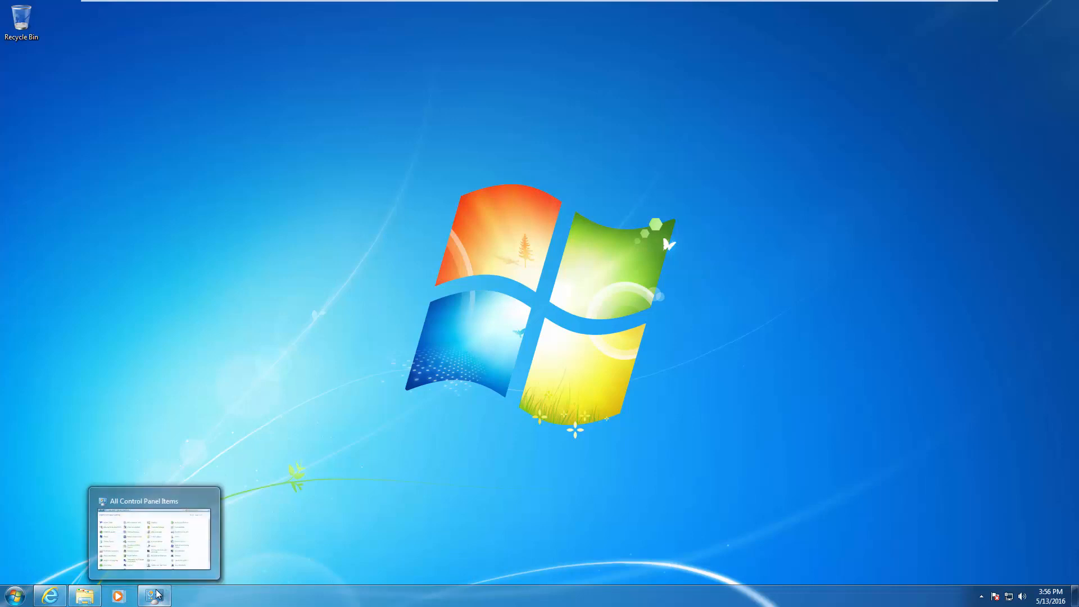
Restore Control Panel and open Backup and Restore, which shows backup not set up.
left_click(155, 595)
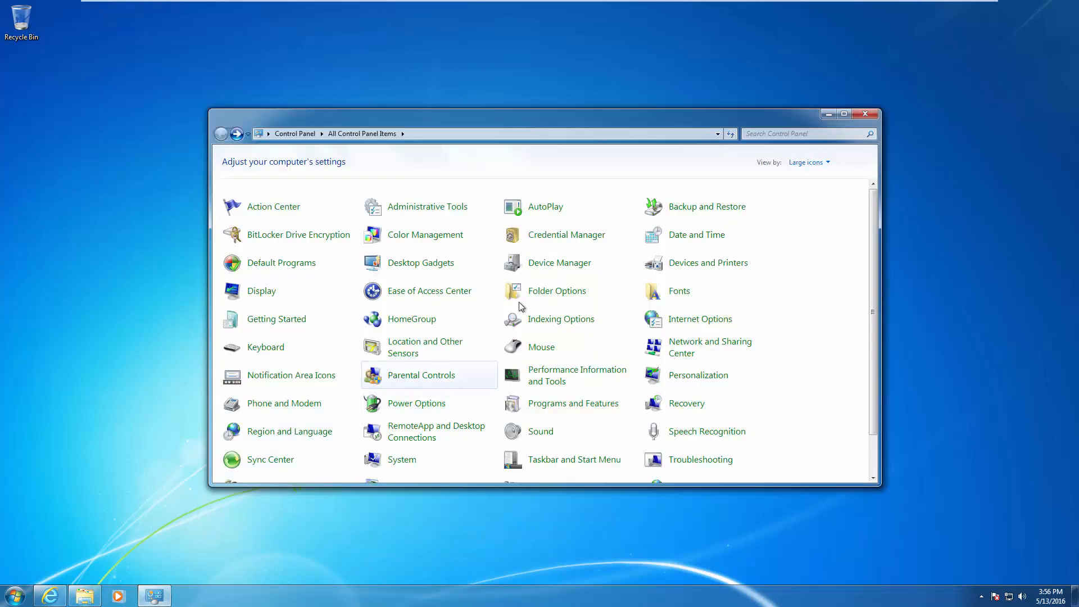
mouse_move(706, 217)
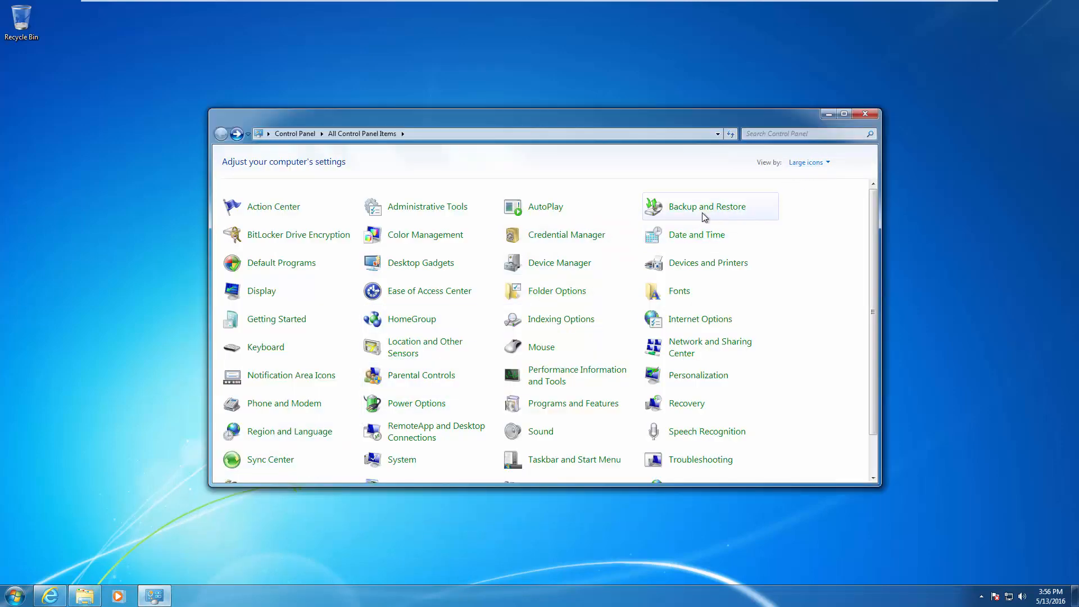
mouse_move(692, 211)
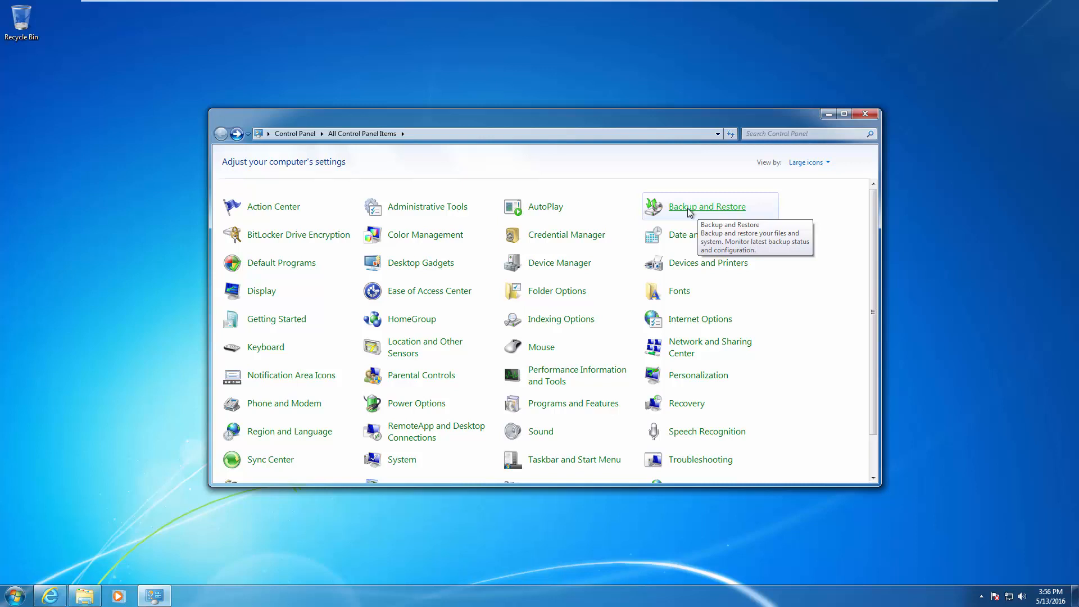
left_click(706, 206)
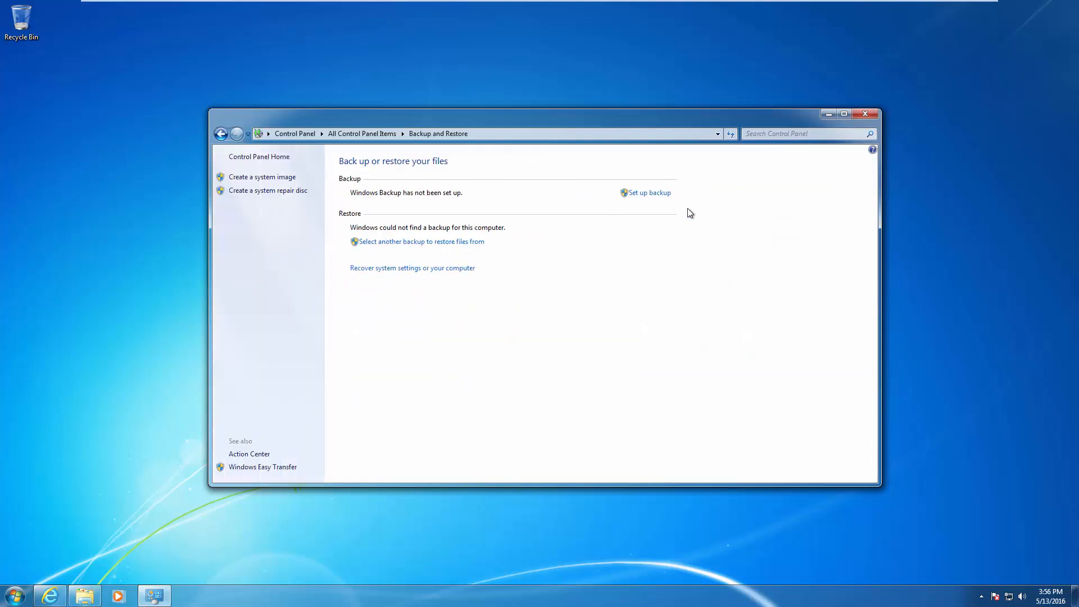
mouse_move(272, 184)
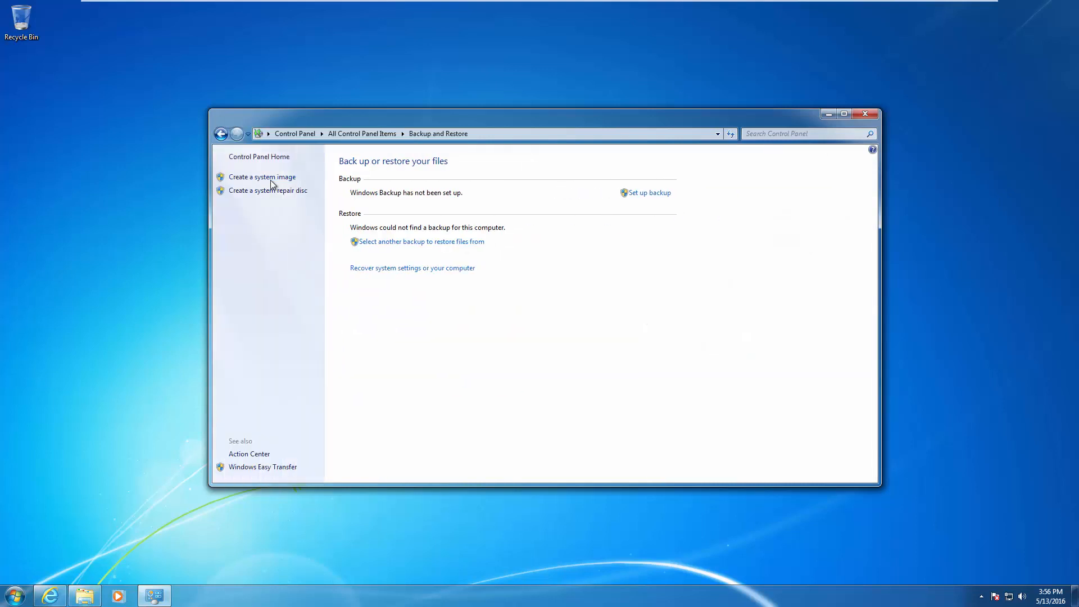
mouse_move(260, 181)
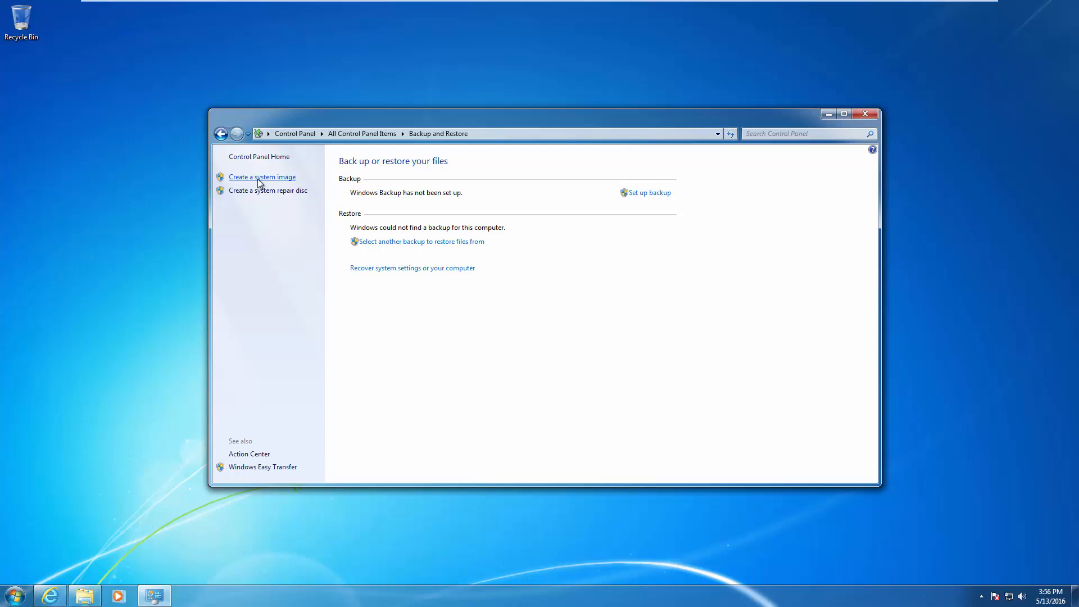
left_click(262, 177)
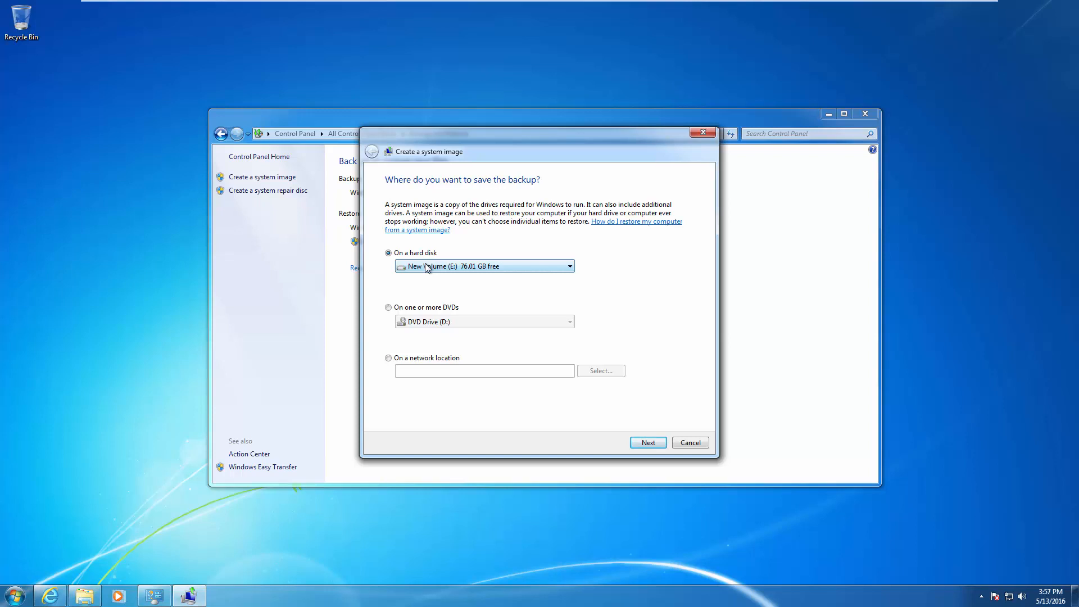
mouse_move(412, 275)
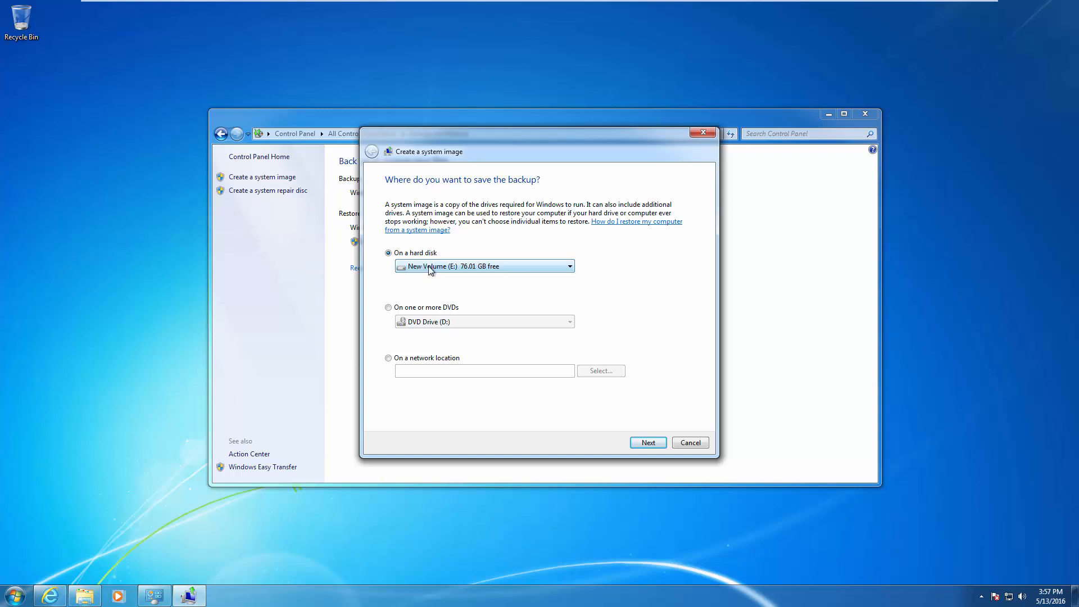
left_click(649, 443)
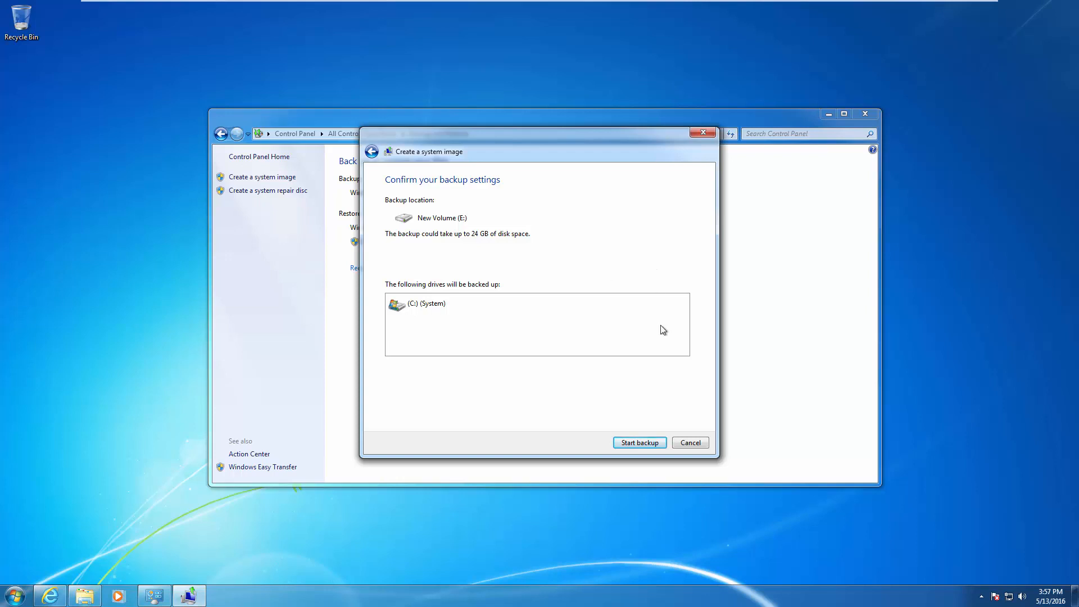
mouse_move(688, 447)
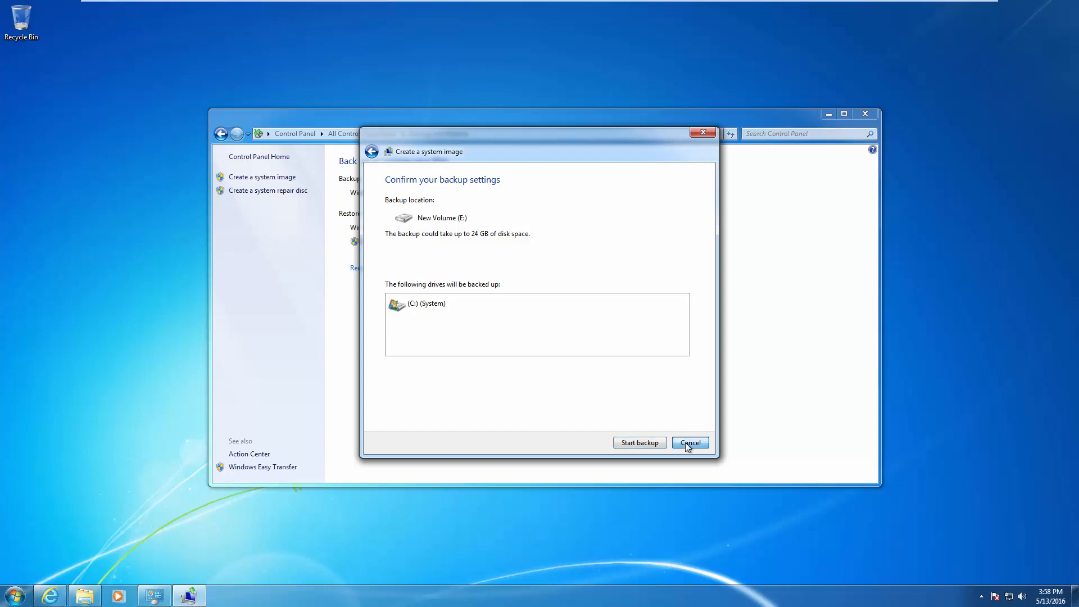
left_click(690, 443)
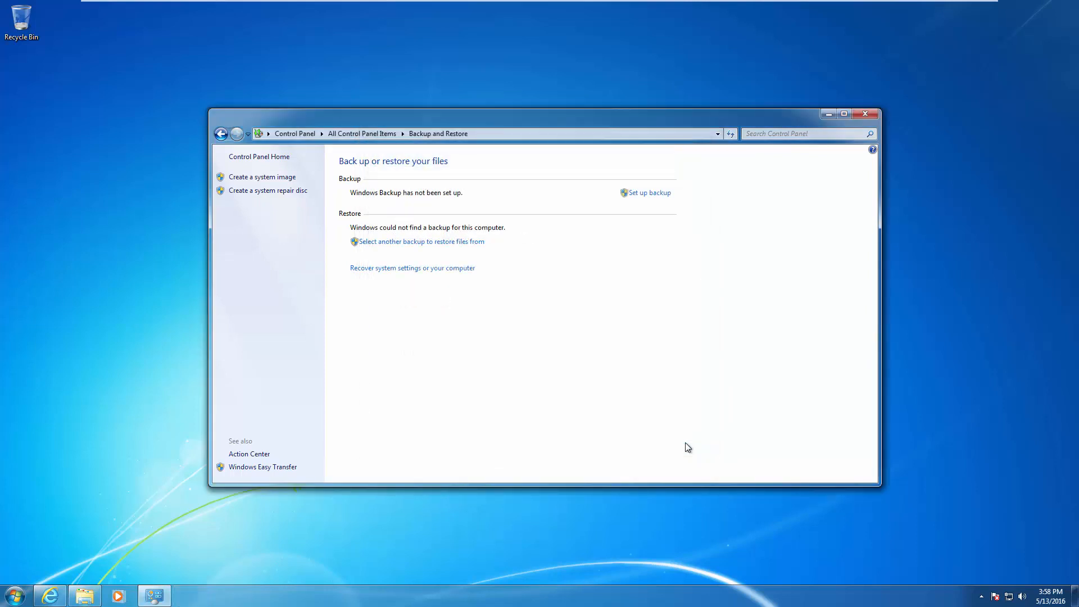
mouse_move(845, 114)
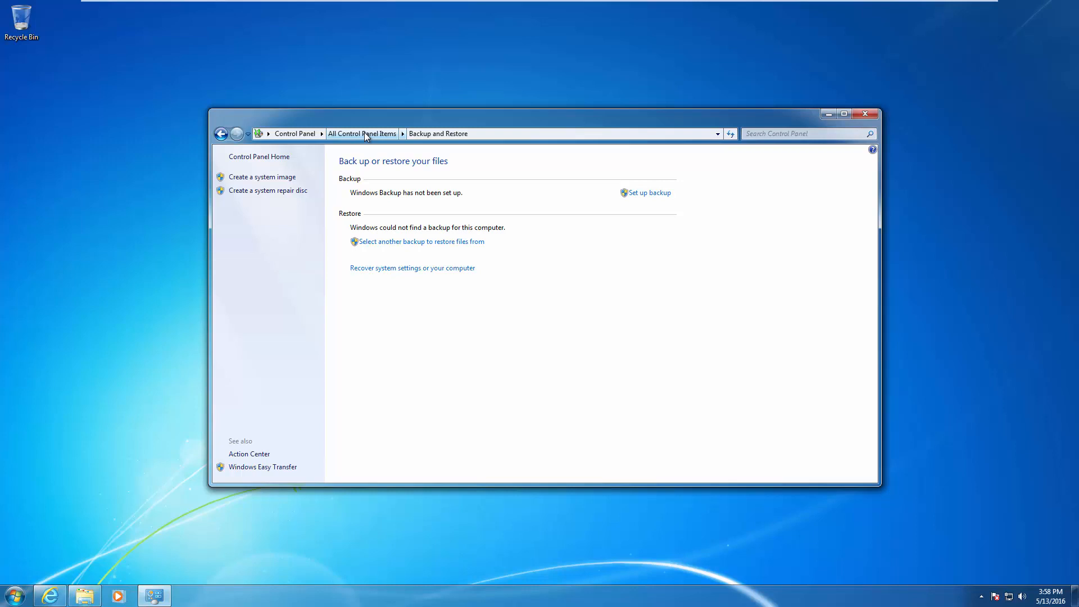
Check Windows Update from All Control Panel Items, then close Control Panel.
left_click(362, 134)
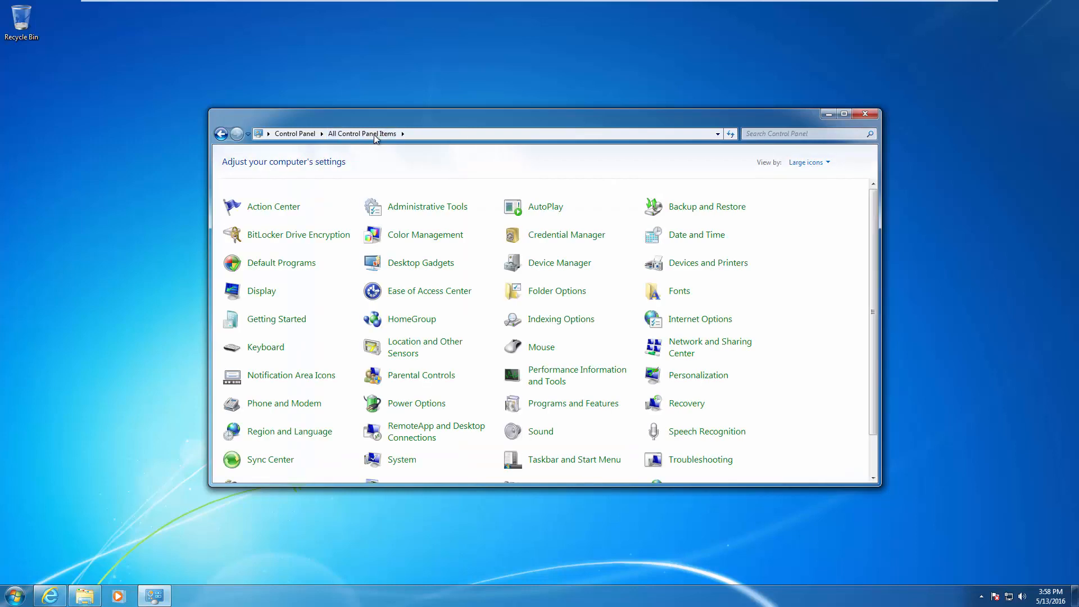
mouse_move(795, 247)
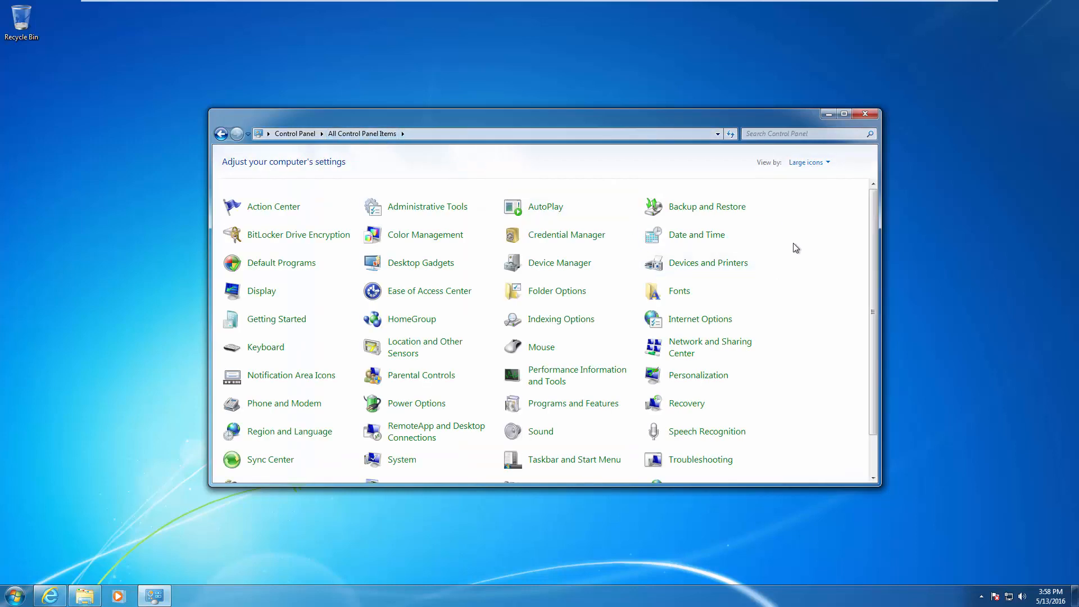
scroll("down", 3)
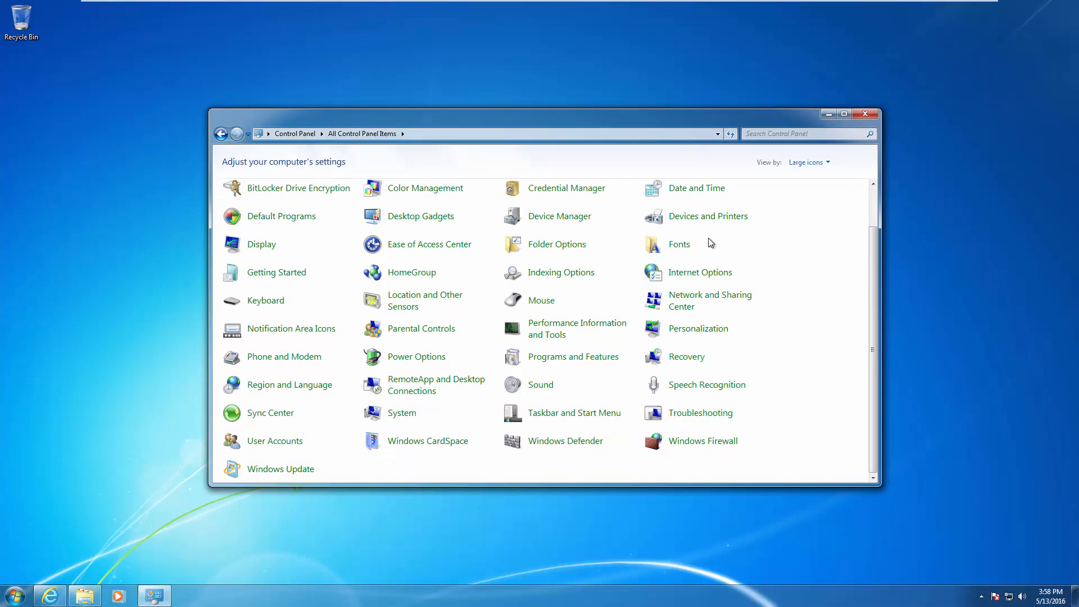
mouse_move(274, 473)
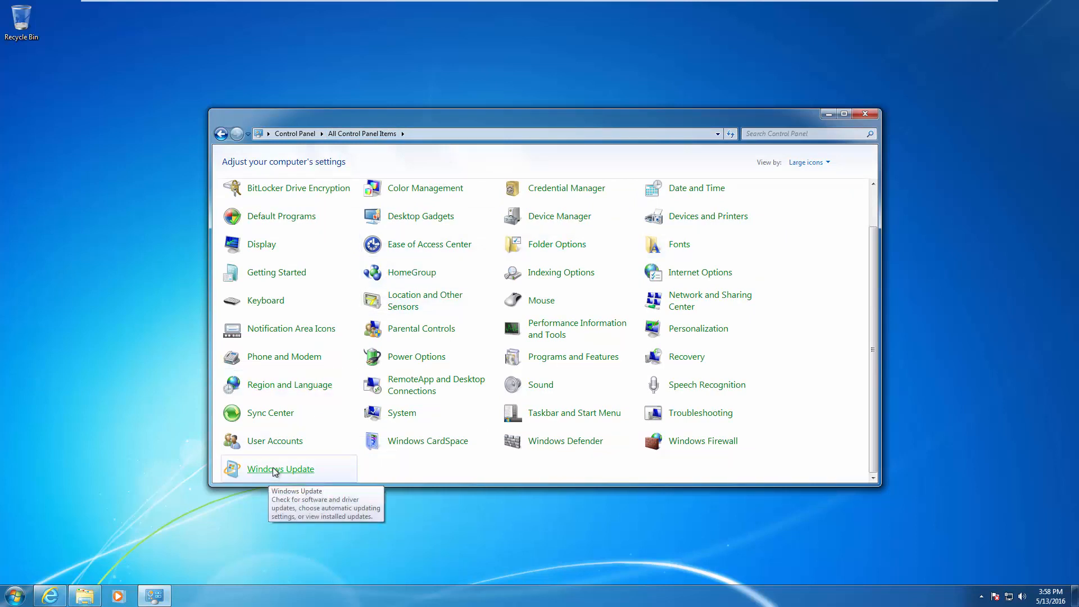
mouse_move(281, 441)
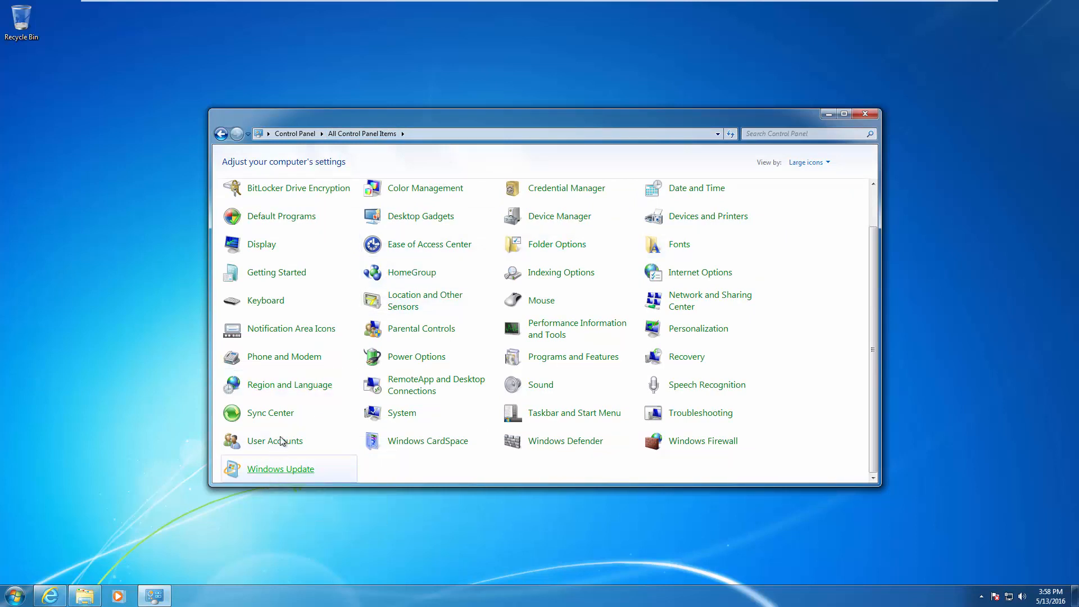
left_click(280, 469)
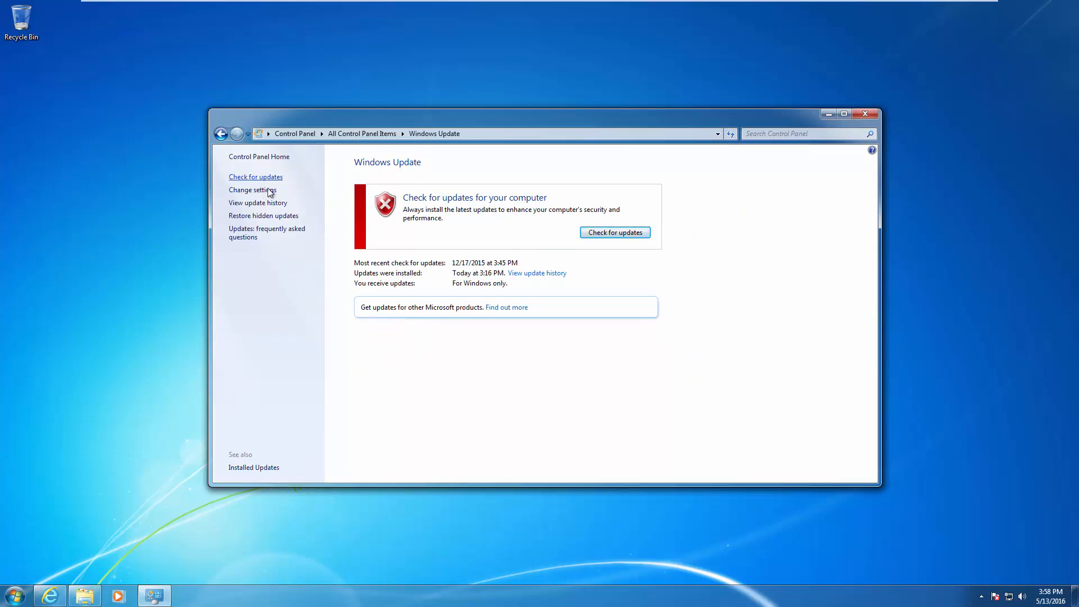
mouse_move(699, 378)
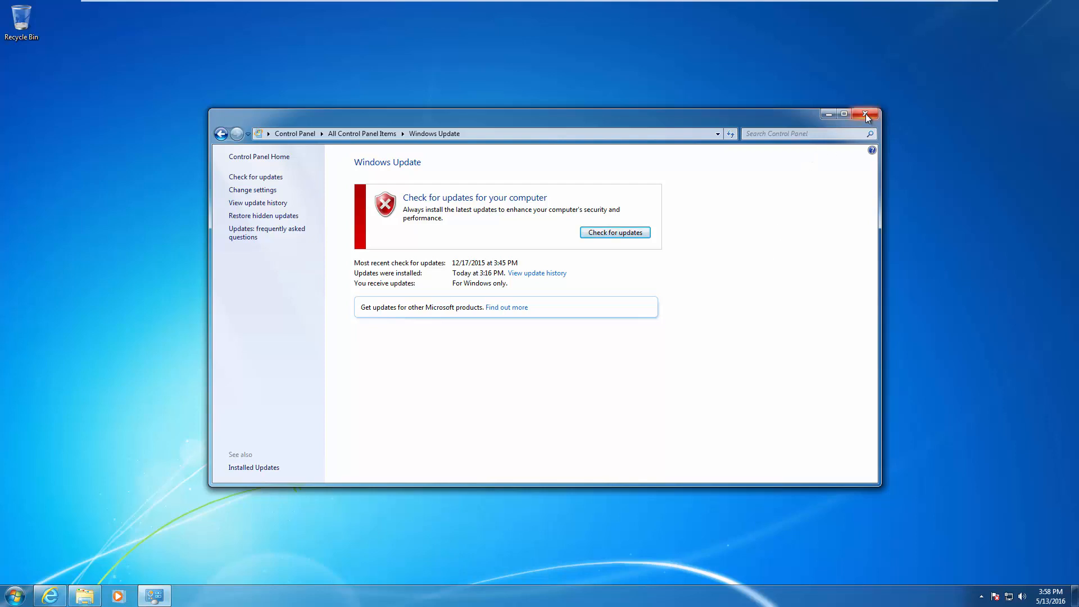
left_click(864, 113)
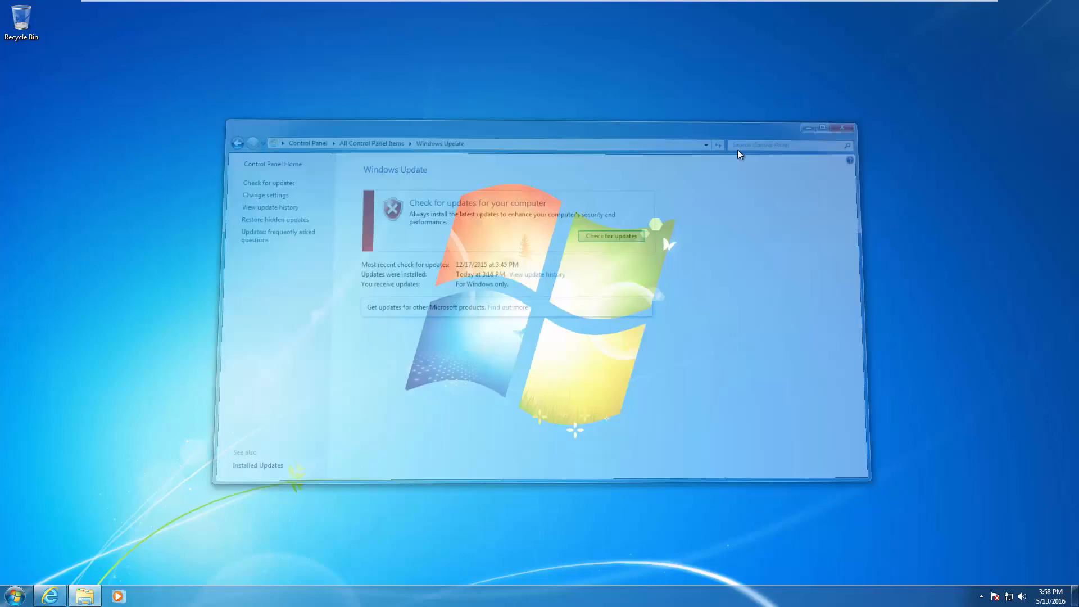
left_click(845, 127)
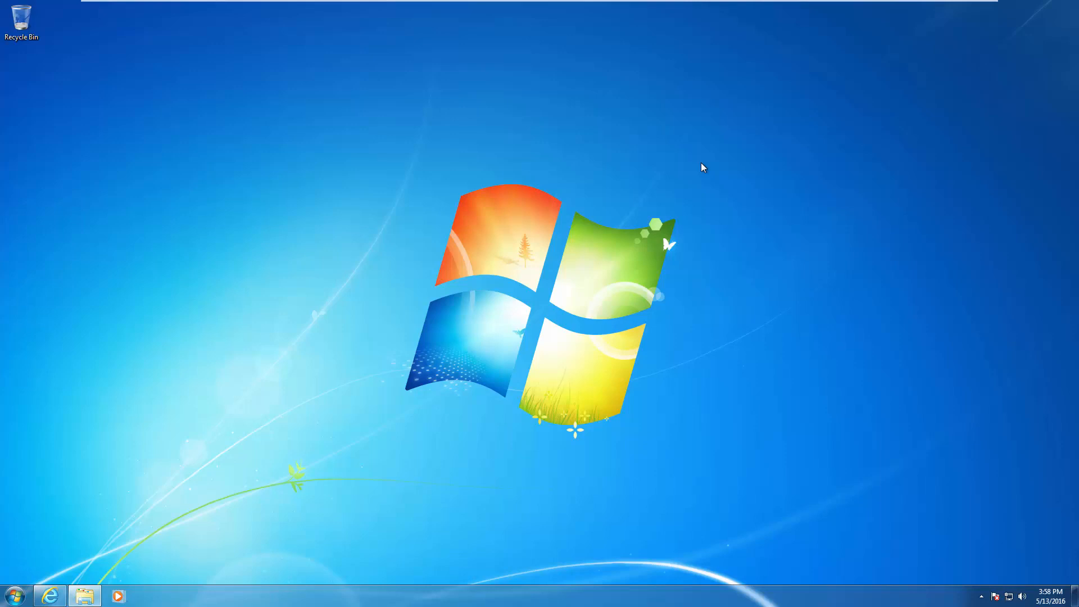
mouse_move(778, 356)
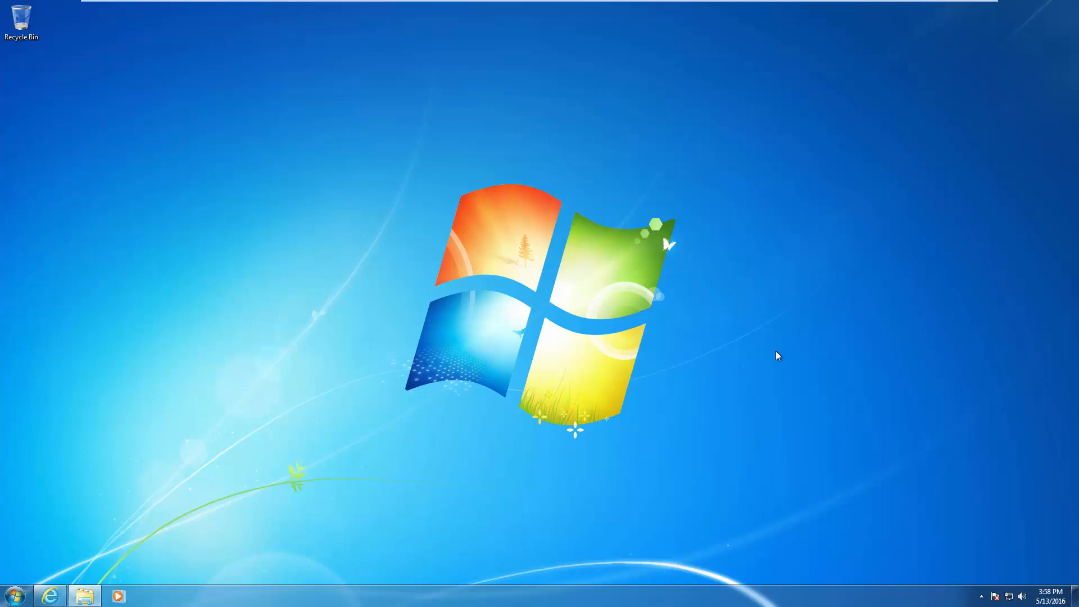
mouse_move(984, 603)
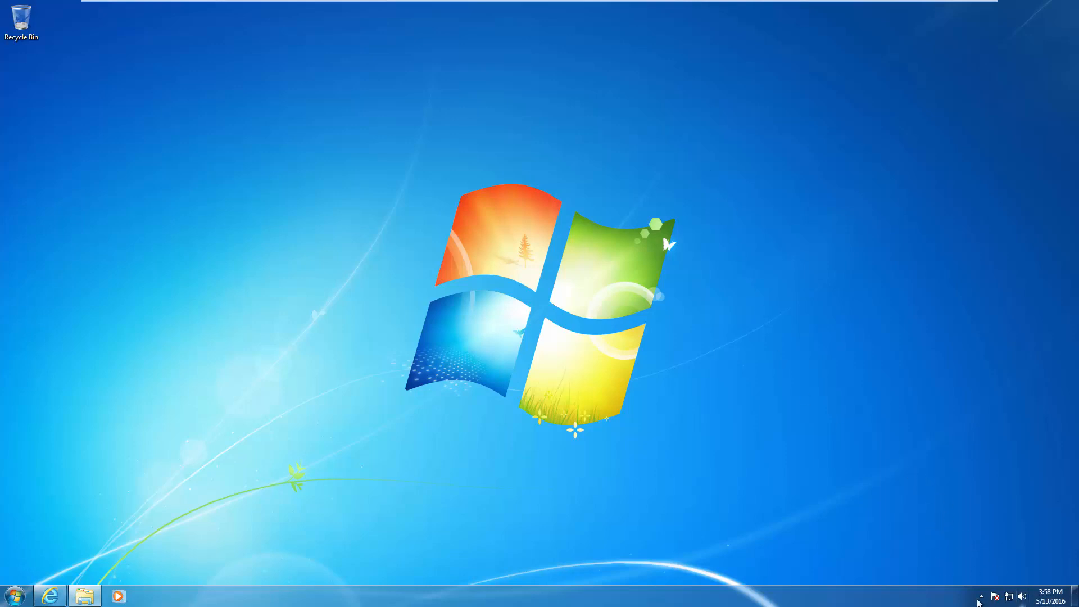
mouse_move(950, 518)
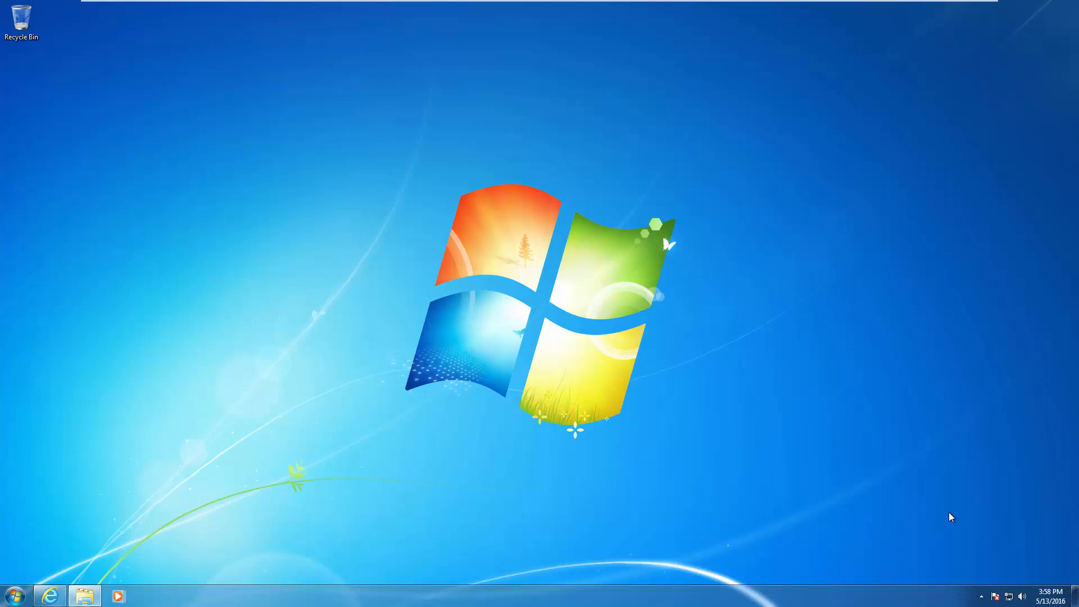
mouse_move(603, 272)
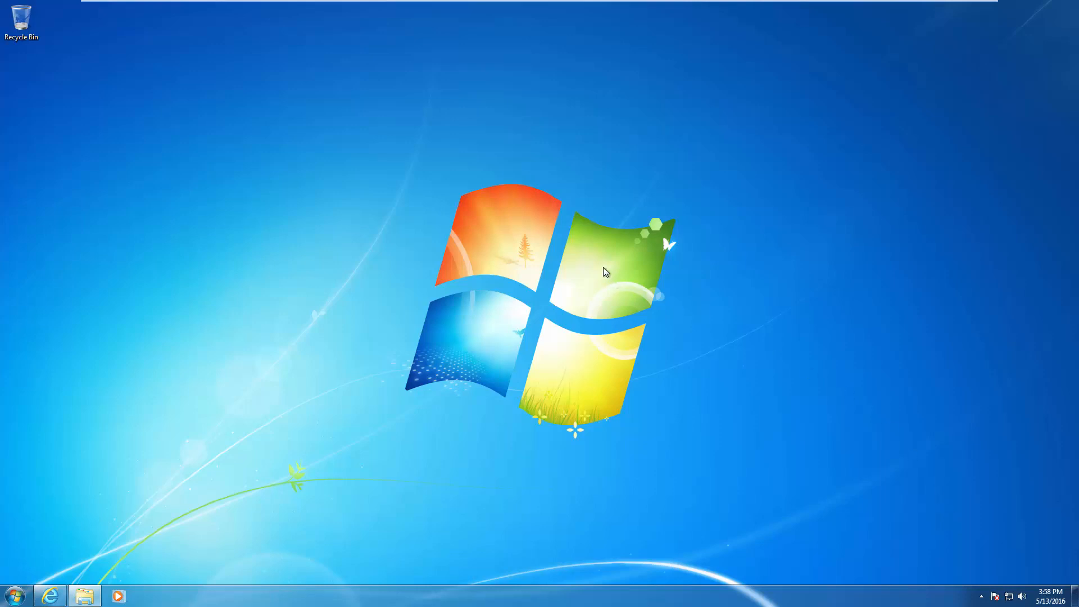
mouse_move(259, 477)
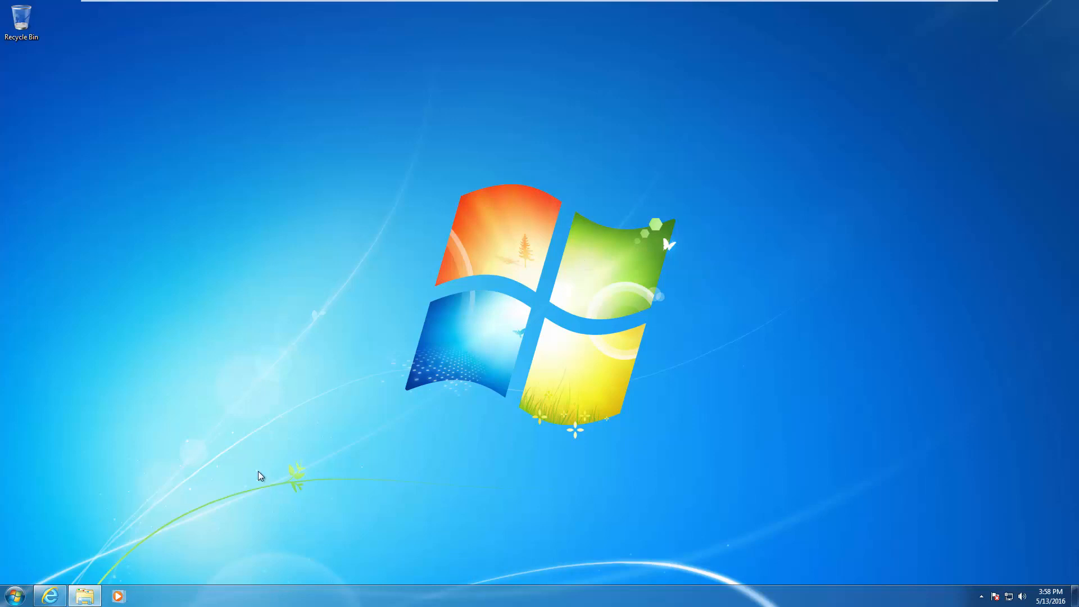
mouse_move(227, 359)
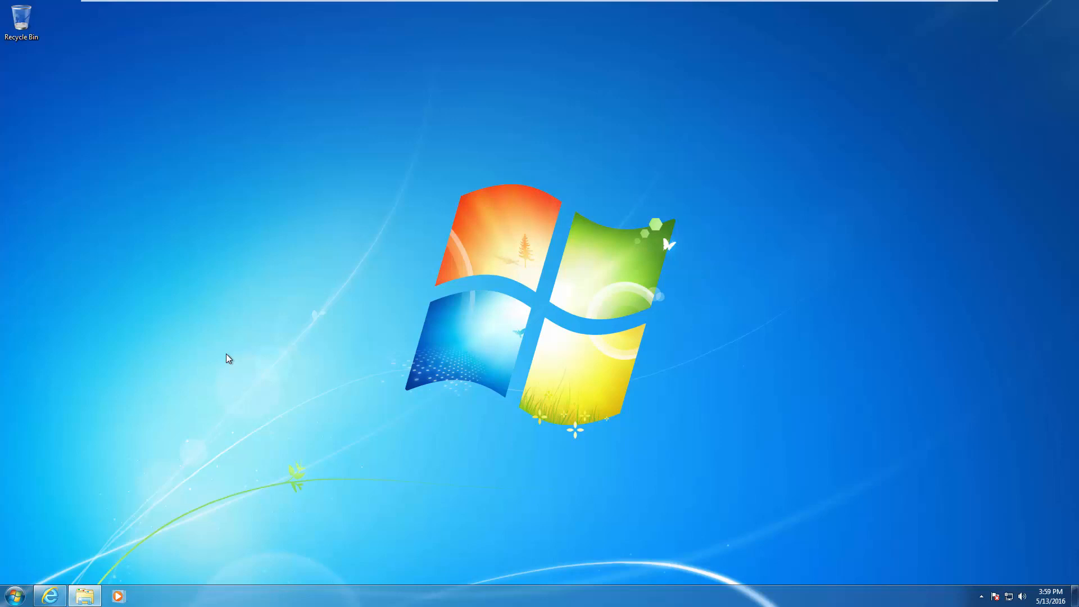
mouse_move(231, 359)
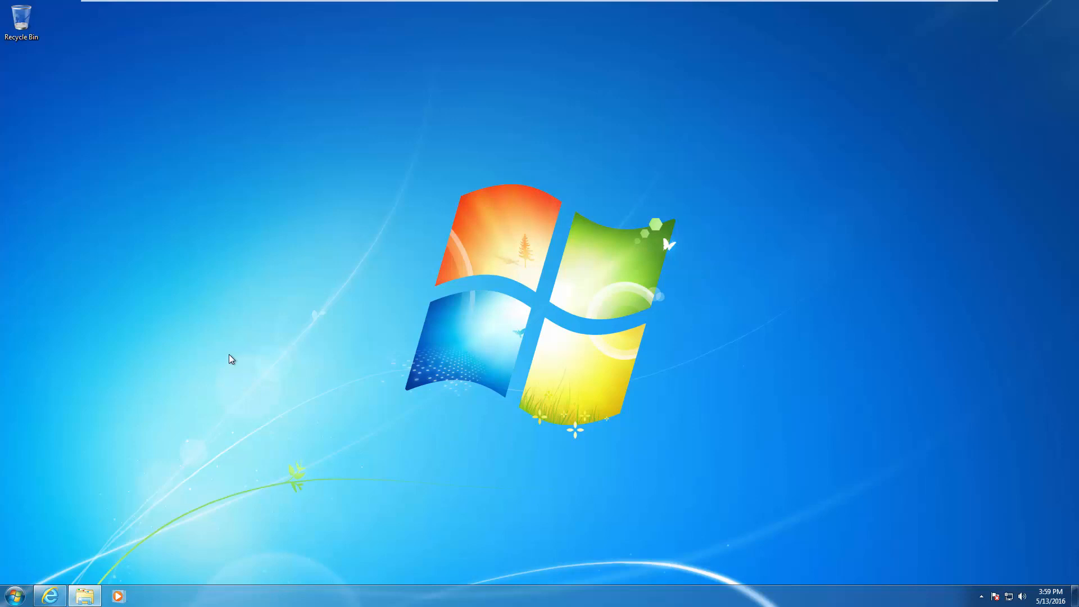
mouse_move(223, 360)
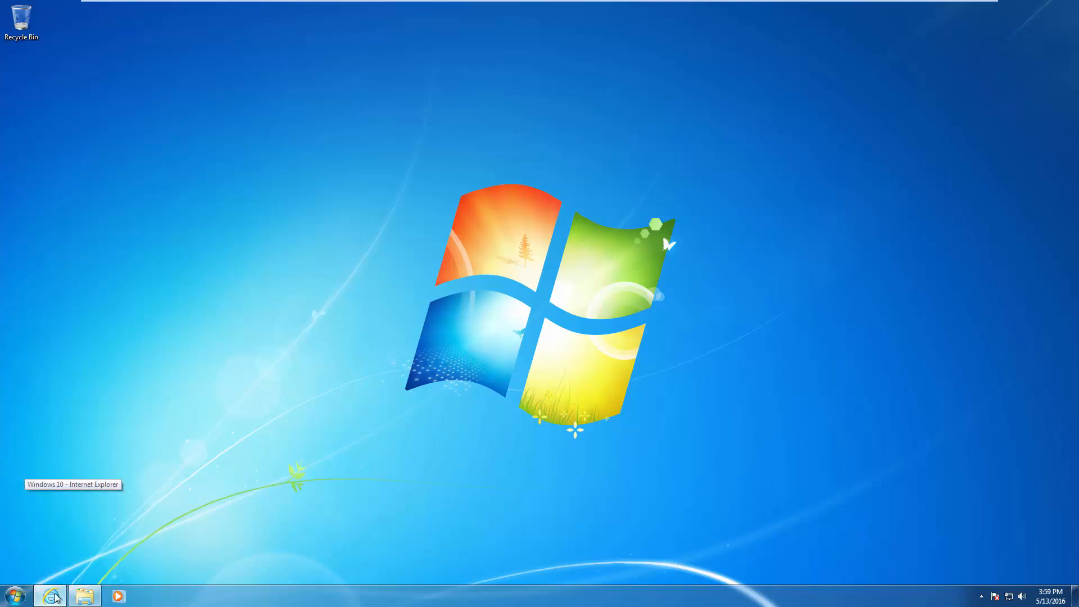
Save MediaCreationTool.exe from the Get Windows 10 page and show its Downloads folder.
left_click(50, 595)
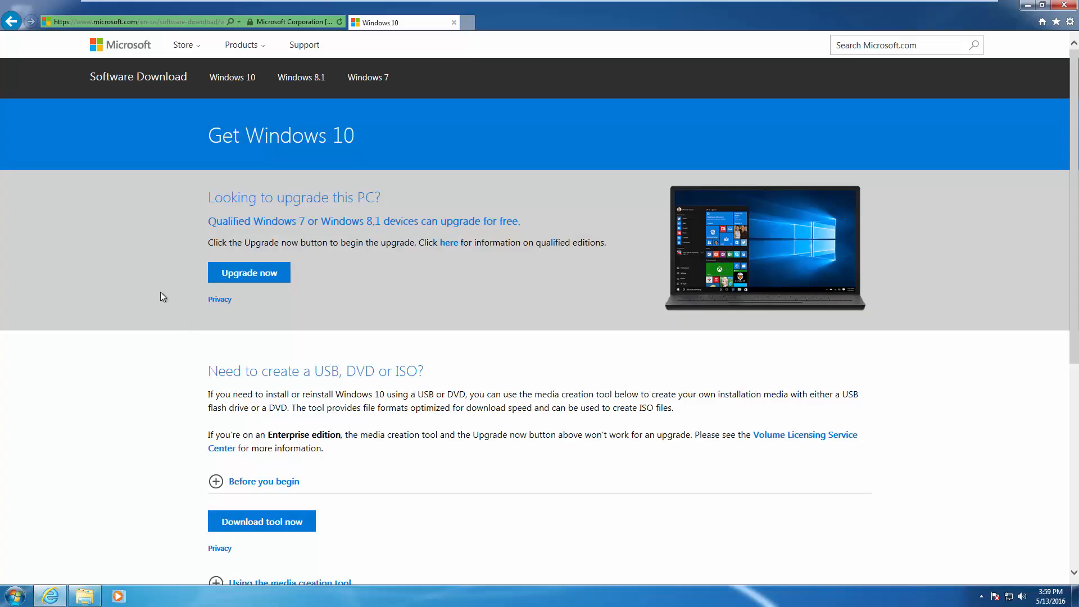
mouse_move(453, 281)
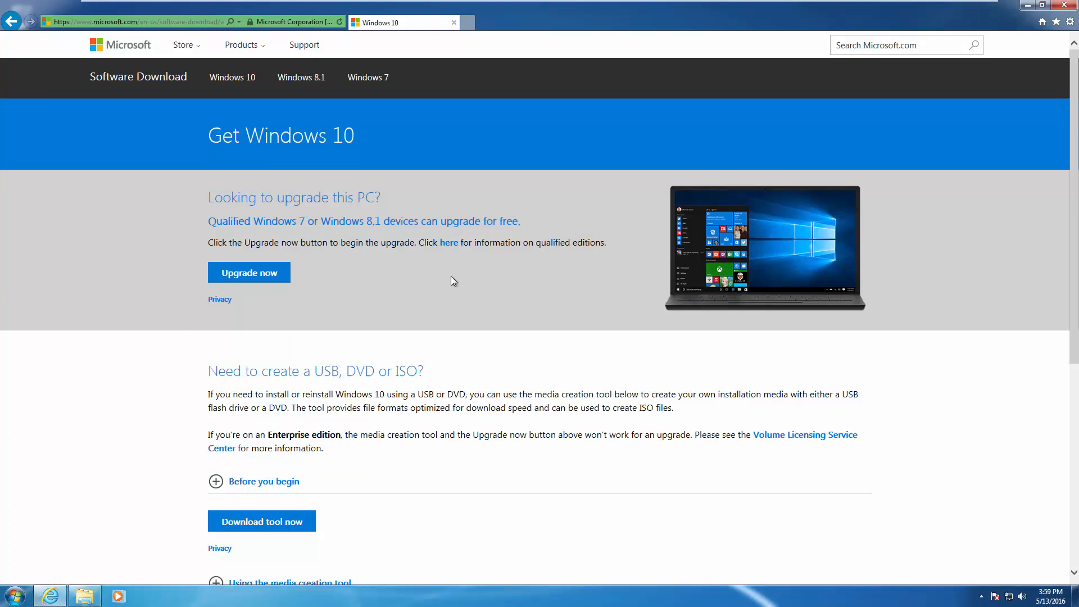
mouse_move(434, 292)
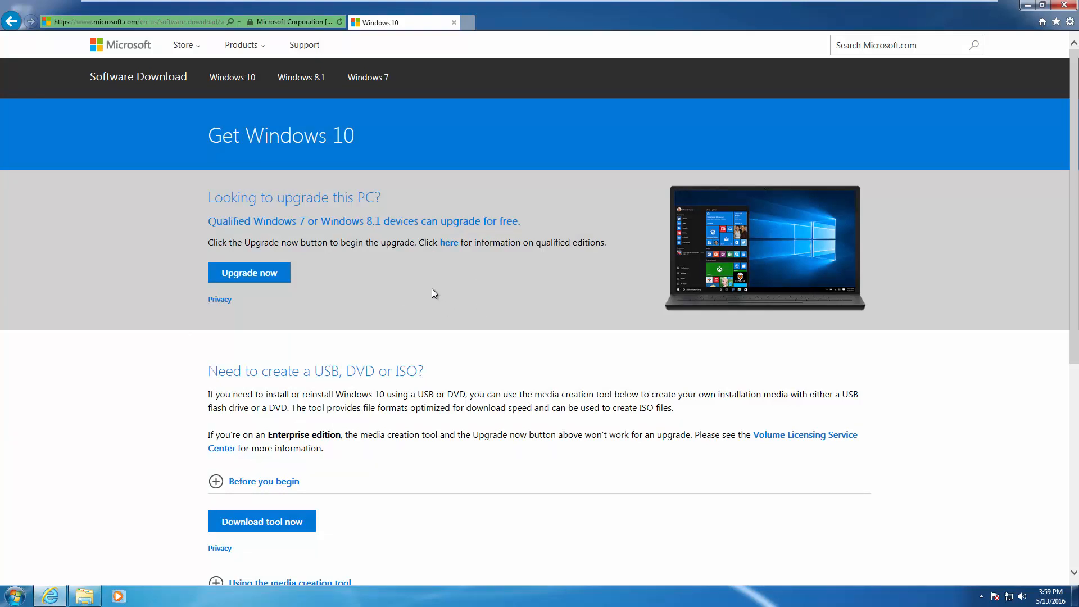
mouse_move(430, 289)
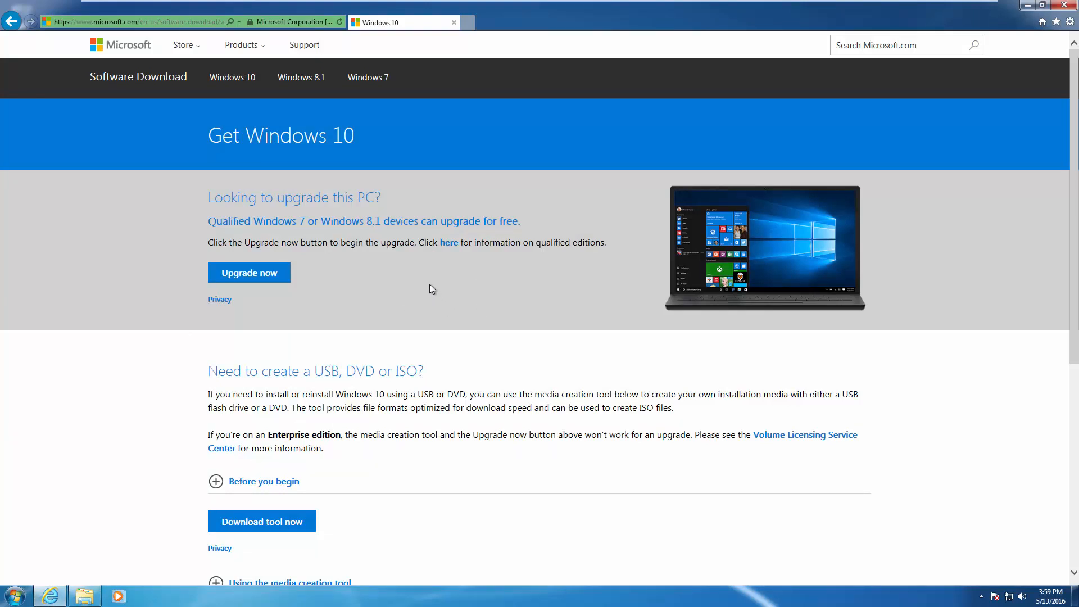
mouse_move(144, 120)
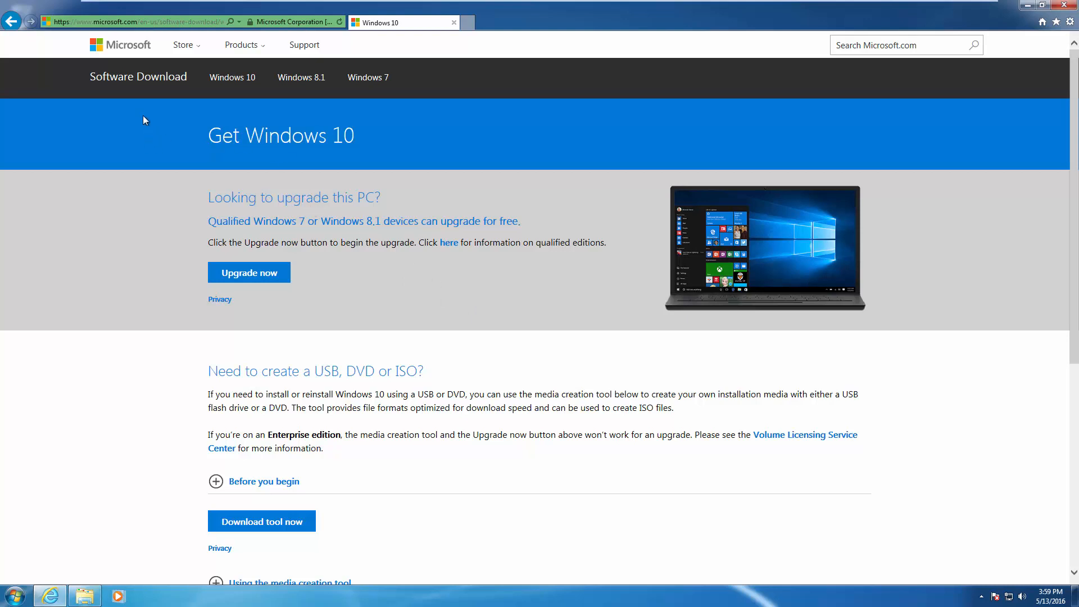
mouse_move(255, 141)
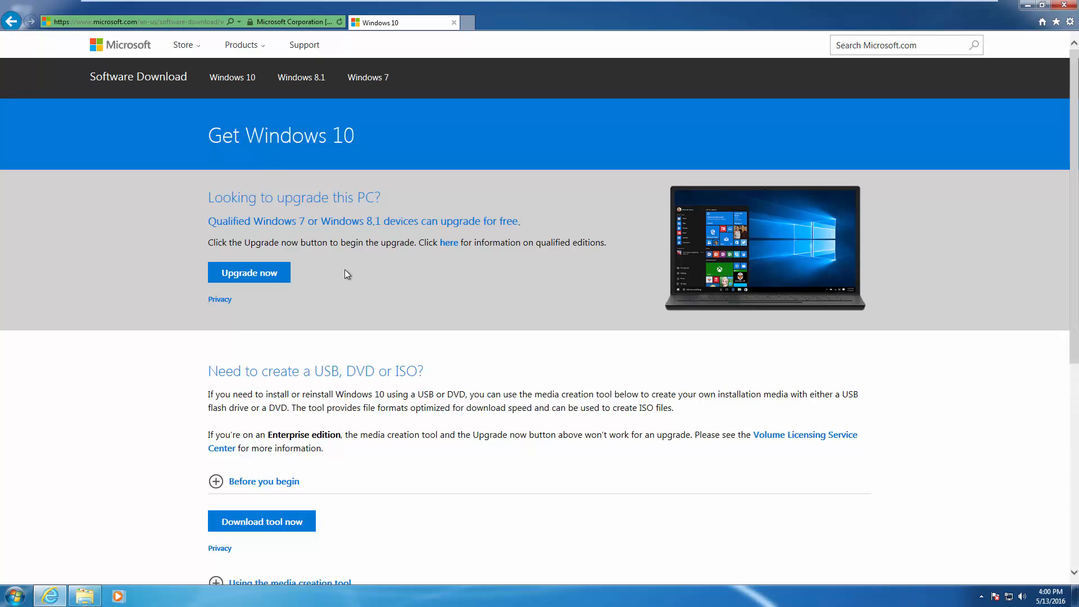
scroll("down", 3)
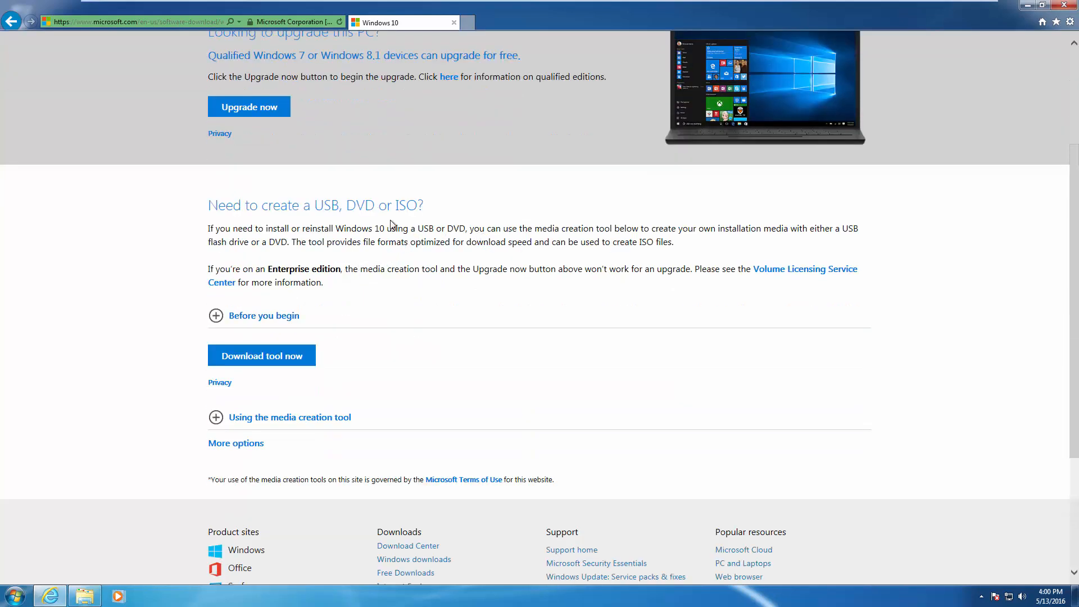
mouse_move(402, 233)
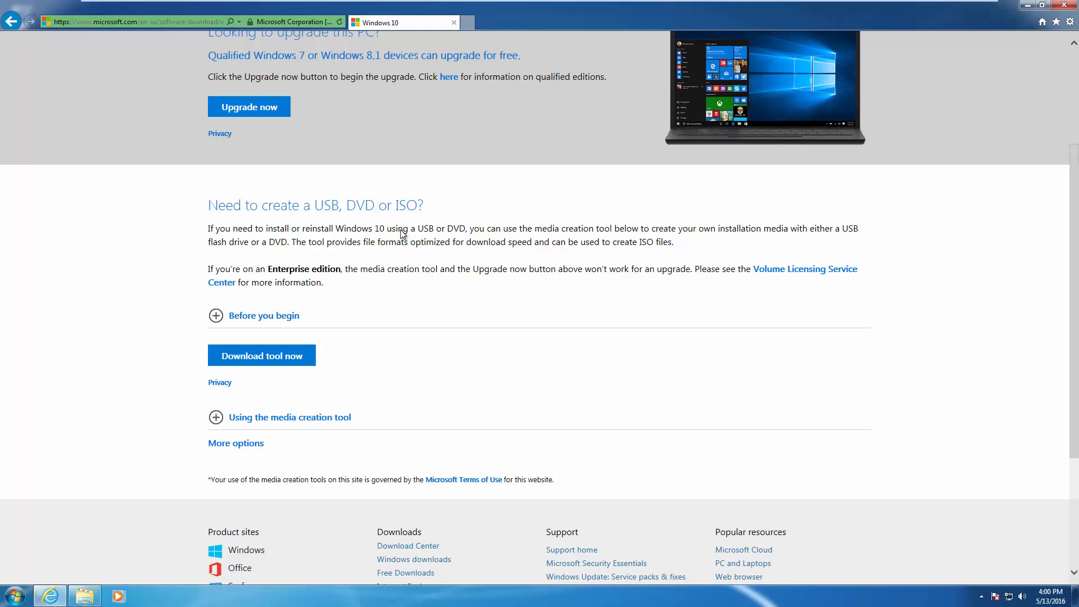
mouse_move(281, 346)
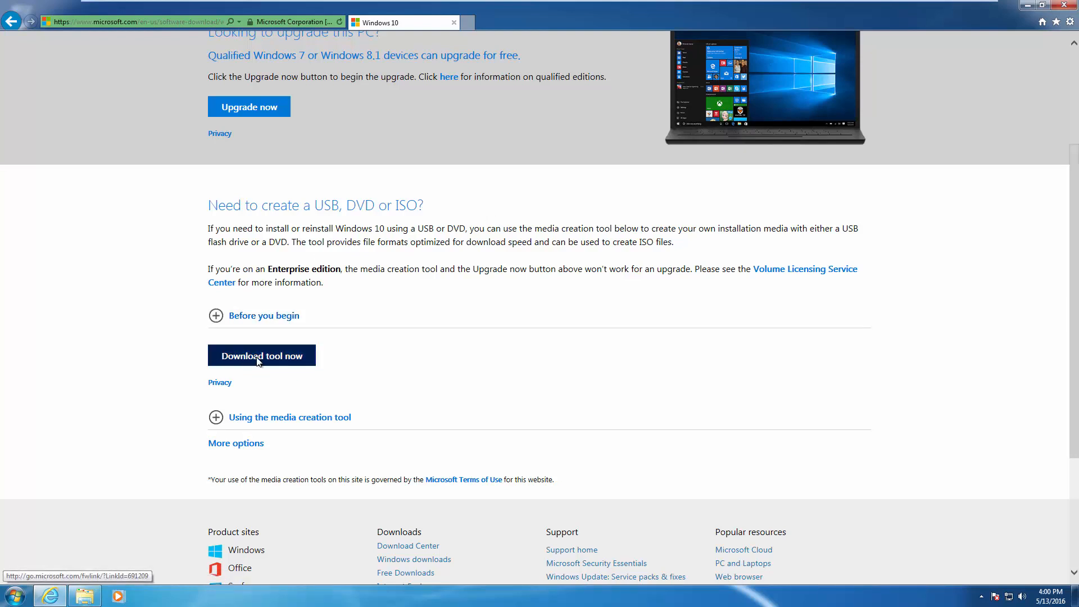
left_click(262, 355)
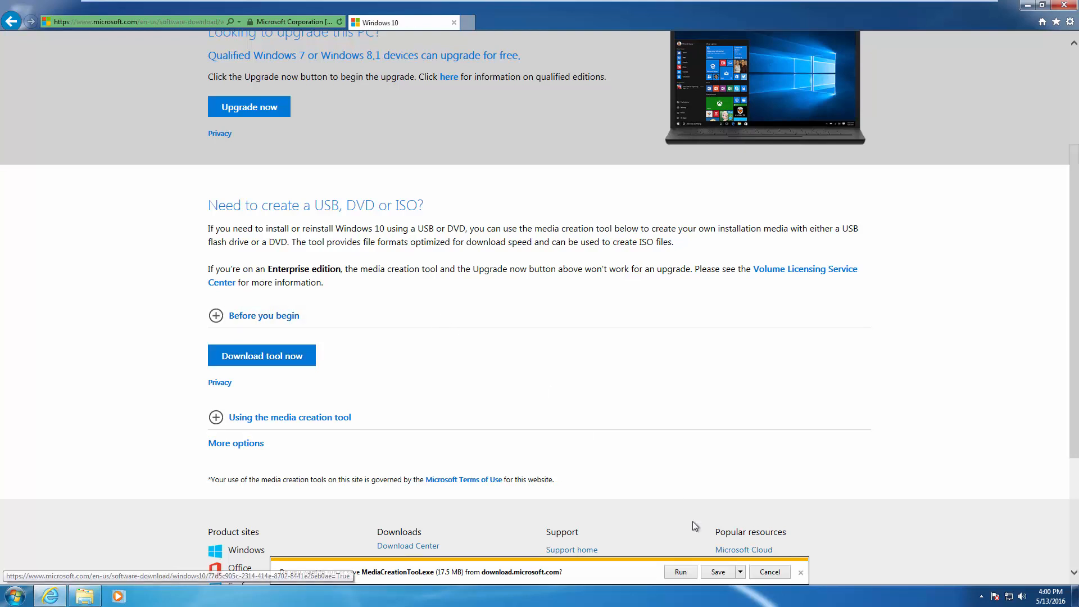
left_click(718, 572)
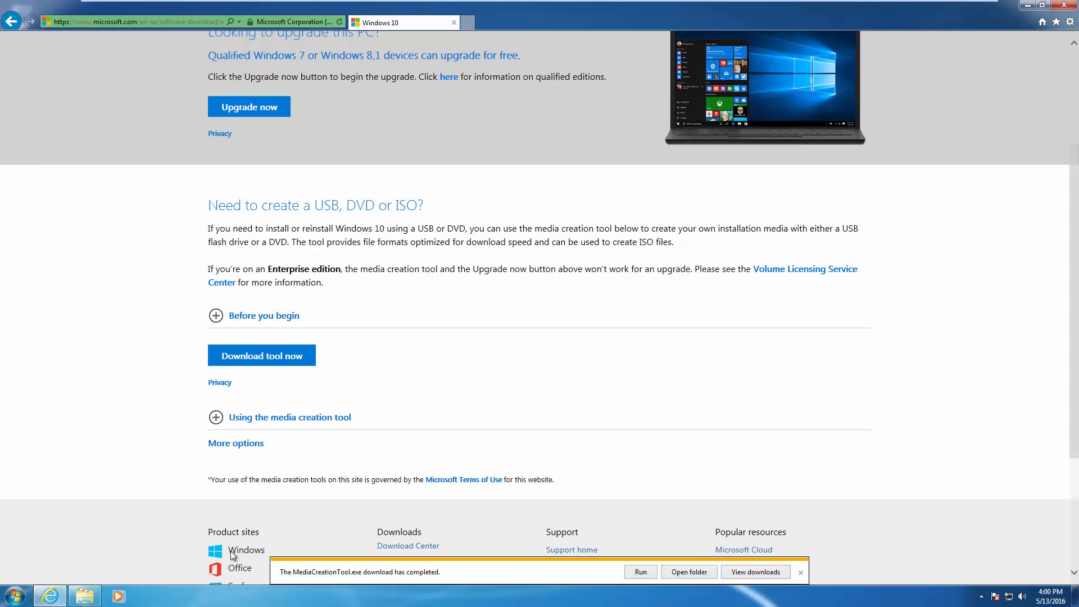
left_click(689, 572)
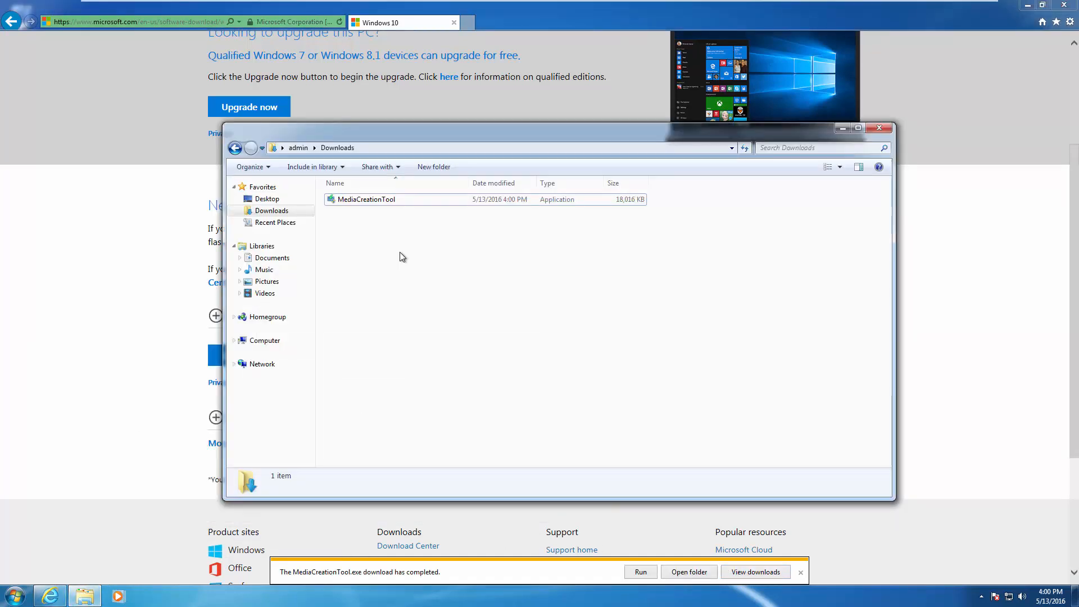
mouse_move(350, 201)
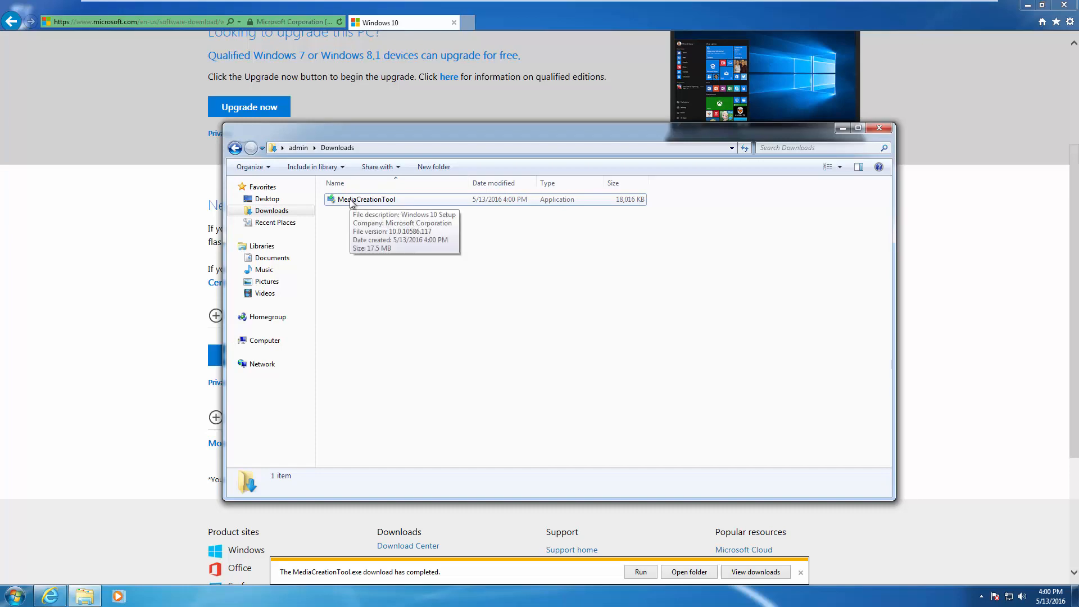
Run MediaCreationTool from Downloads and approve the User Account Control prompt.
double_click(366, 200)
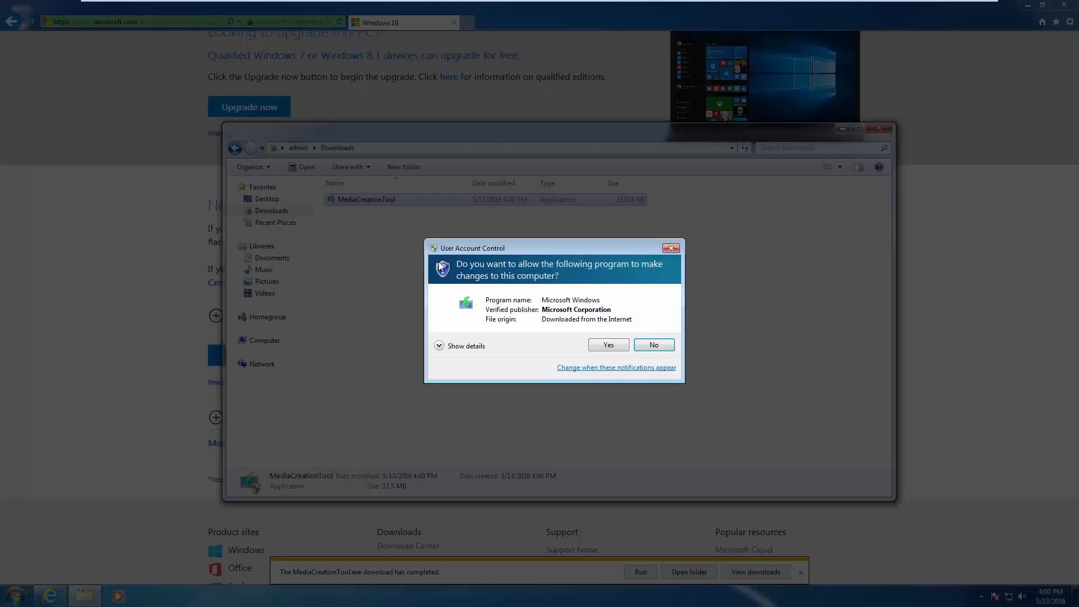
left_click(608, 344)
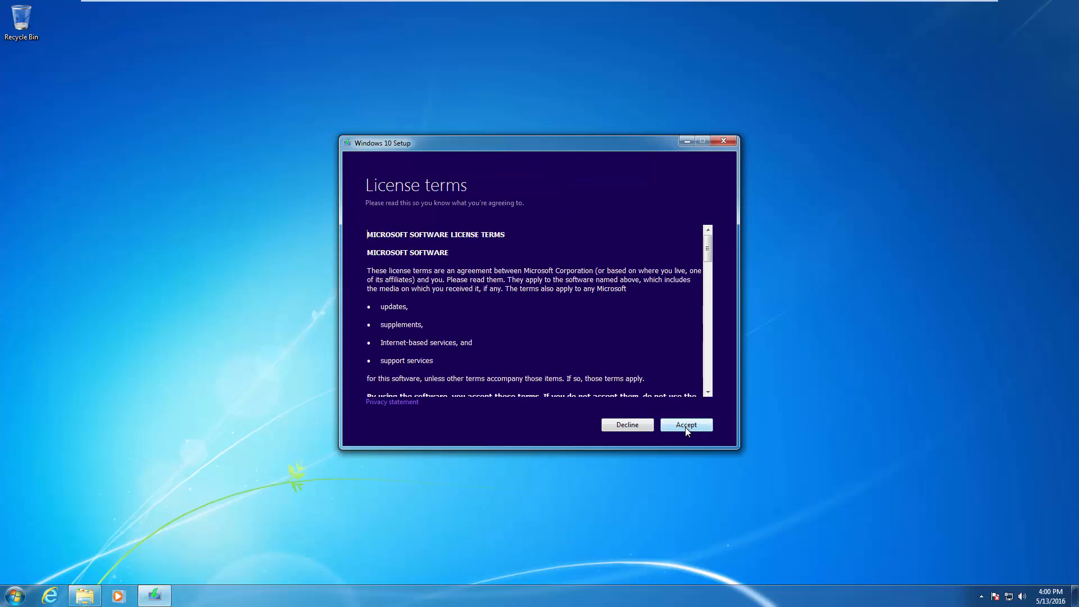
Accept the media tool's license terms and proceed with Upgrade this PC now.
left_click(687, 425)
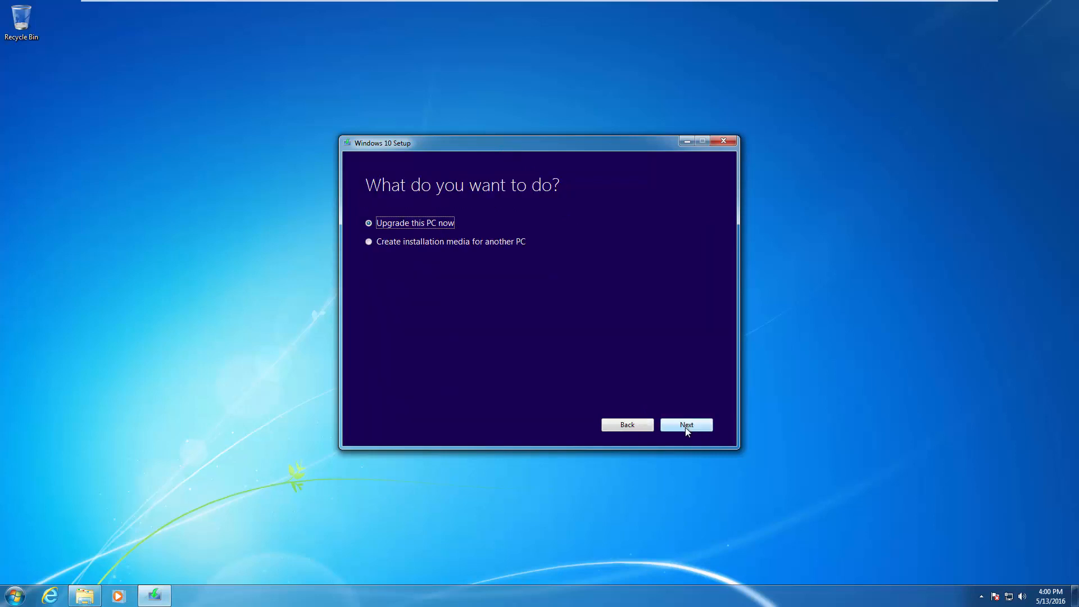
mouse_move(441, 244)
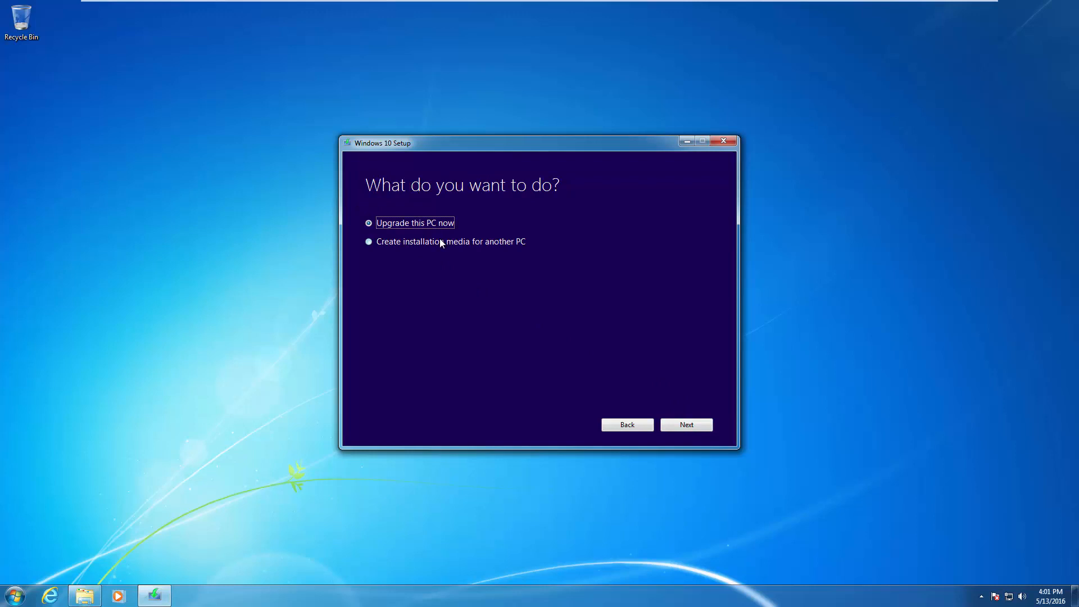
mouse_move(405, 235)
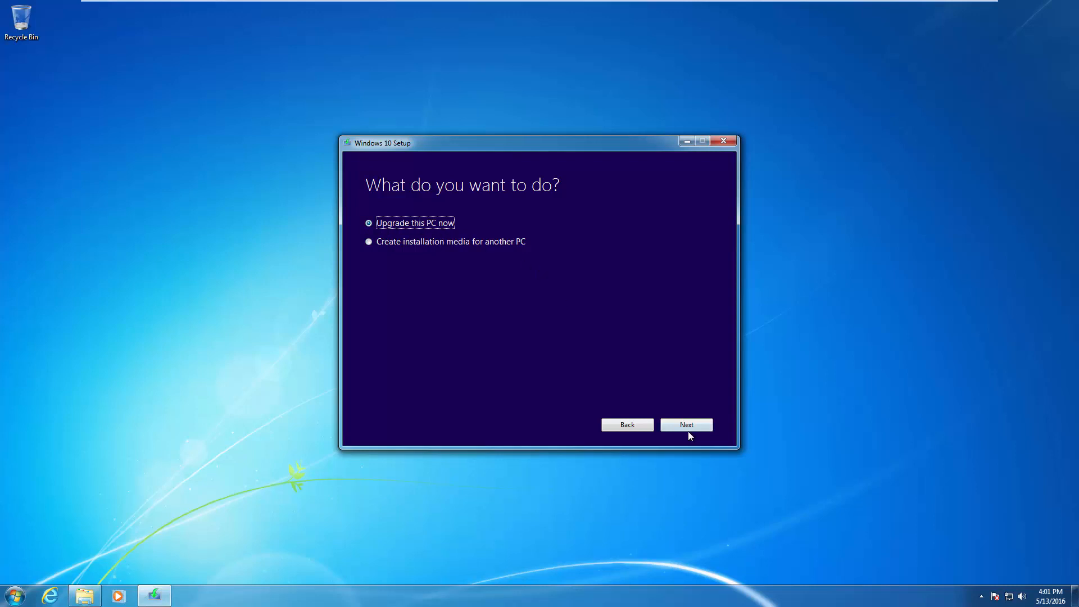
left_click(686, 425)
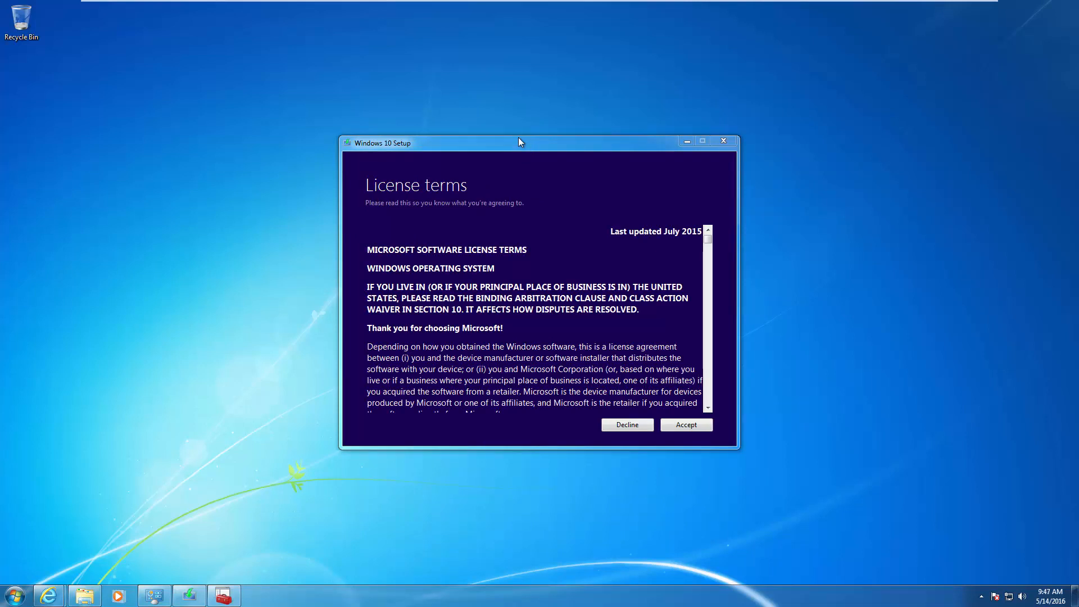
mouse_move(513, 218)
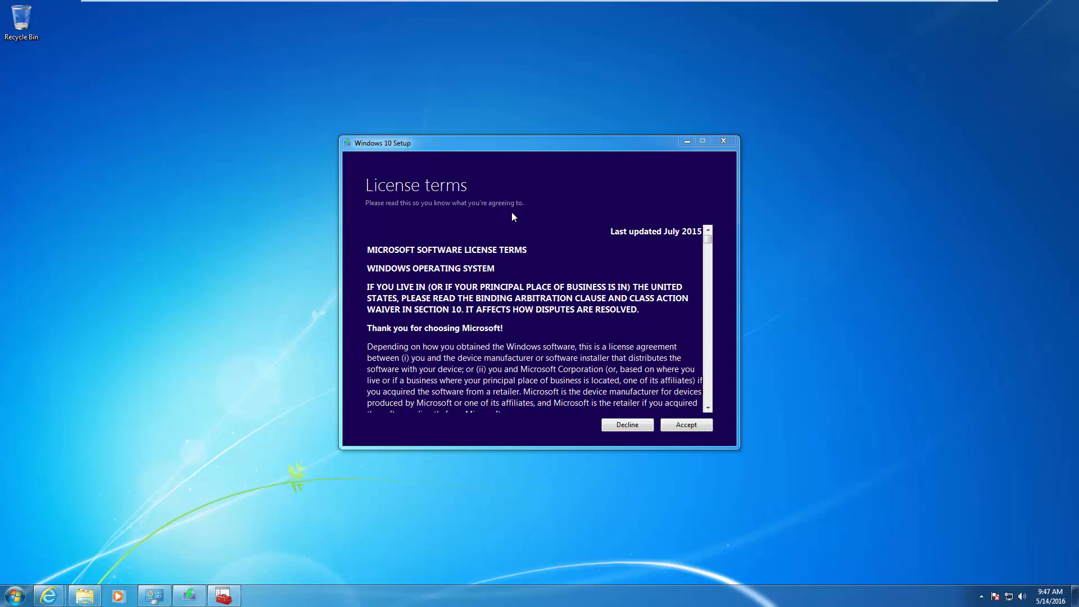
mouse_move(510, 203)
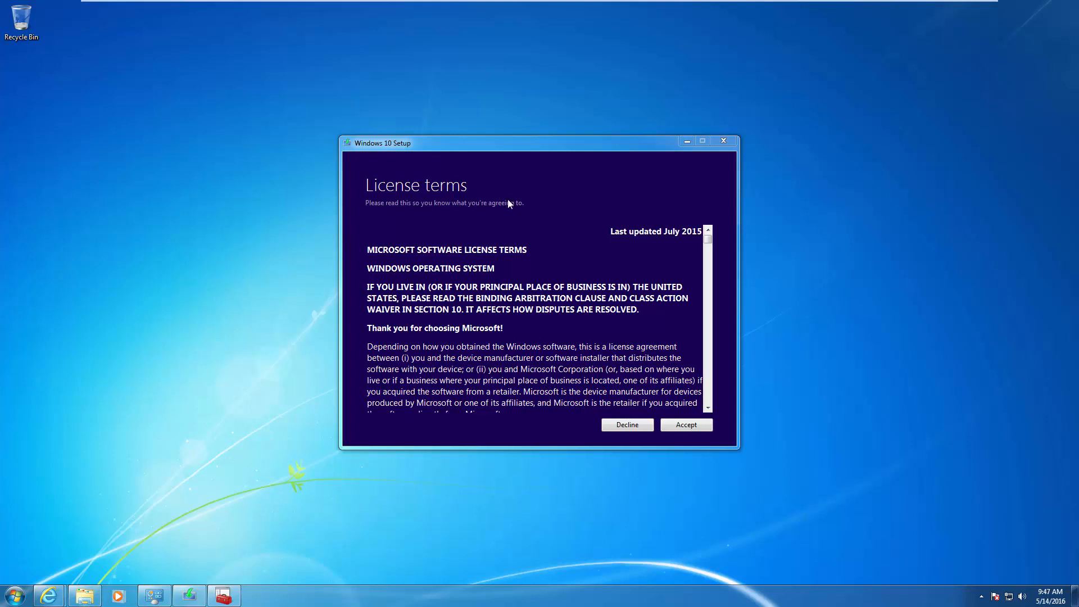
mouse_move(508, 193)
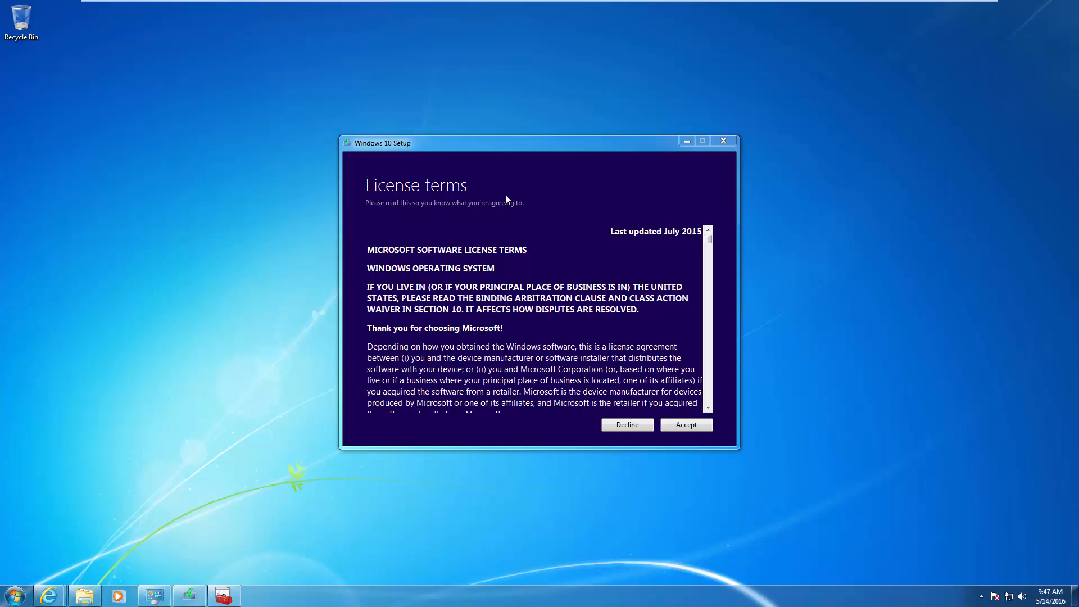
mouse_move(461, 185)
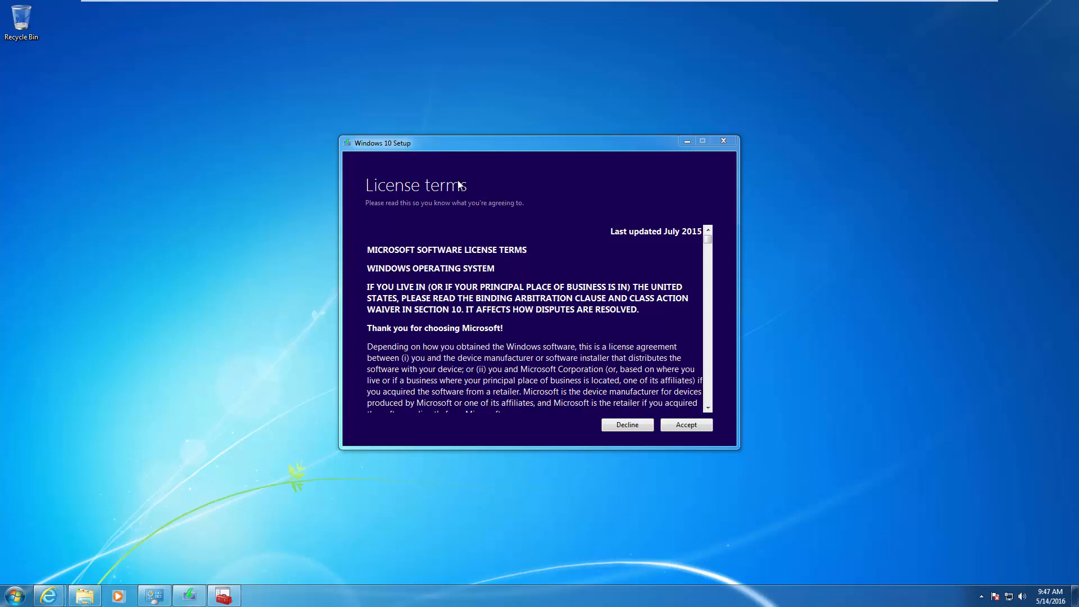
mouse_move(461, 195)
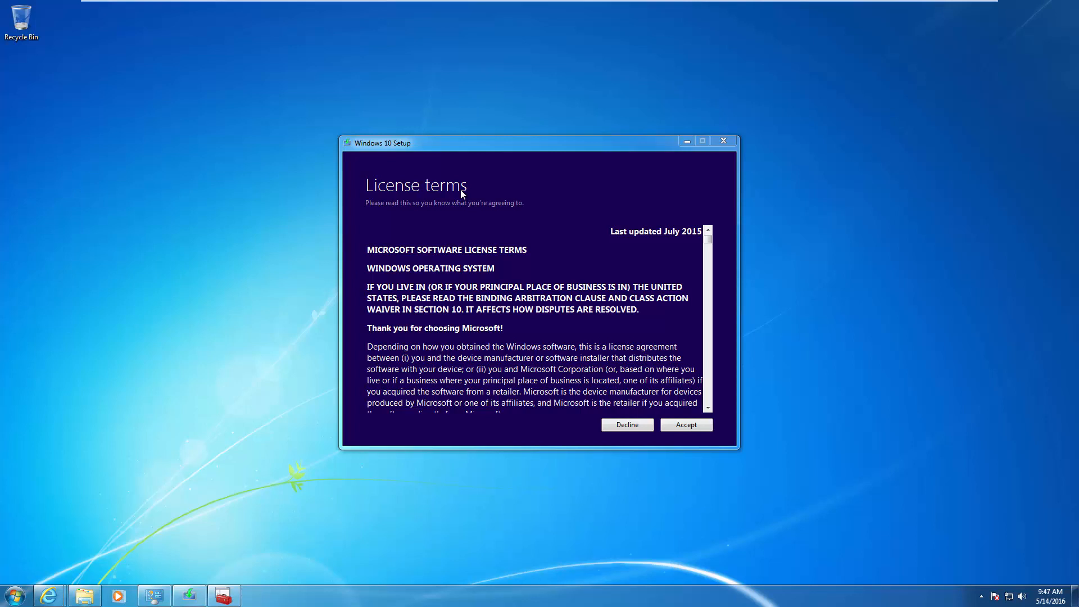
mouse_move(214, 389)
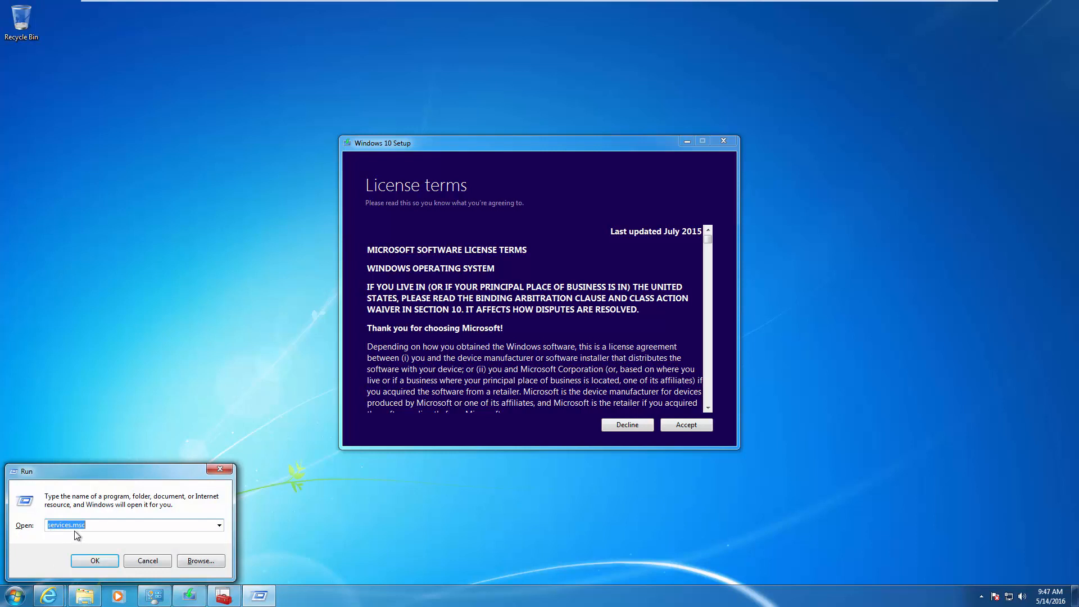
mouse_move(97, 553)
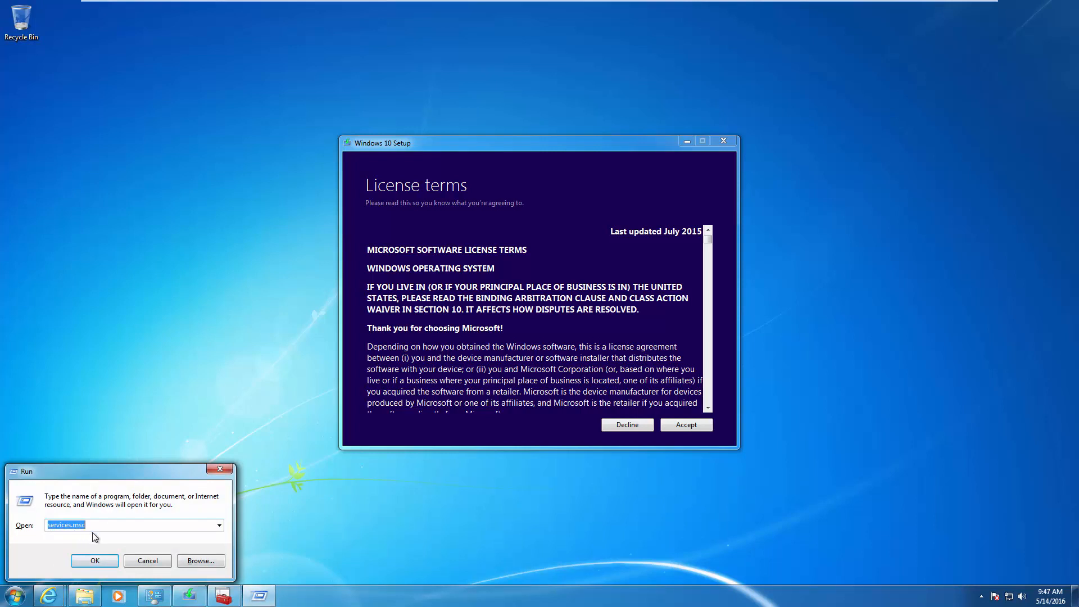
mouse_move(104, 541)
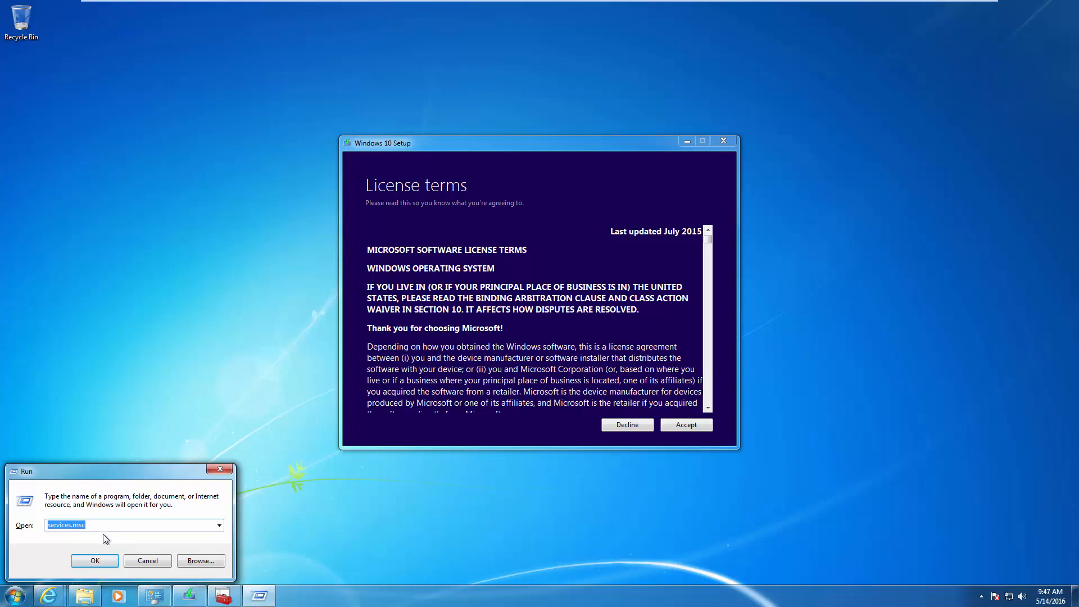
mouse_move(105, 565)
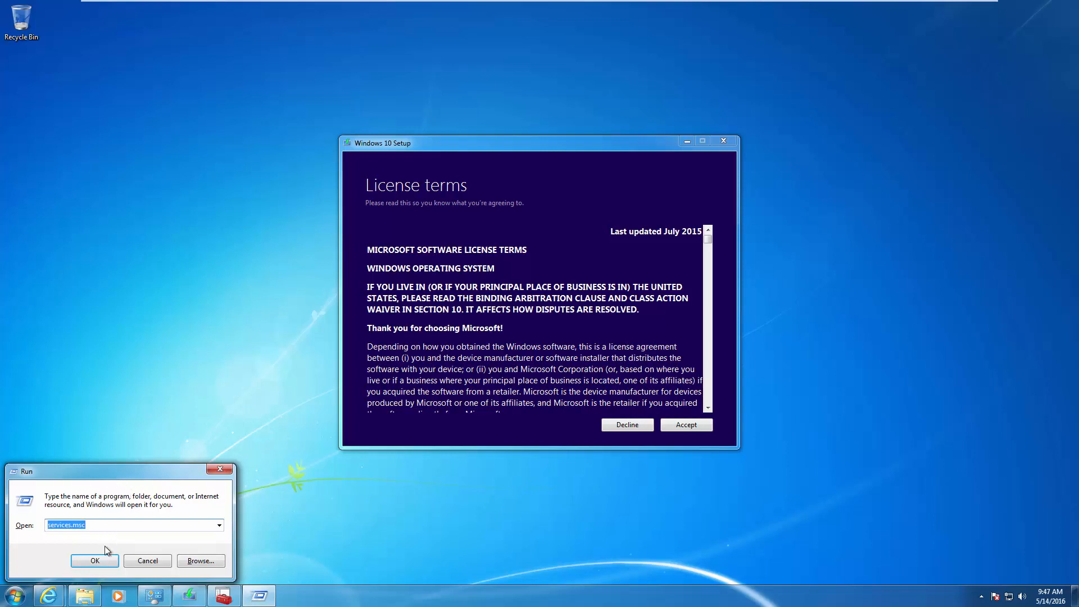
mouse_move(80, 544)
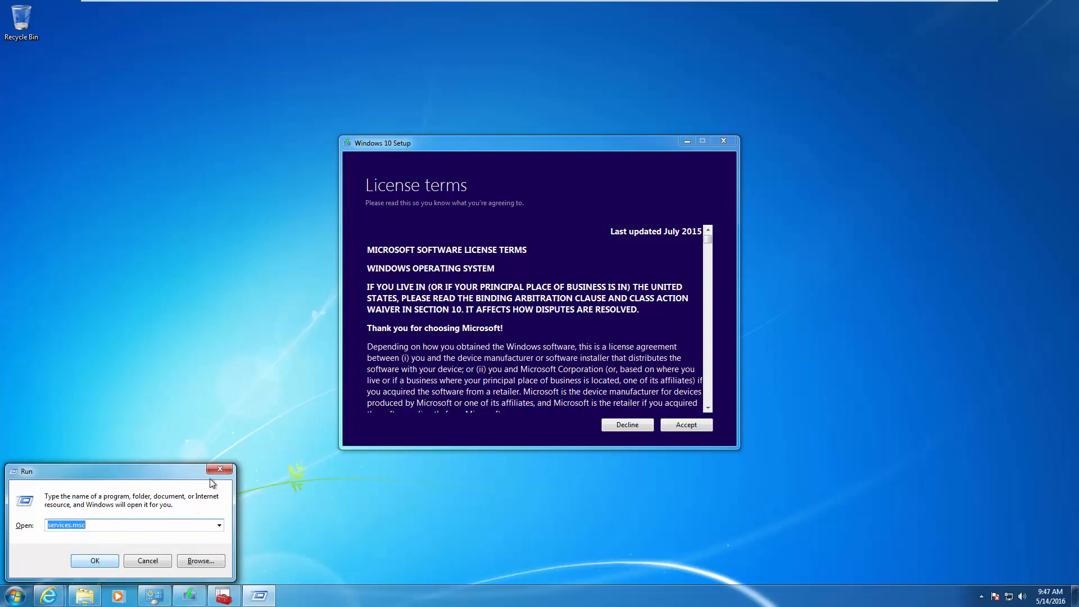
left_click(94, 561)
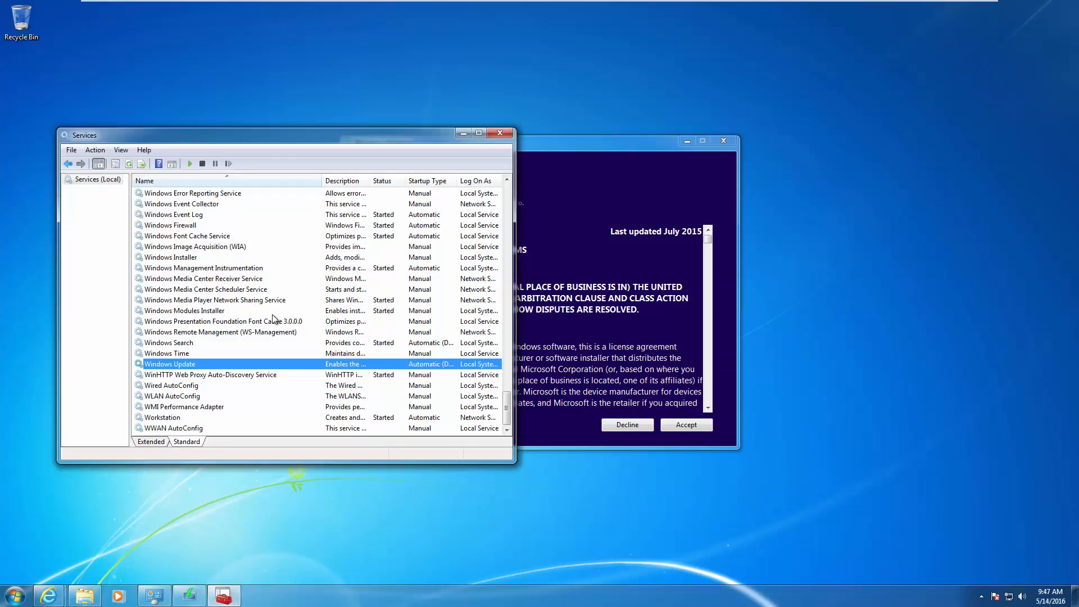
mouse_move(208, 341)
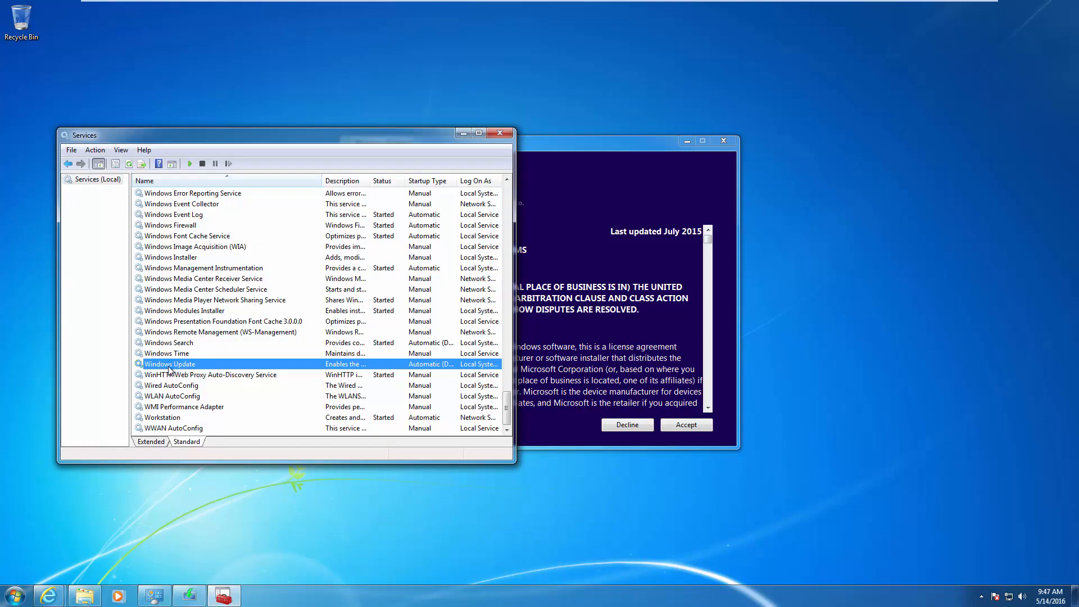
right_click(170, 364)
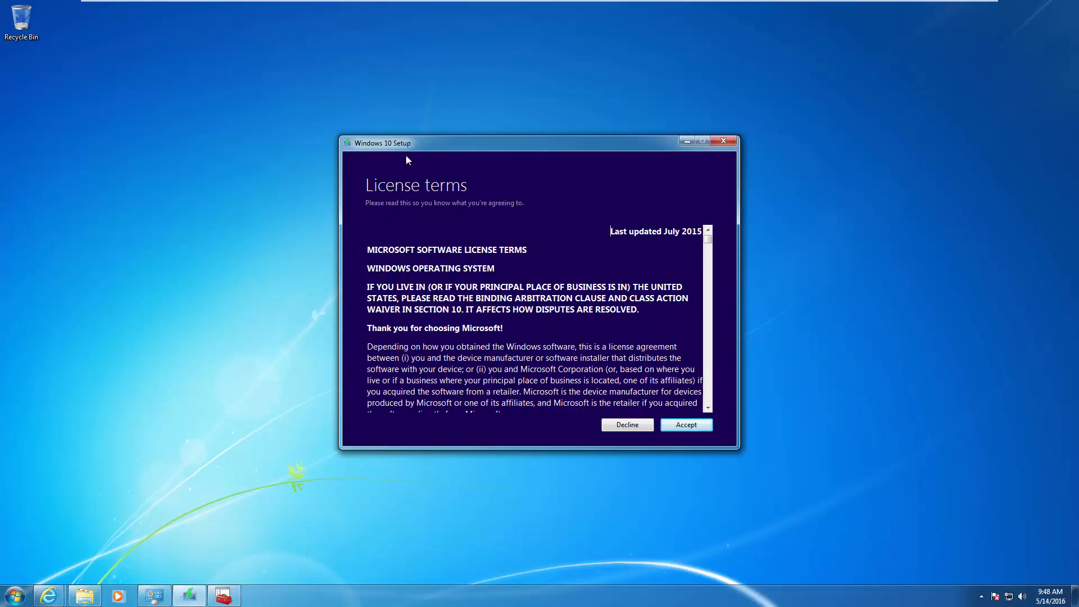
mouse_move(426, 148)
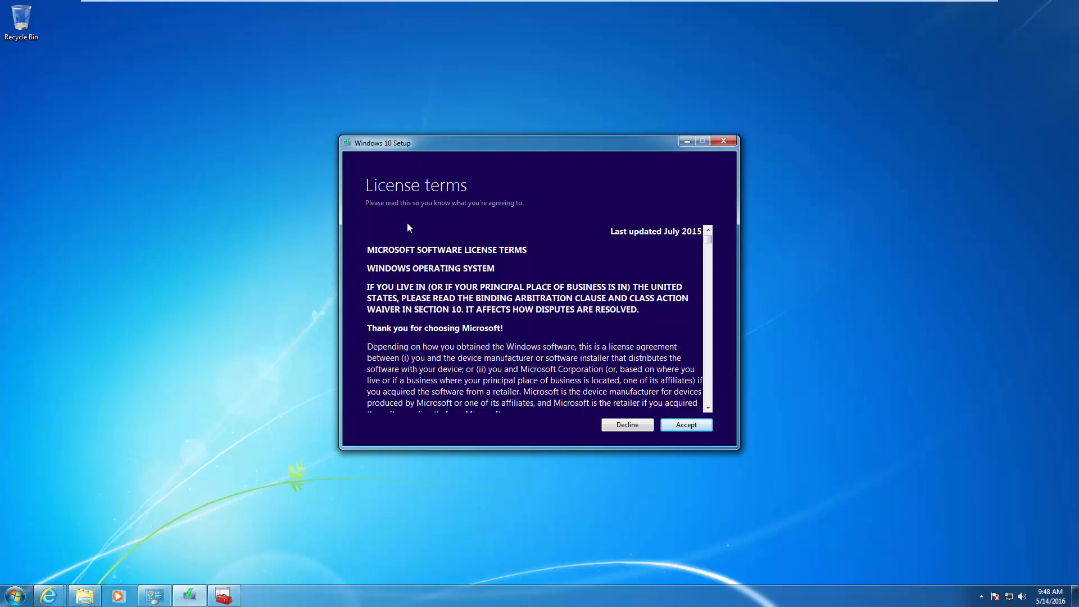
mouse_move(428, 220)
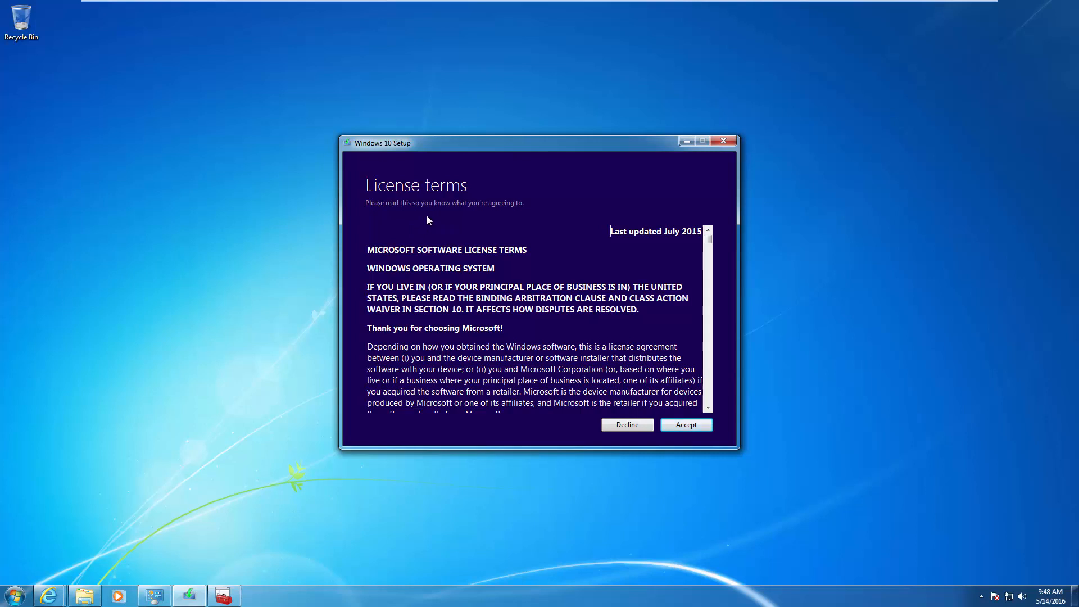
mouse_move(416, 203)
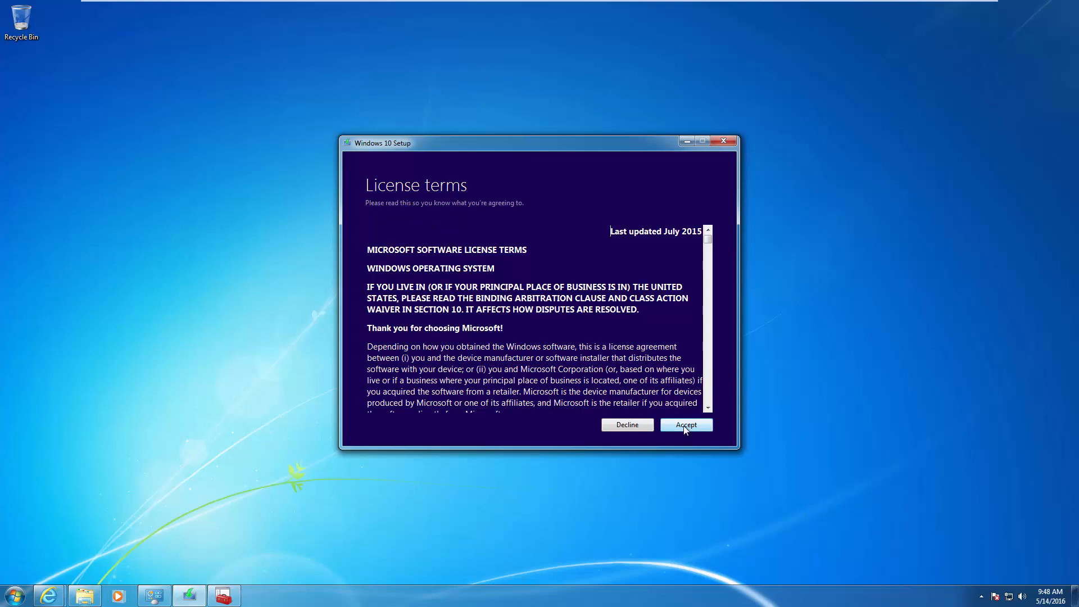
Accept the Windows 10 license terms and confirm the VMware SVGA 3D incompatibility warning.
left_click(687, 425)
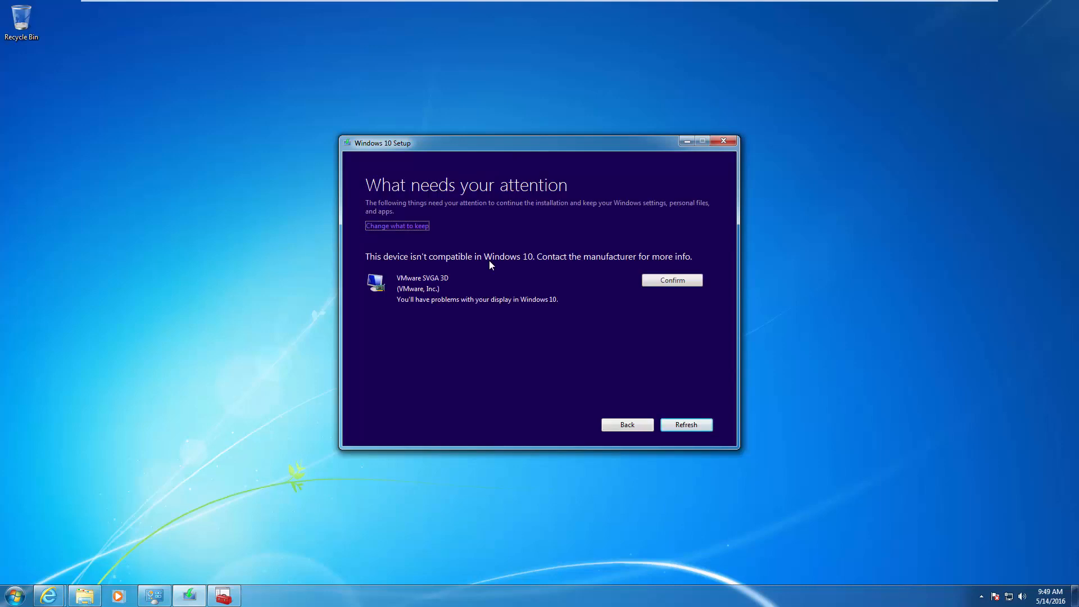
mouse_move(456, 245)
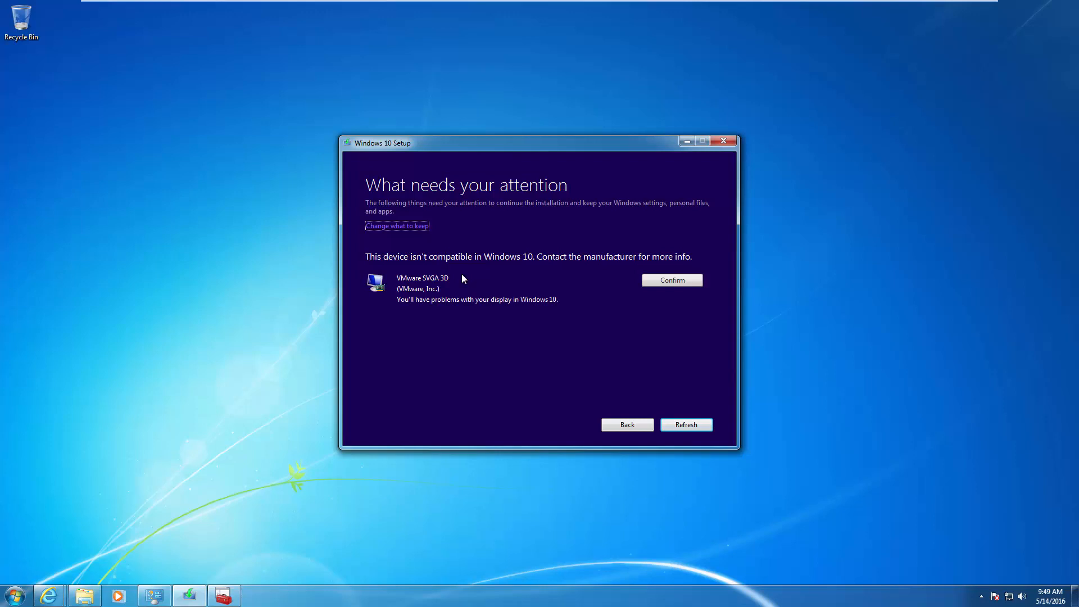
mouse_move(670, 282)
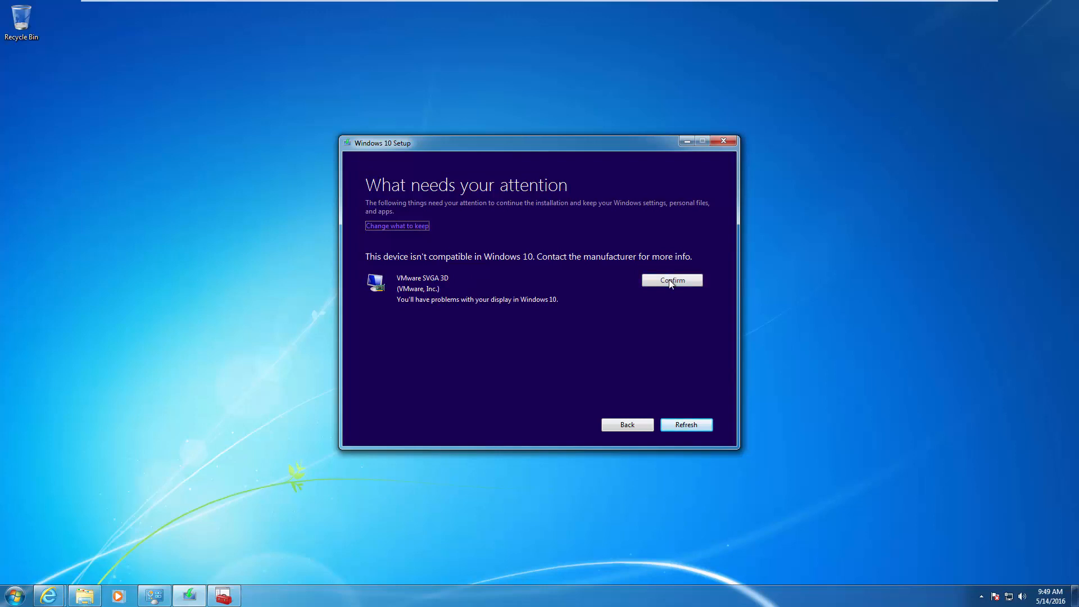
left_click(672, 280)
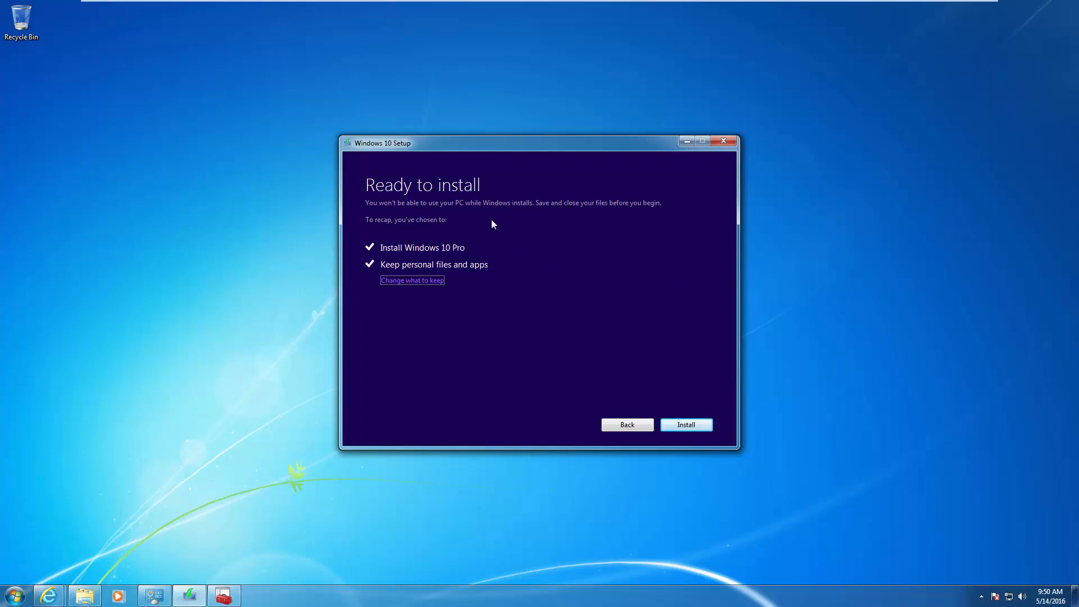
mouse_move(549, 256)
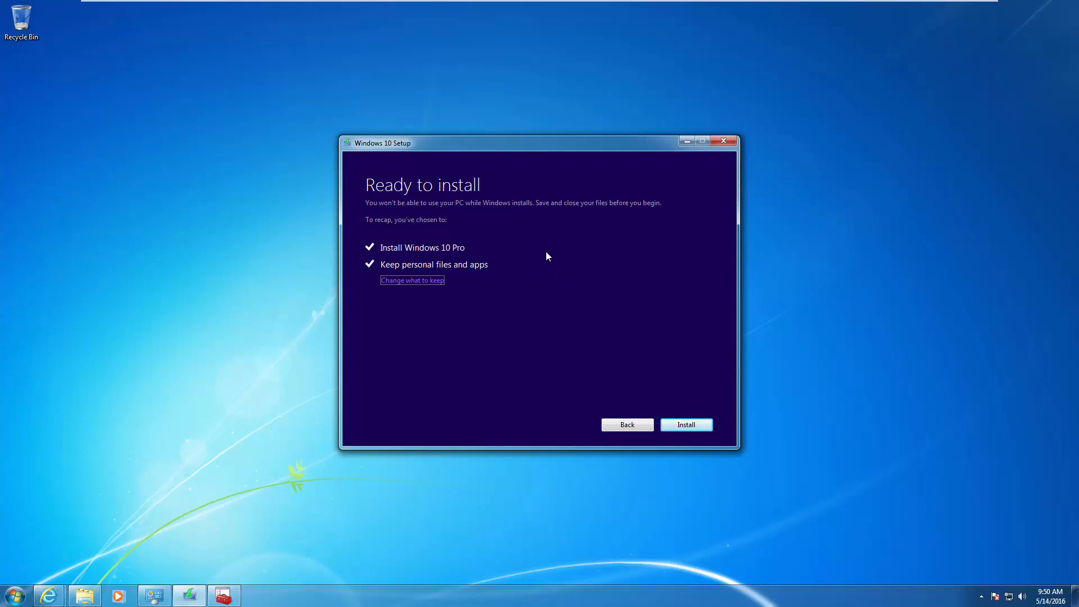
mouse_move(411, 290)
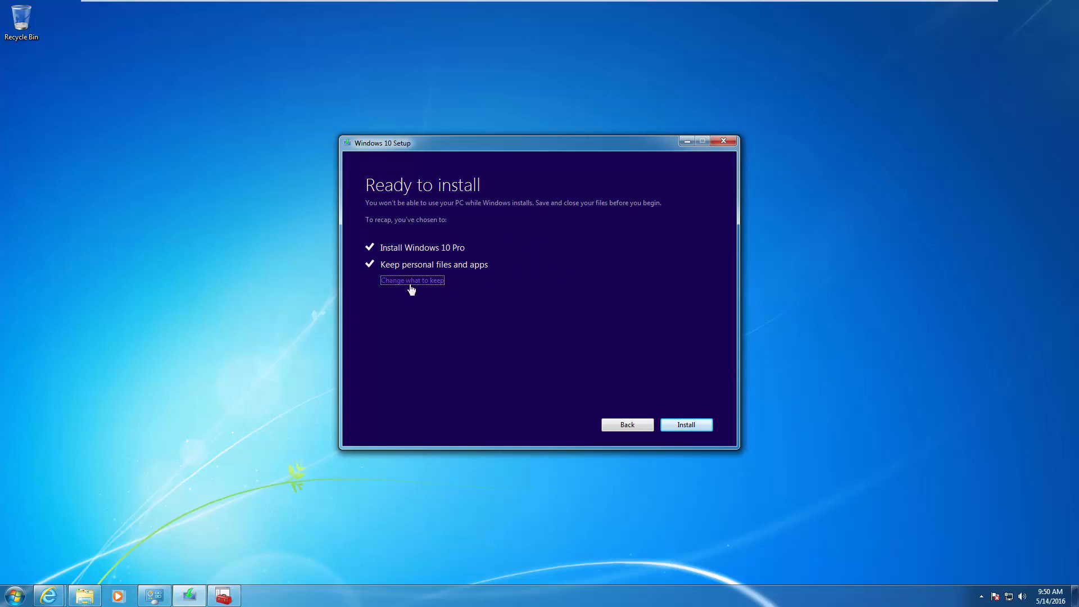
mouse_move(411, 285)
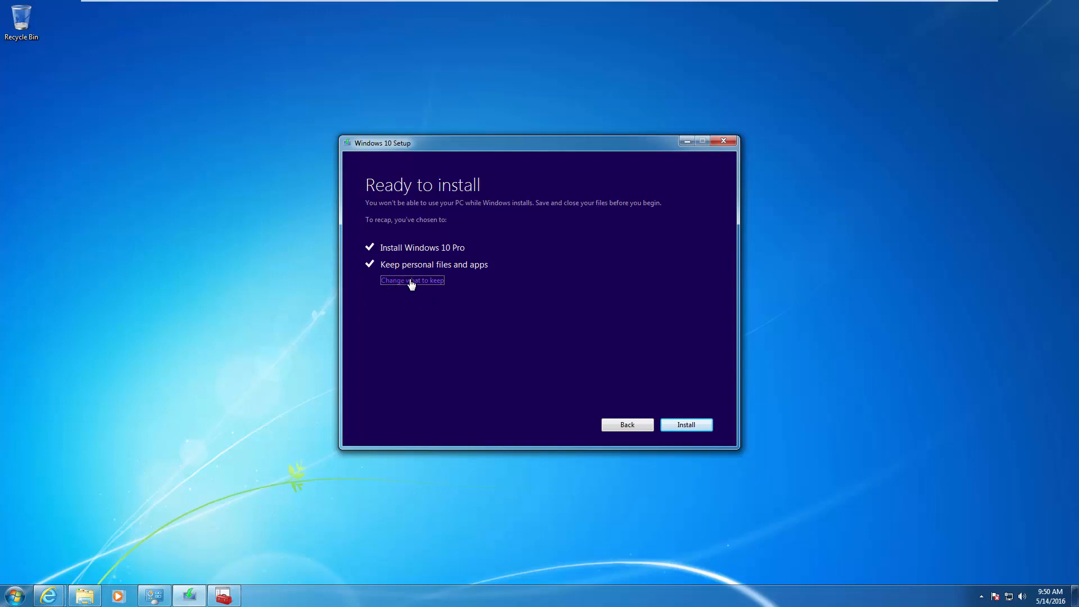
Keep personal files and apps, reconfirm the display warning, and install Windows 10 Pro.
left_click(413, 280)
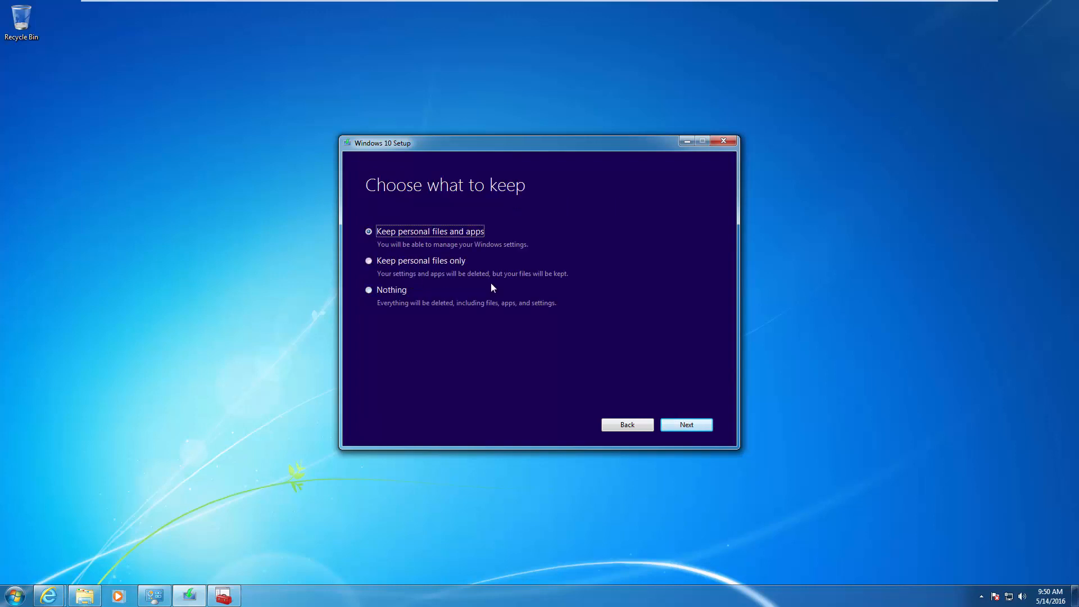
mouse_move(462, 273)
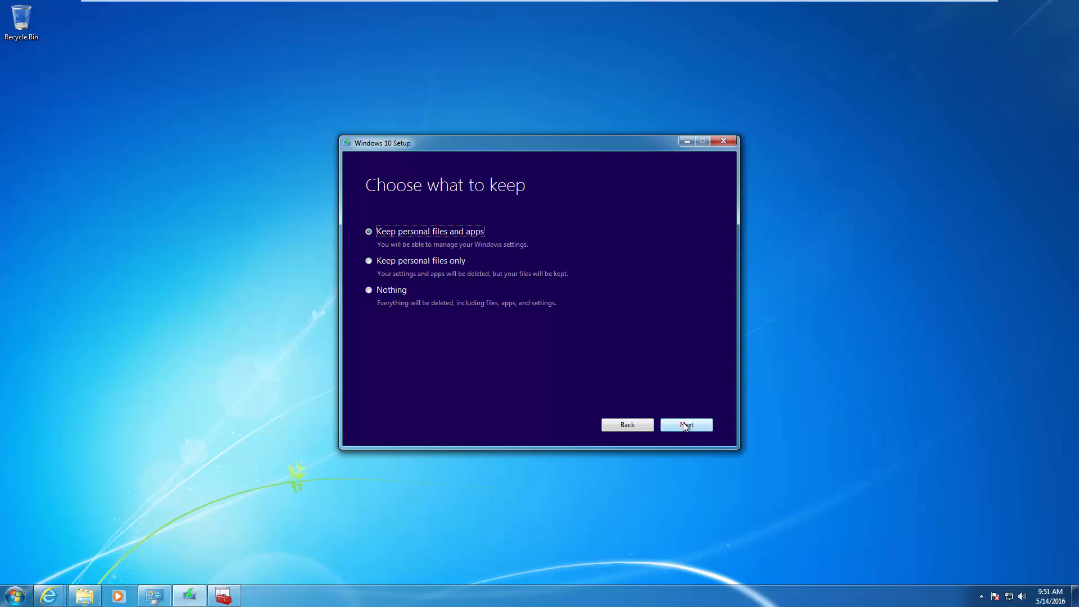
left_click(687, 425)
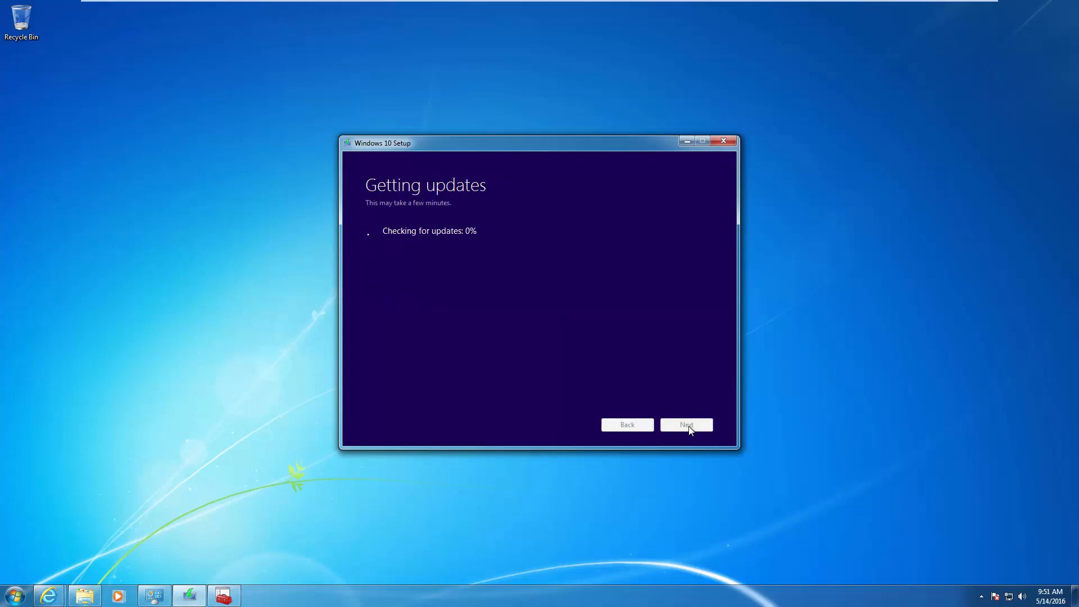
mouse_move(540, 286)
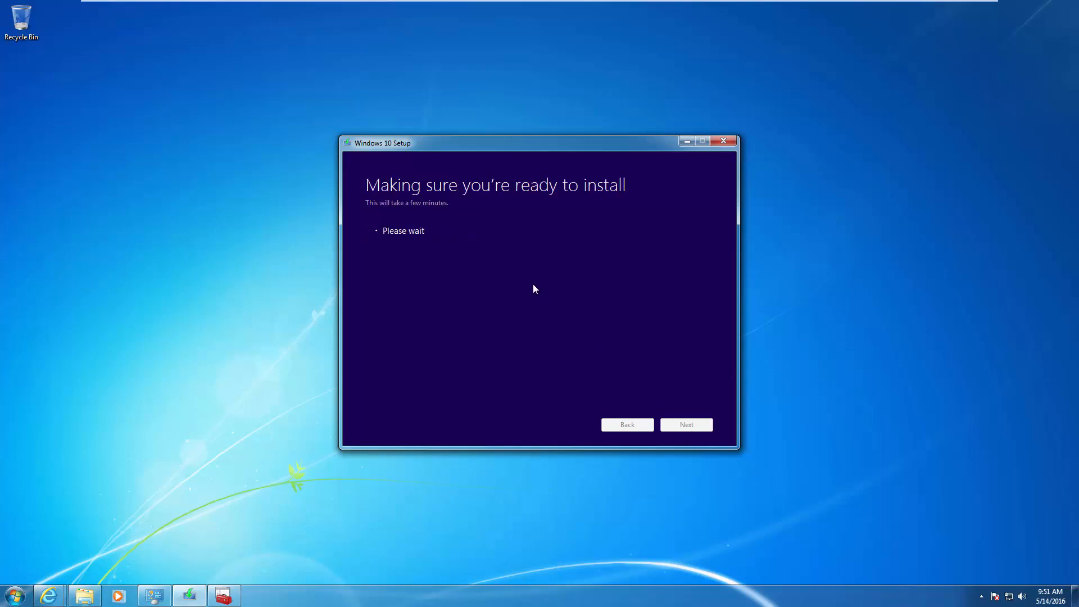
mouse_move(494, 284)
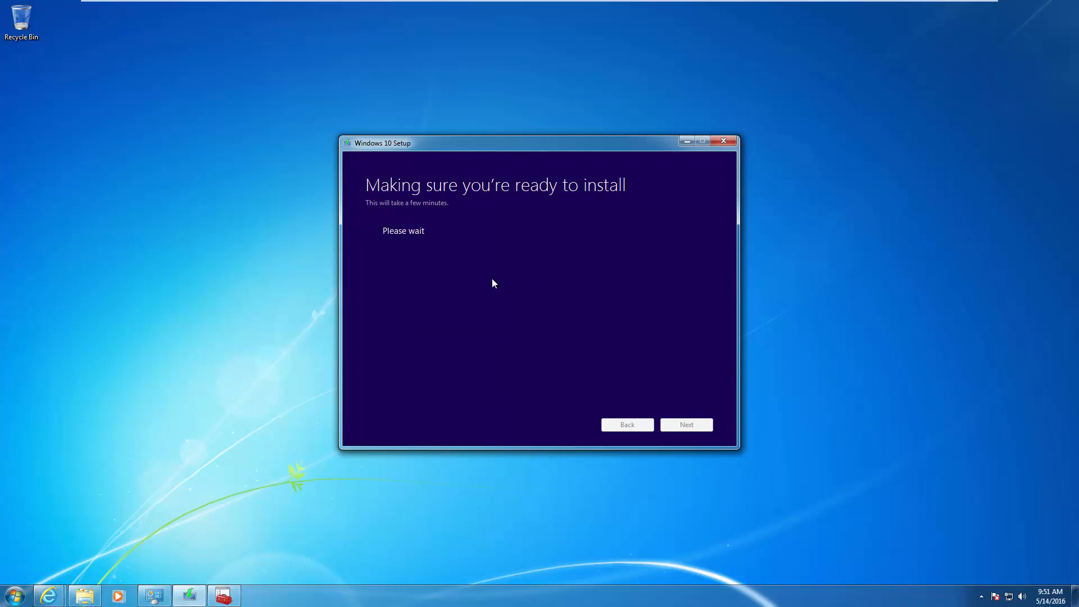
mouse_move(526, 352)
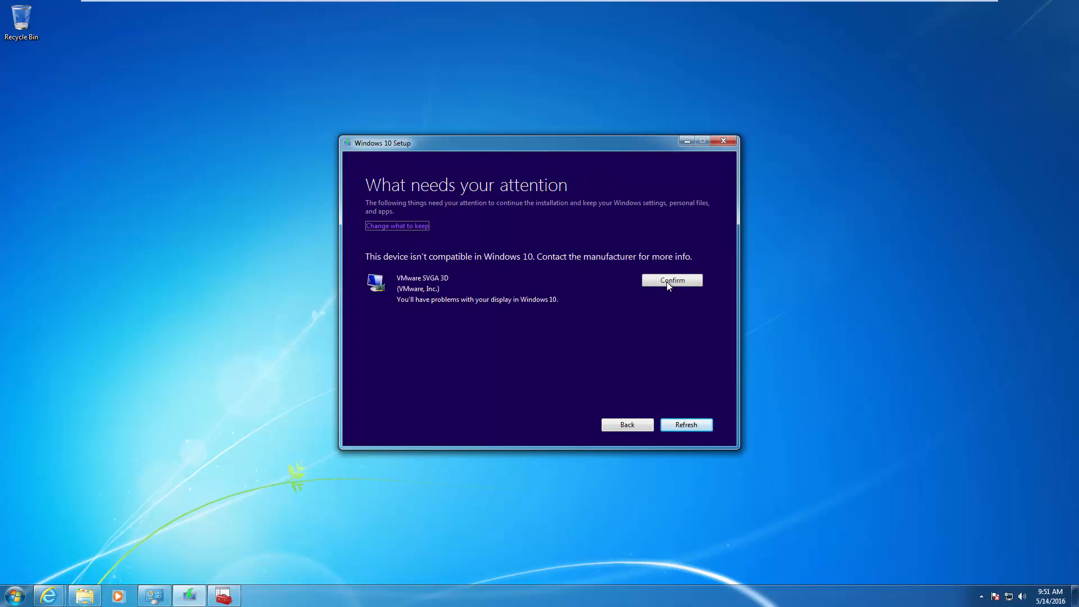
left_click(672, 280)
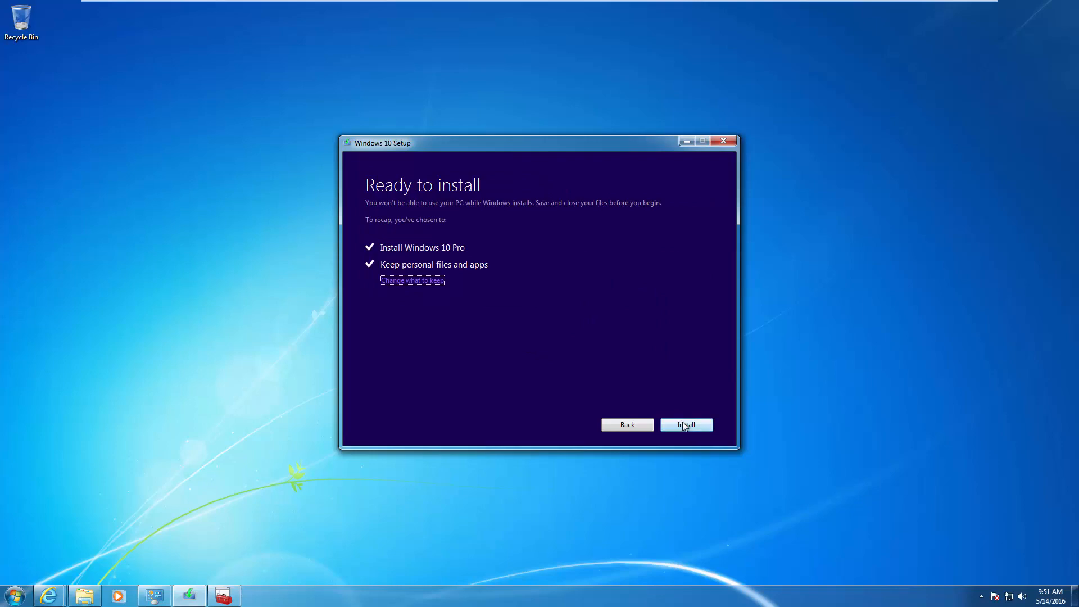
left_click(686, 425)
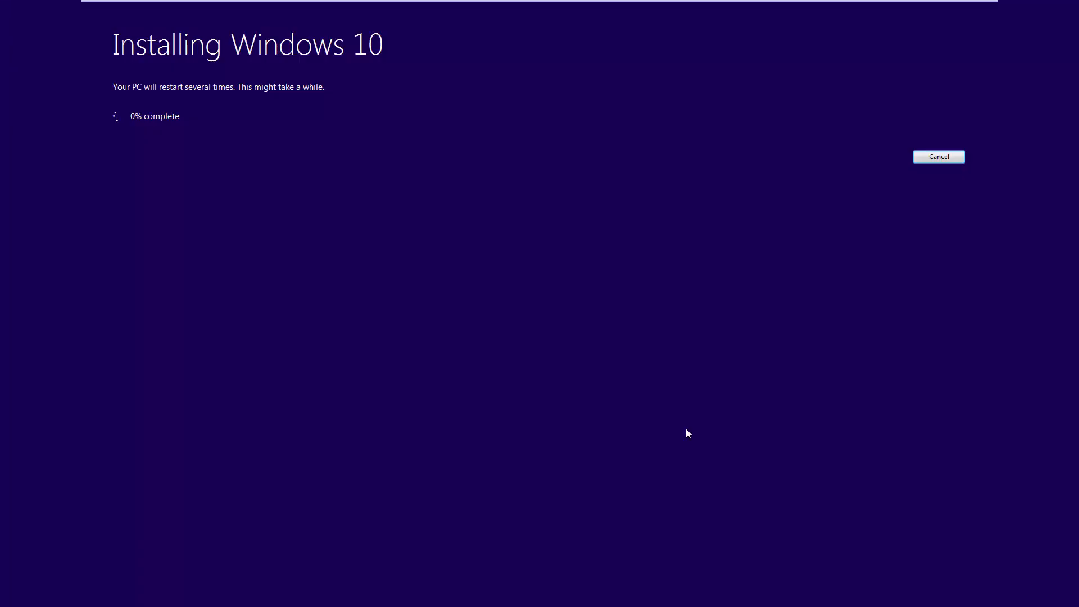
mouse_move(576, 334)
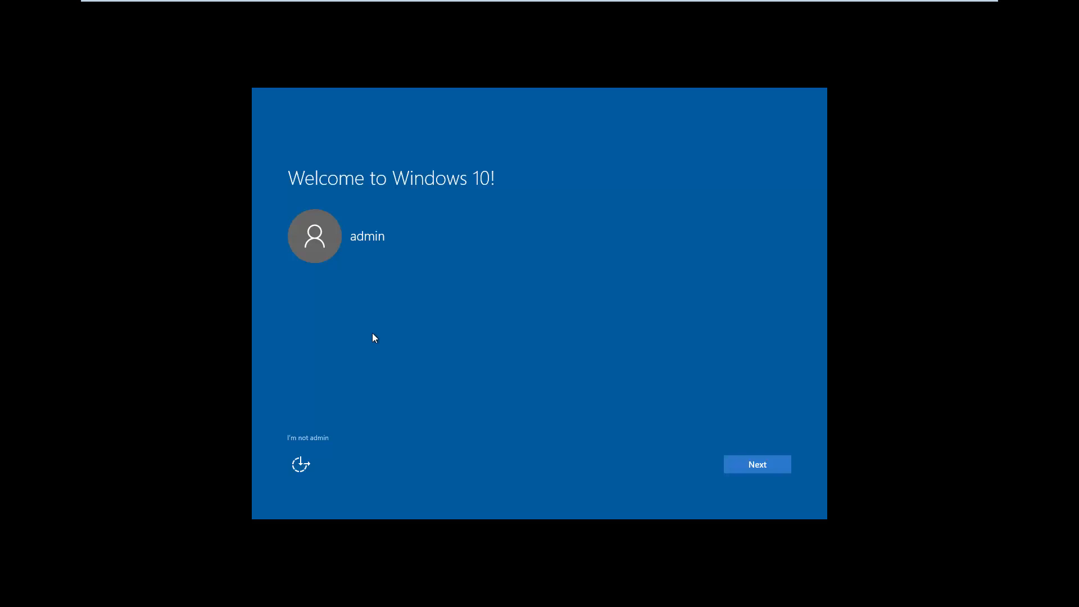
mouse_move(376, 352)
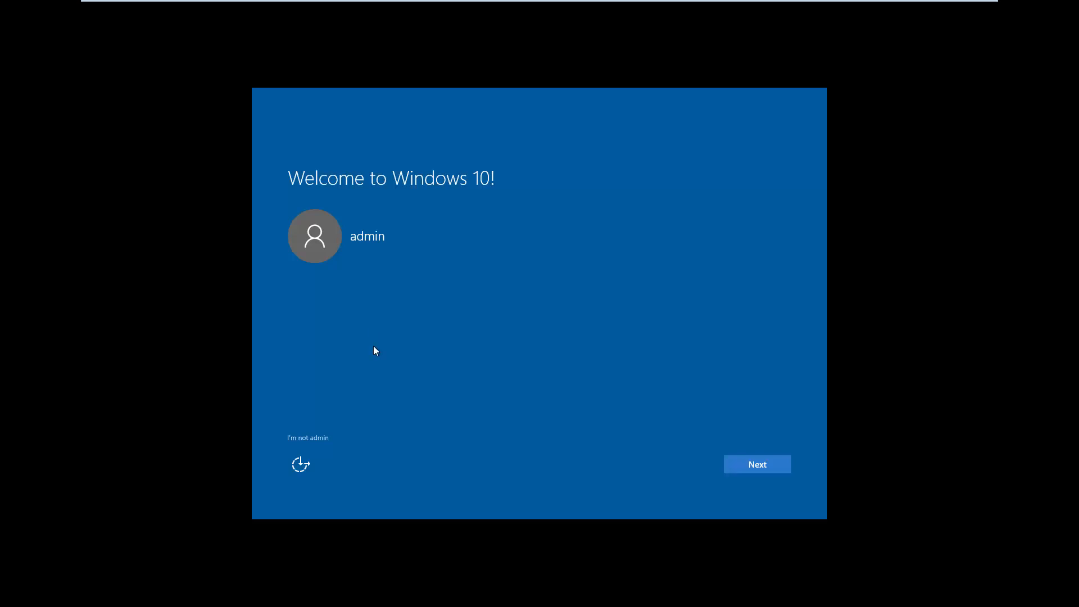
mouse_move(393, 356)
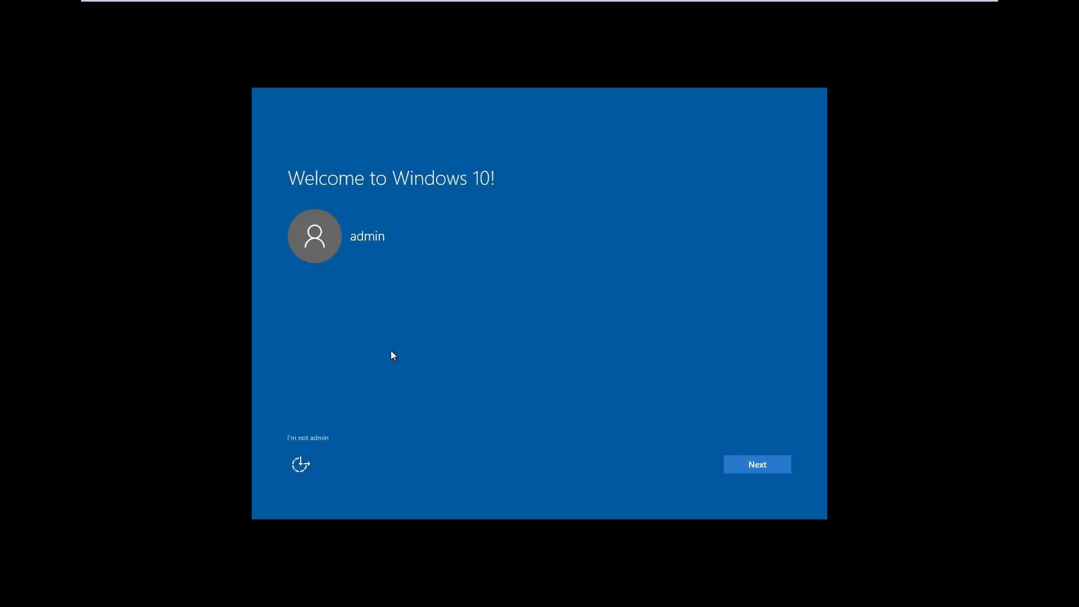
mouse_move(388, 352)
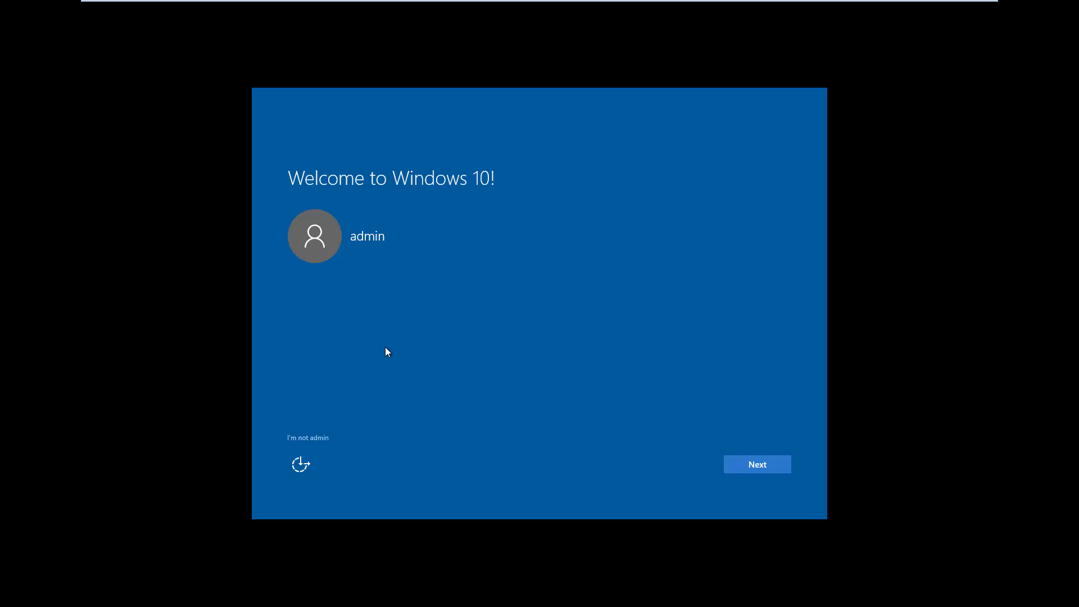
mouse_move(343, 234)
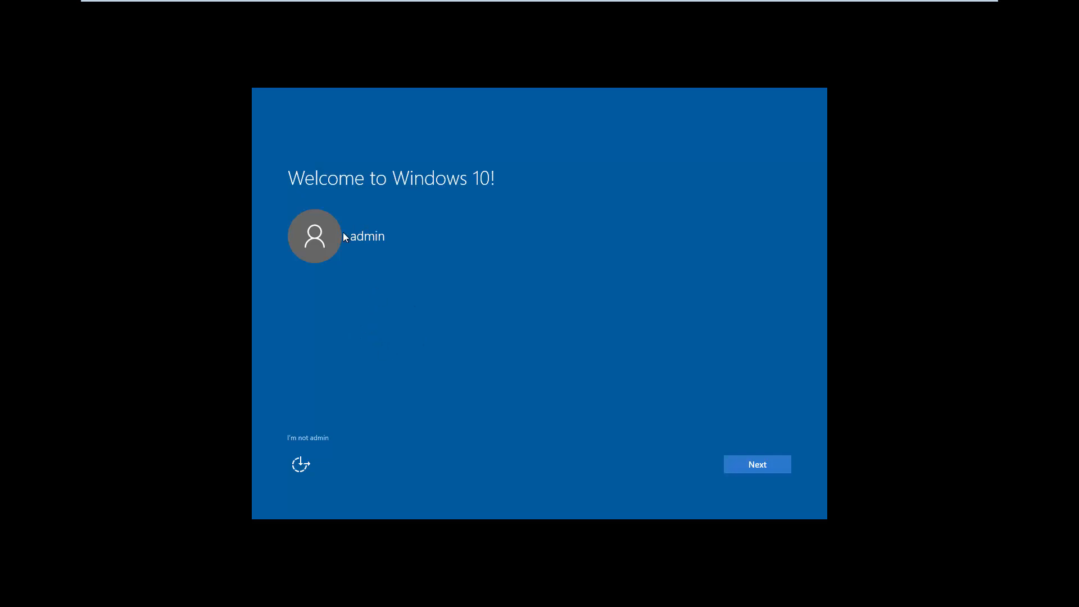
mouse_move(716, 470)
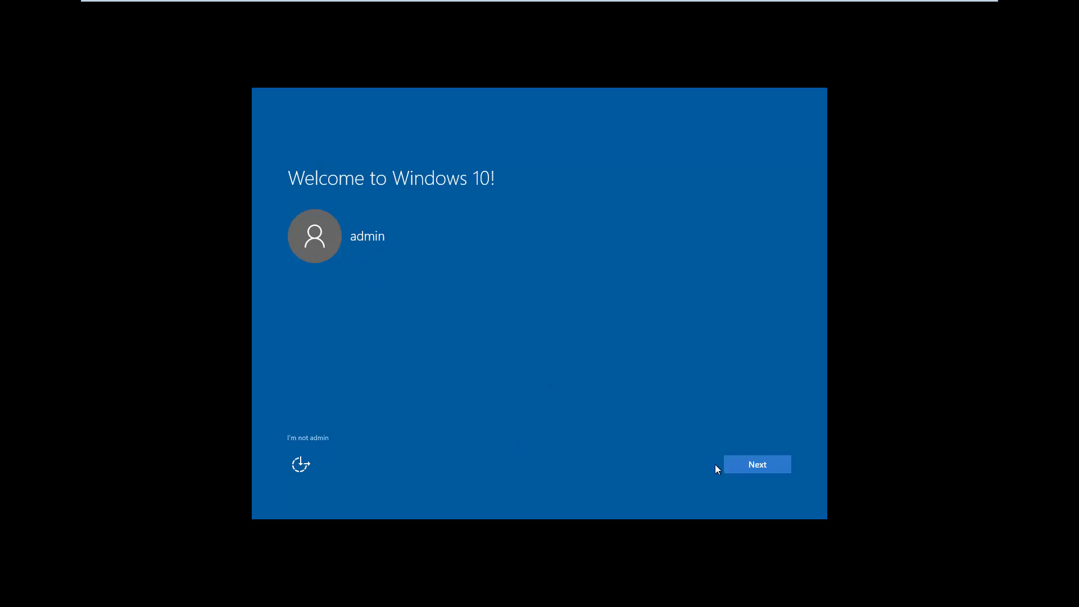
Complete first-run setup with Express settings, Cortana enabled, and the new default apps kept.
left_click(757, 465)
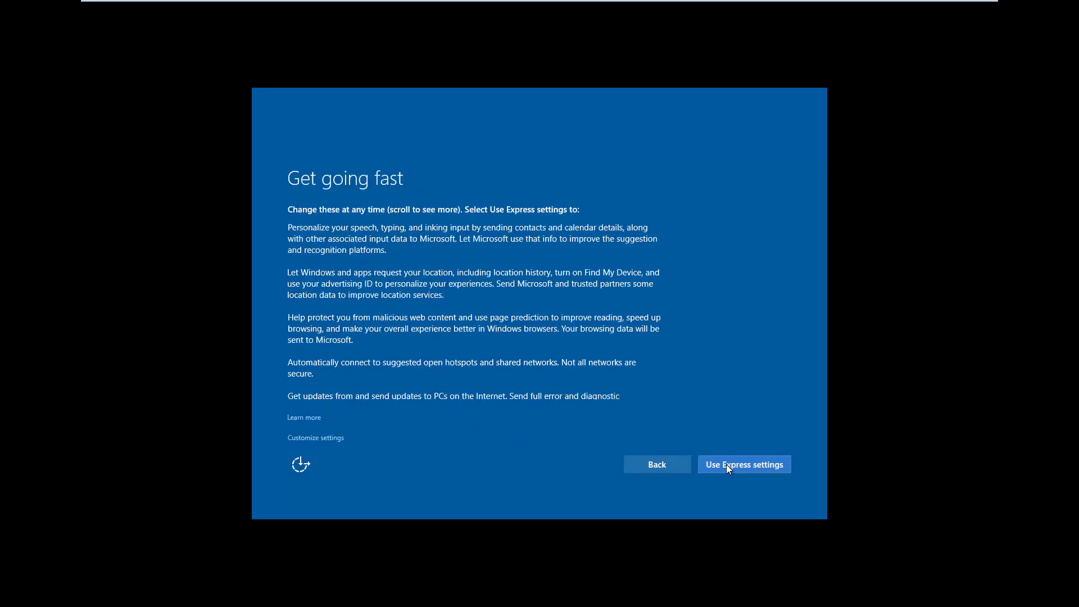
left_click(745, 464)
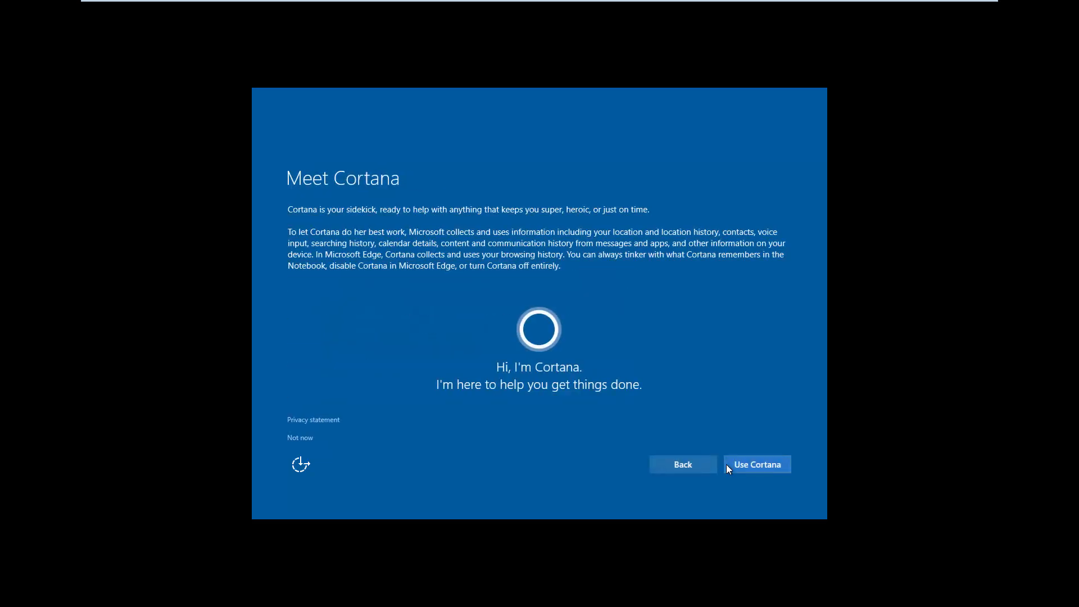
mouse_move(431, 456)
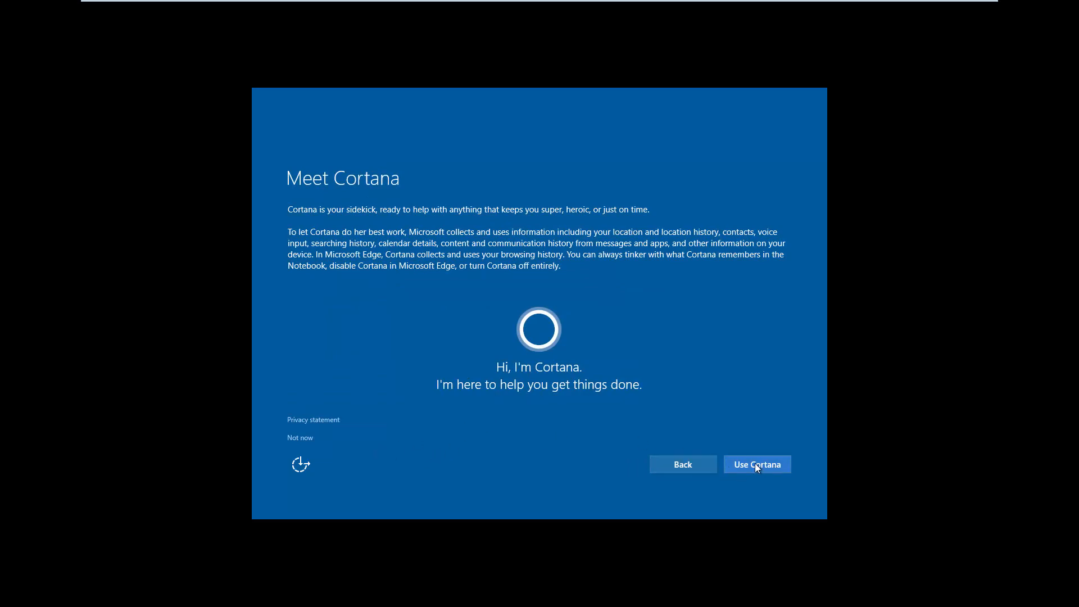
left_click(757, 465)
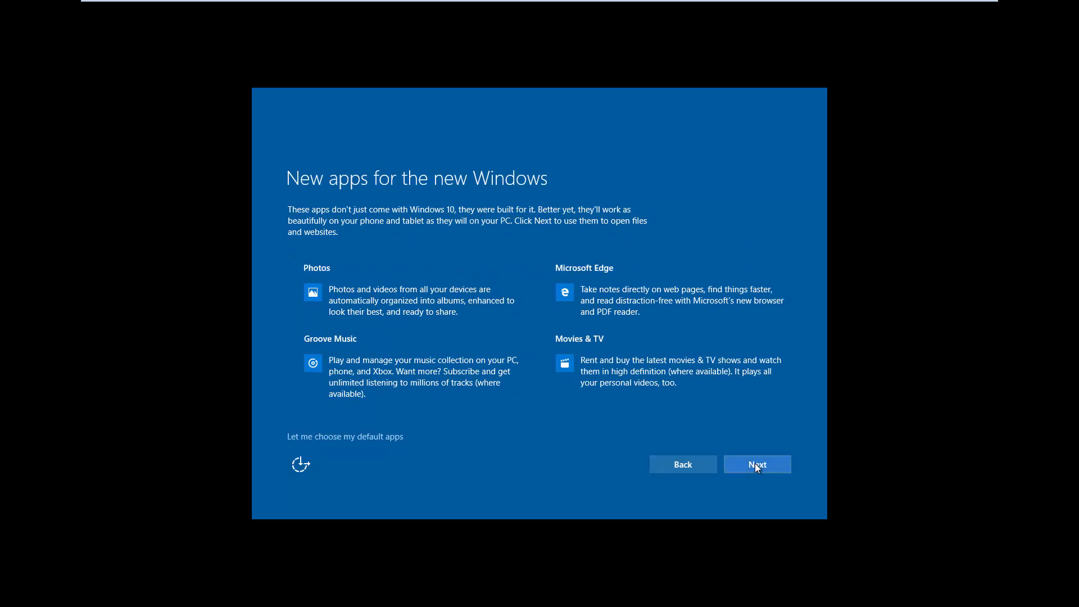
left_click(757, 465)
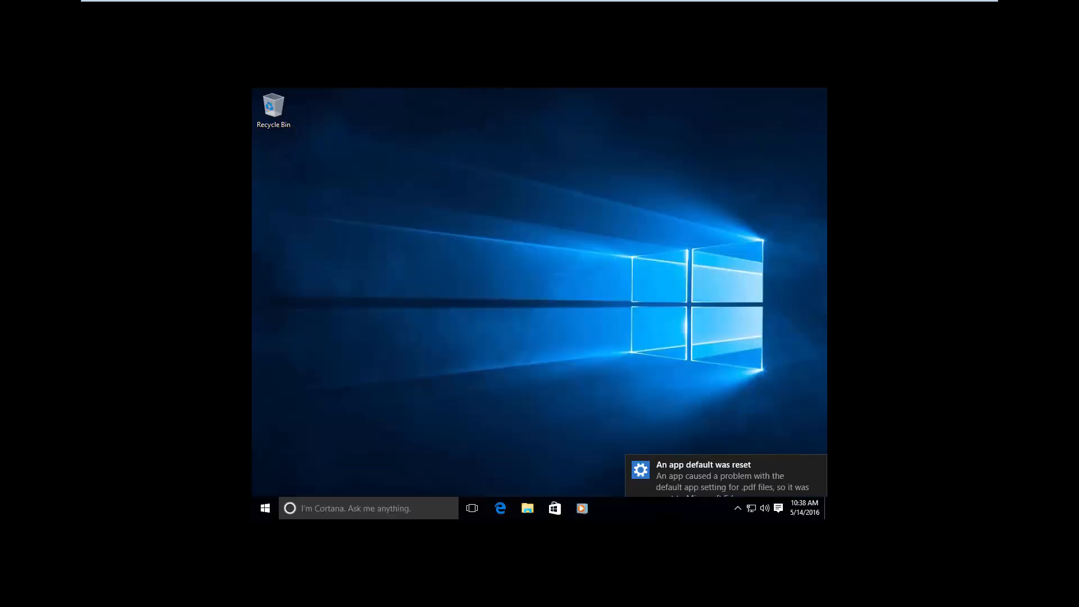
mouse_move(526, 246)
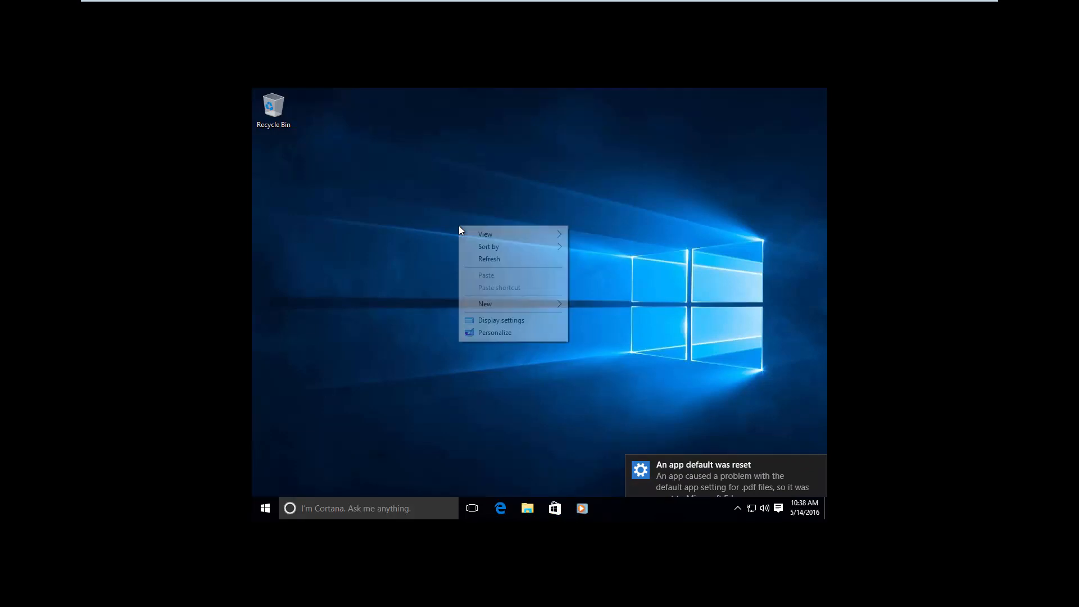
Choose a higher screen resolution in Display settings and apply it.
left_click(502, 320)
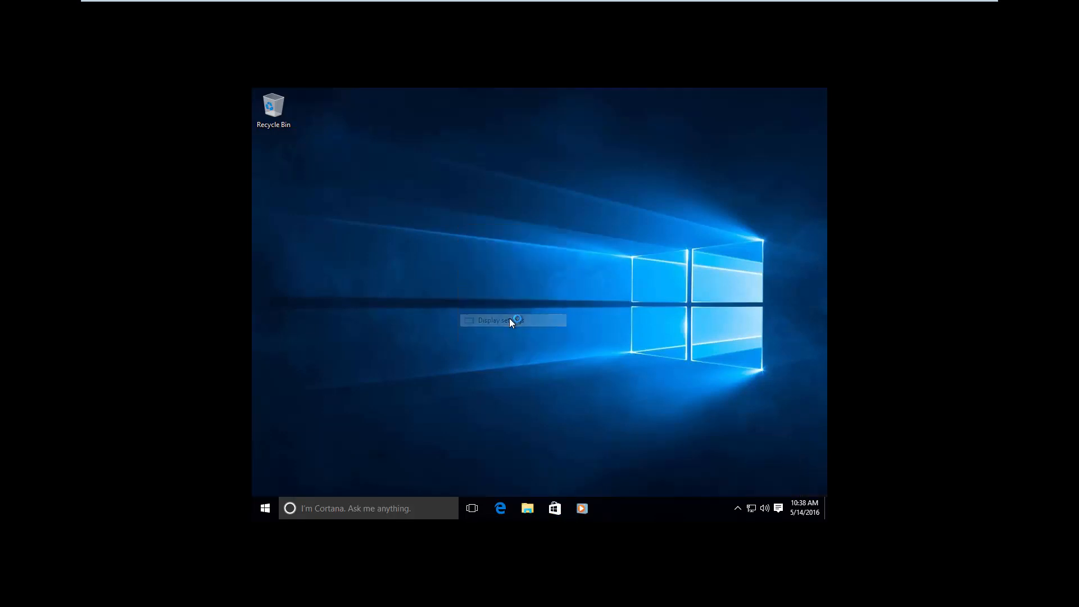
left_click(499, 320)
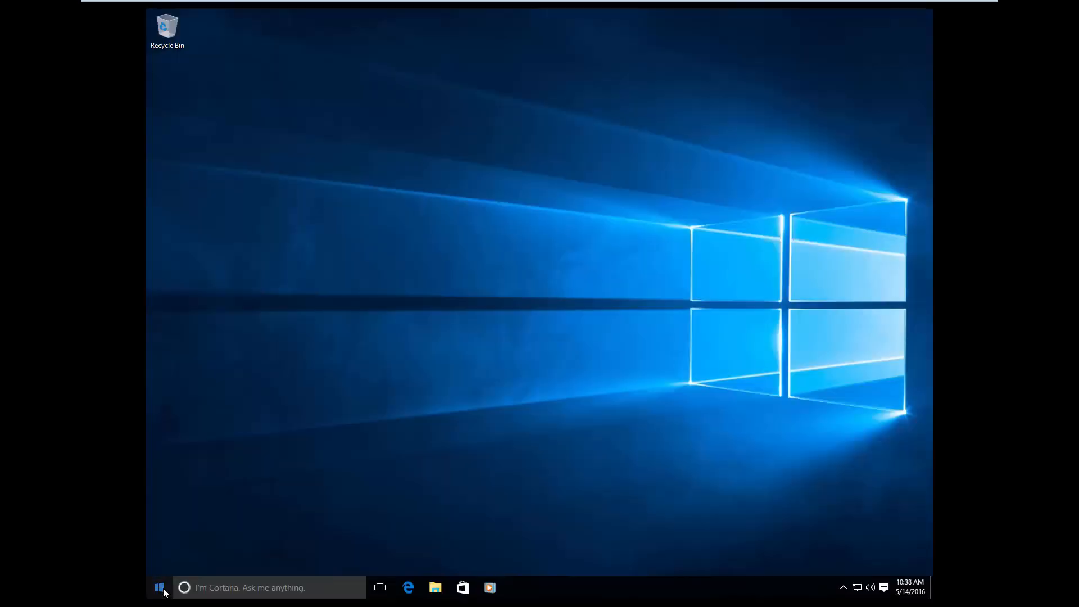
left_click(159, 588)
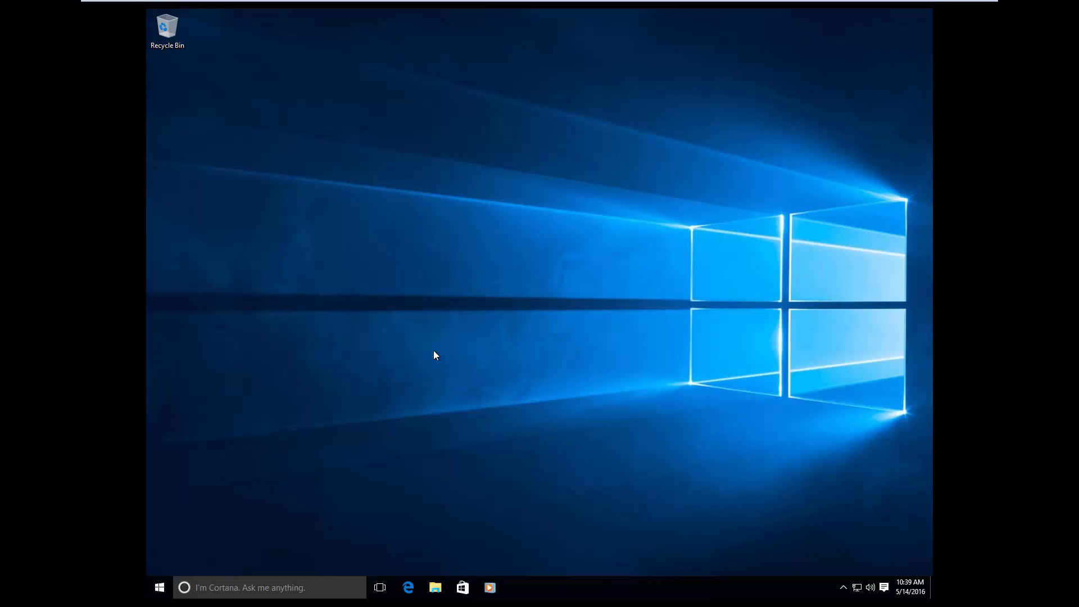
mouse_move(431, 355)
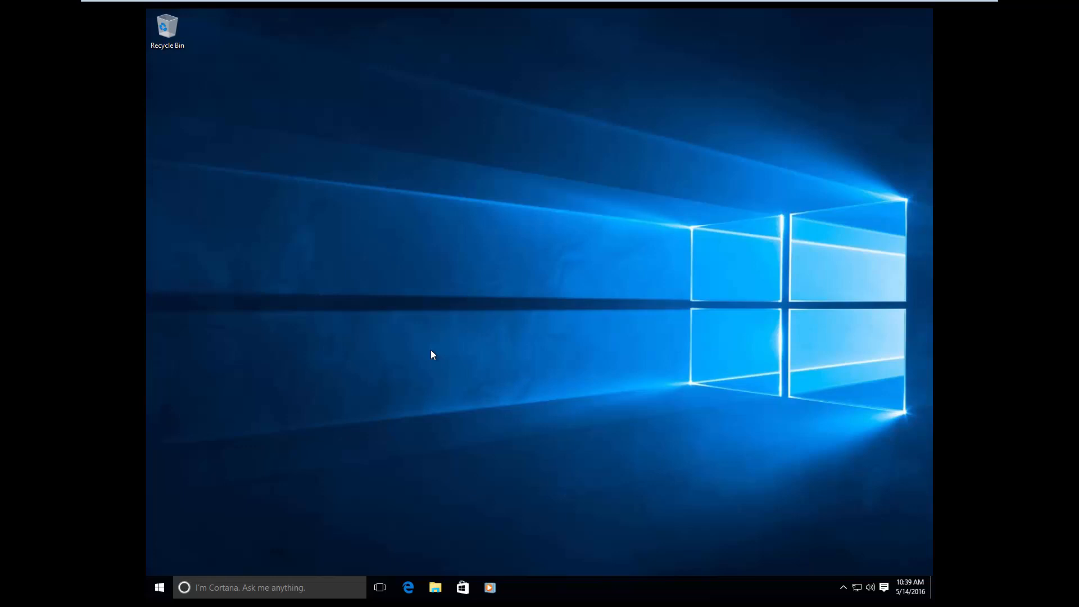
mouse_move(435, 357)
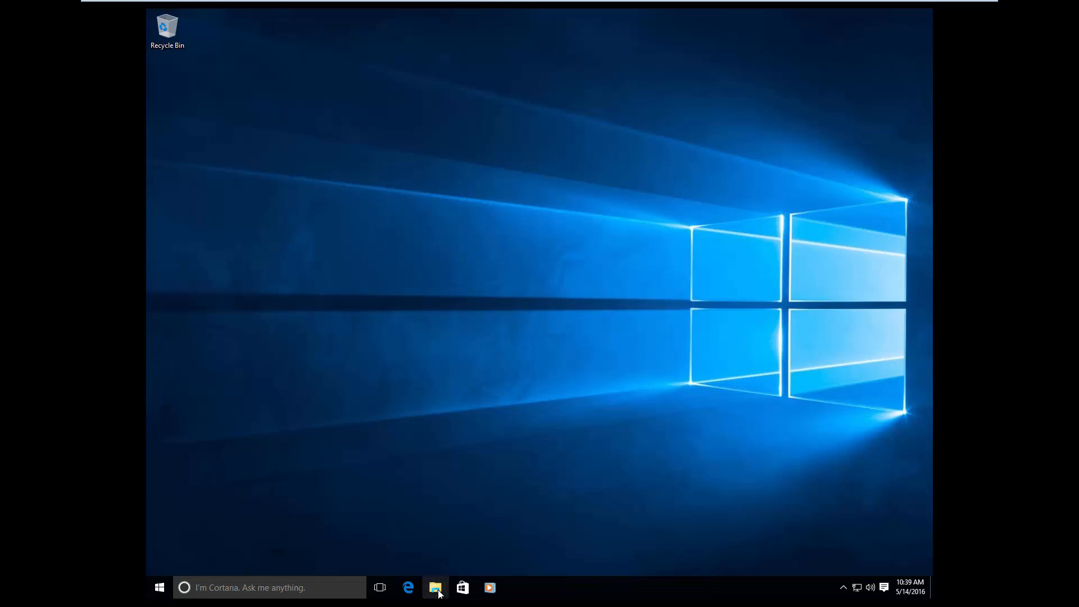
Browse Local Disk (C:) in File Explorer, inspect Windows.old, and close the window.
left_click(434, 588)
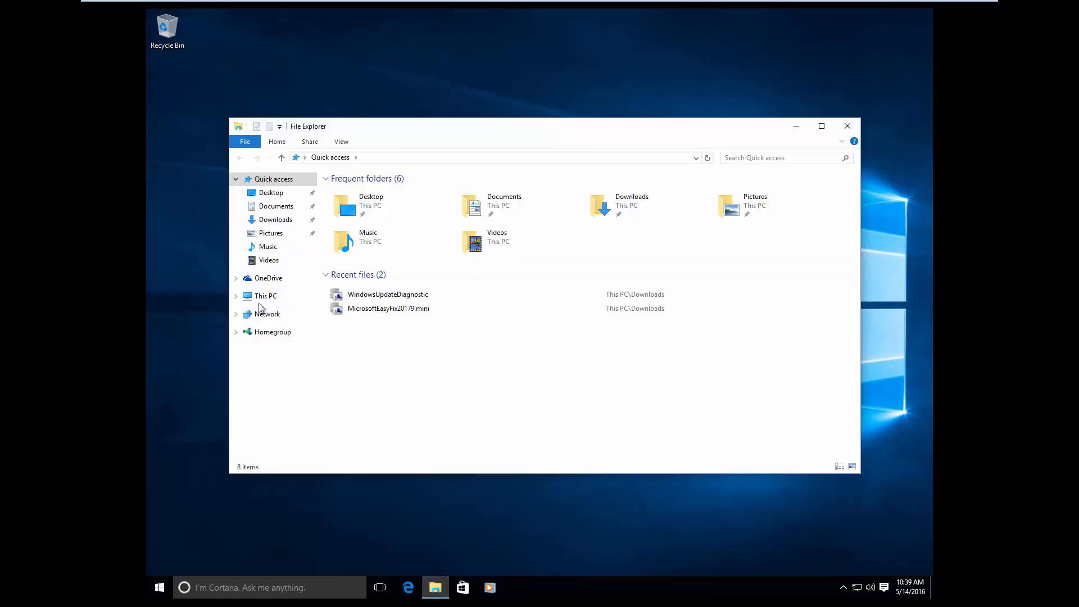
left_click(265, 296)
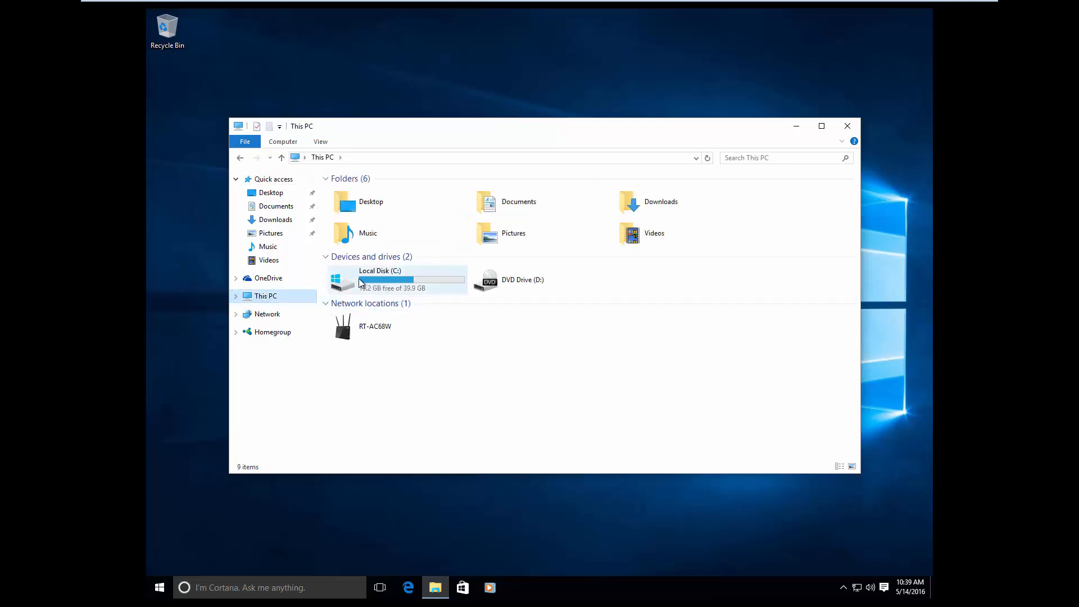
mouse_move(374, 282)
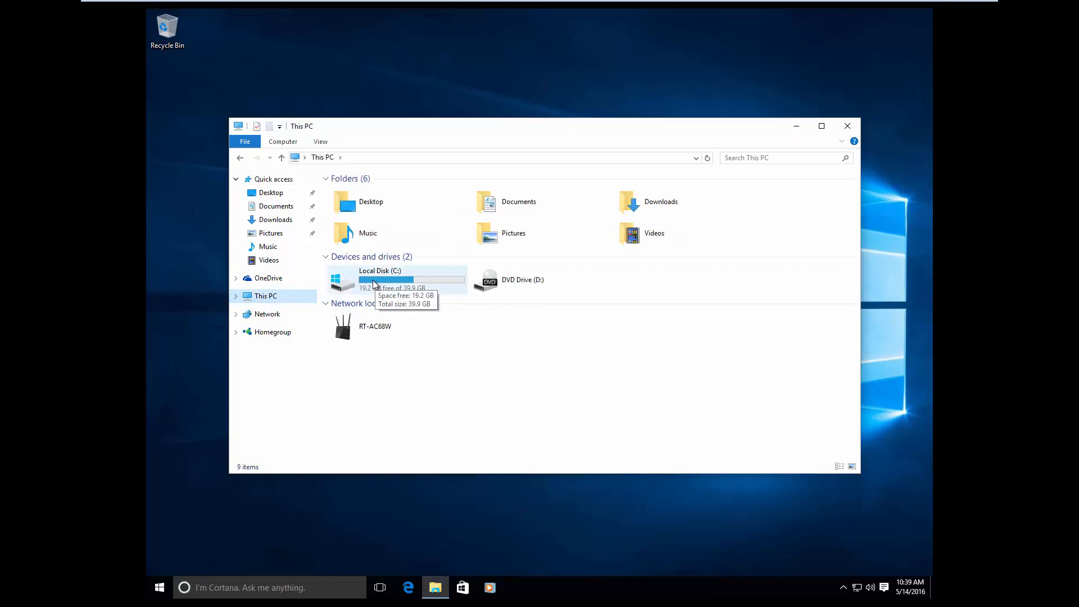
double_click(373, 279)
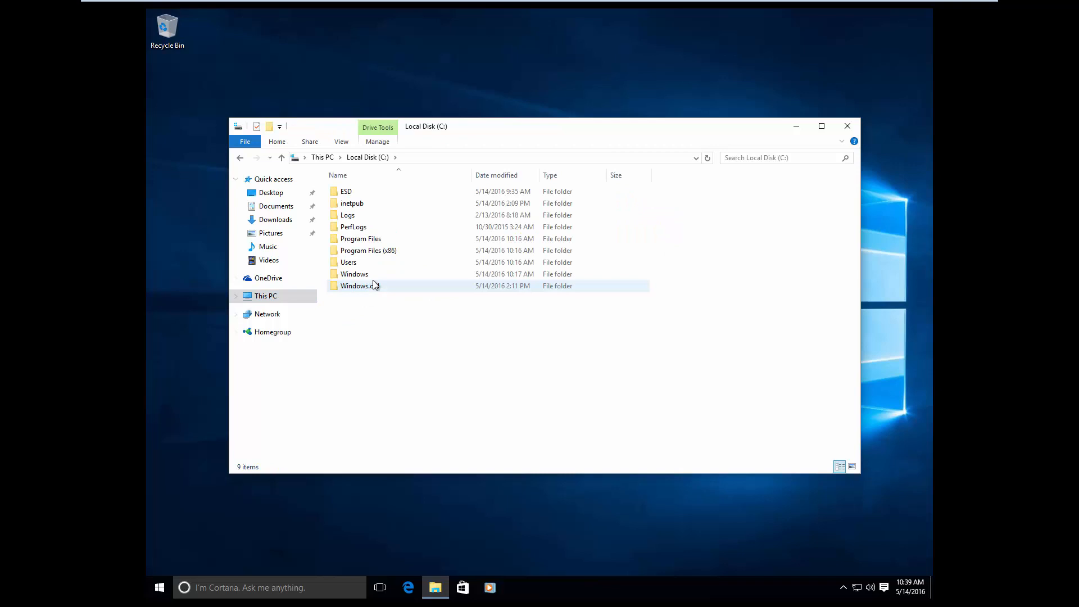
double_click(356, 286)
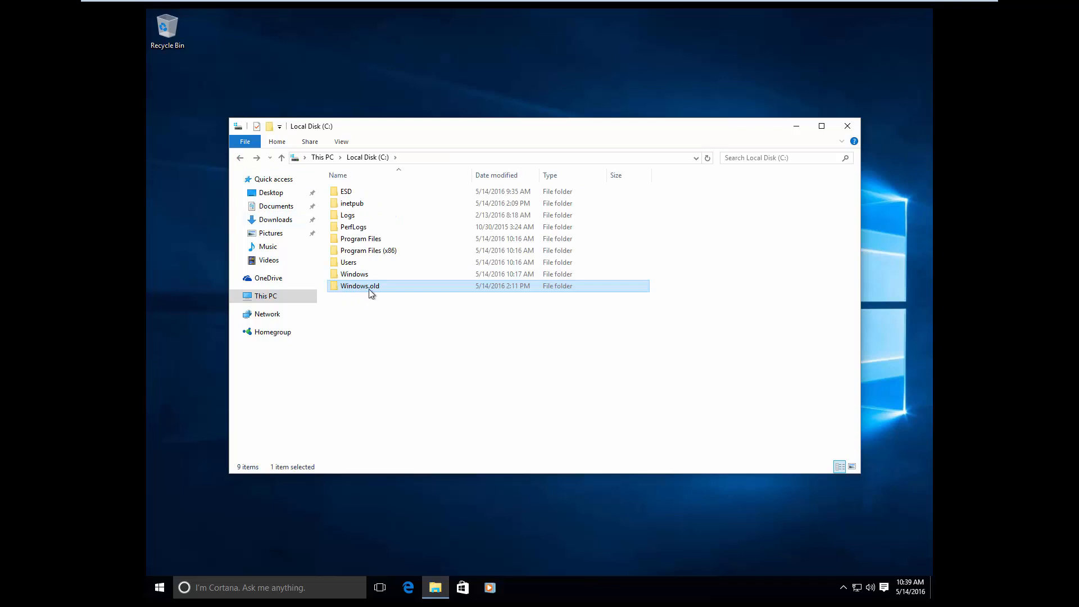
mouse_move(360, 287)
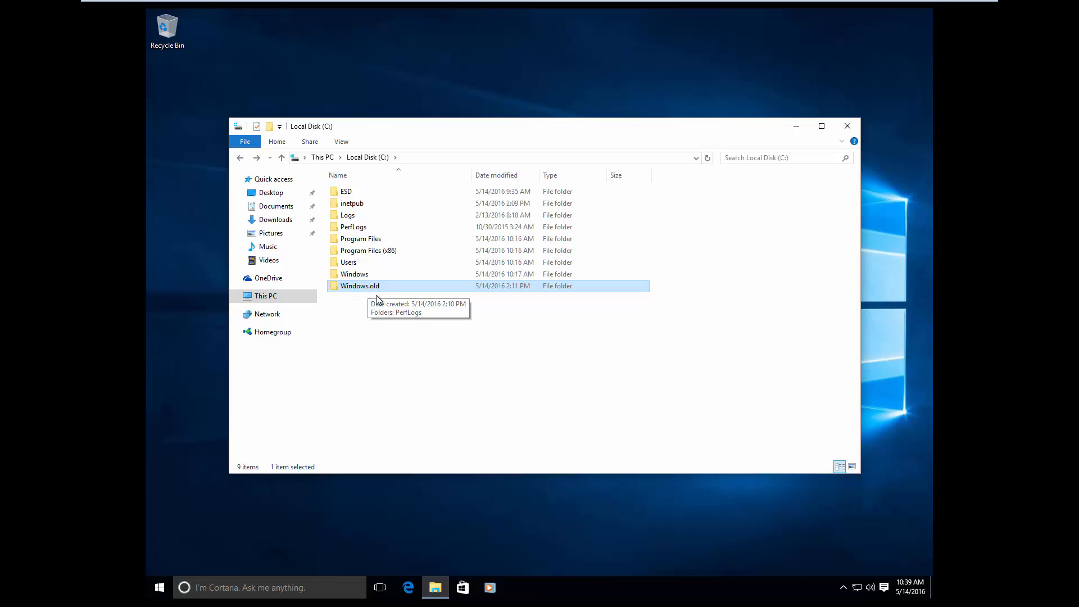
left_click(454, 347)
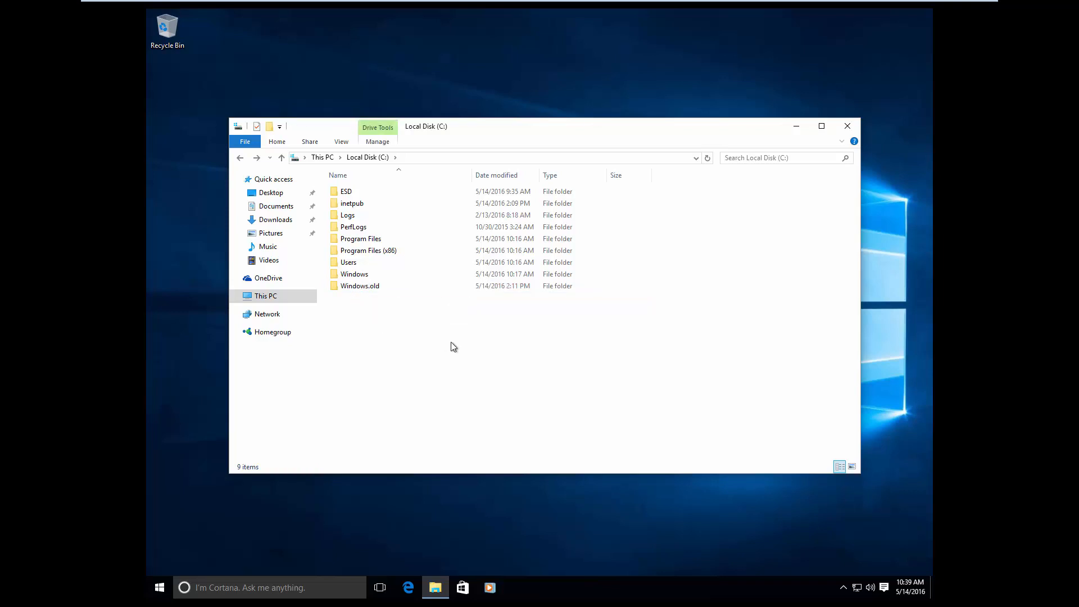
mouse_move(437, 339)
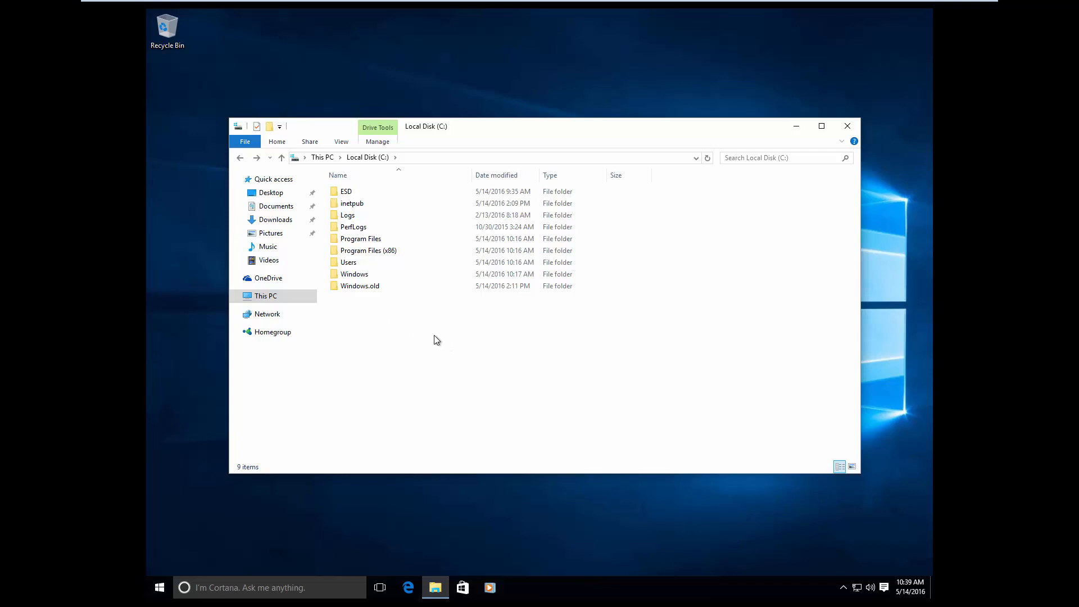
left_click(848, 126)
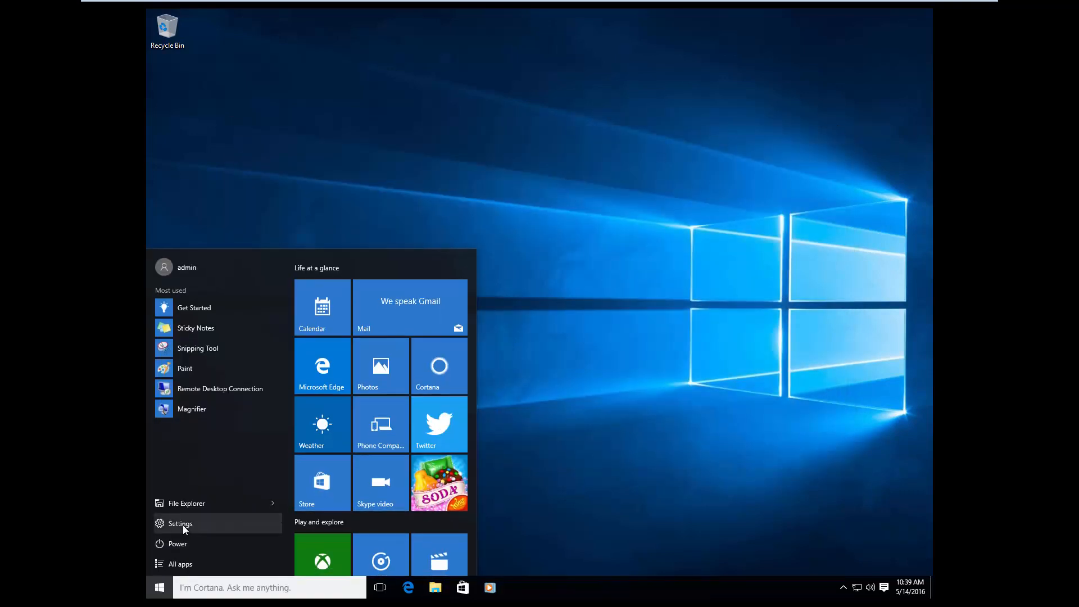
Open maximized Settings, Update & Security, Activation to confirm Windows 10 Pro's digital entitlement.
left_click(180, 523)
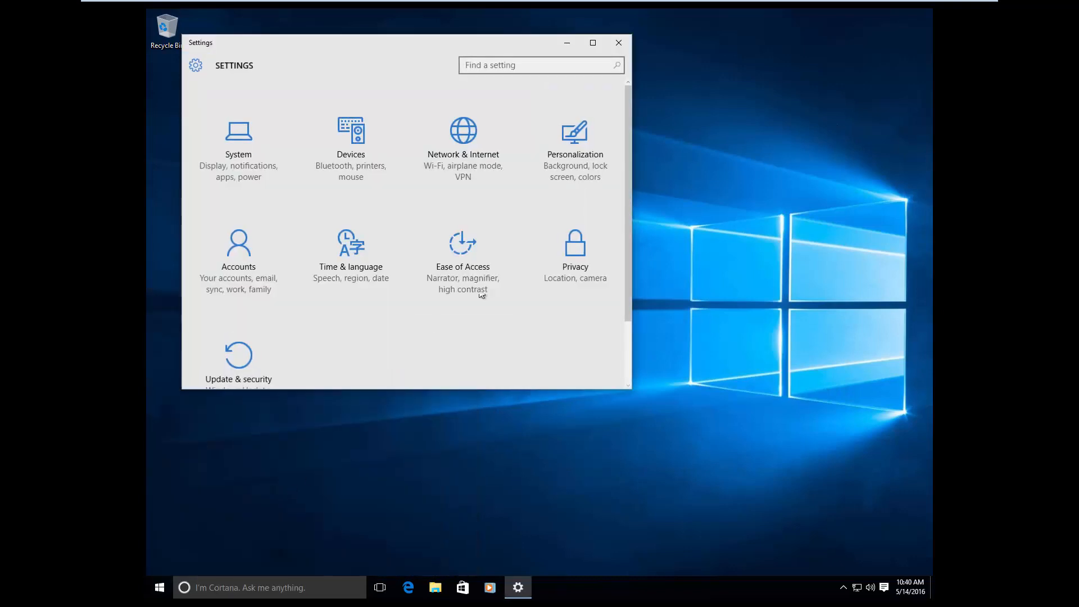
left_click(593, 43)
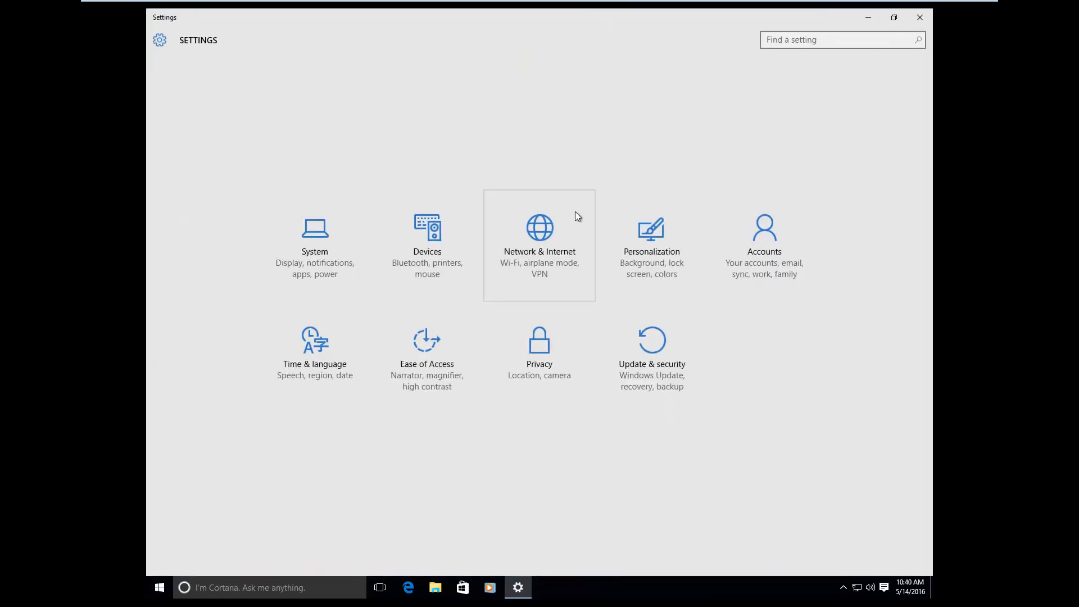
mouse_move(651, 366)
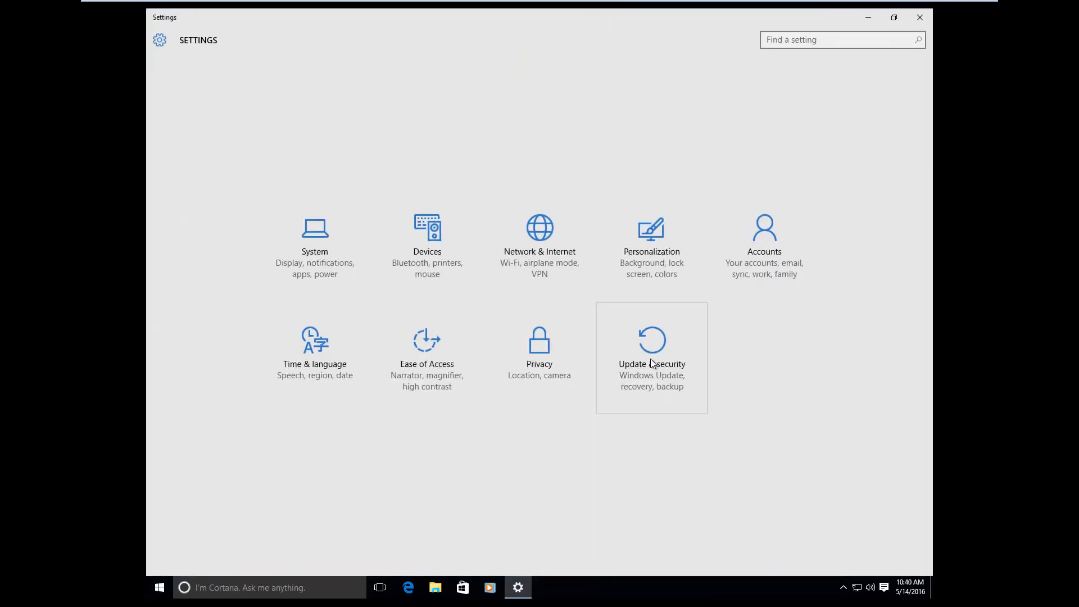
left_click(652, 364)
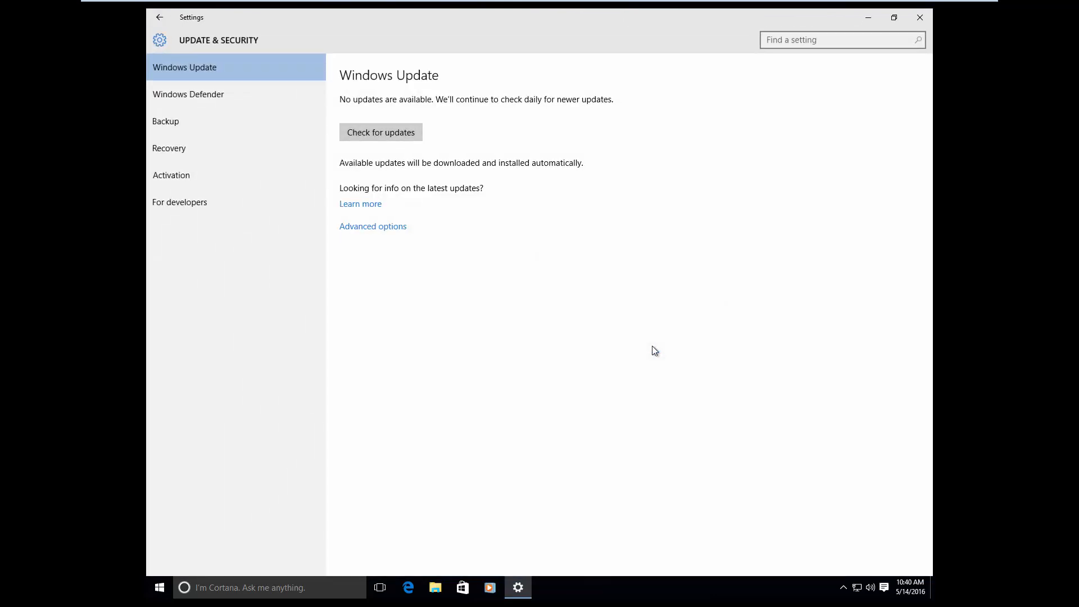
mouse_move(216, 147)
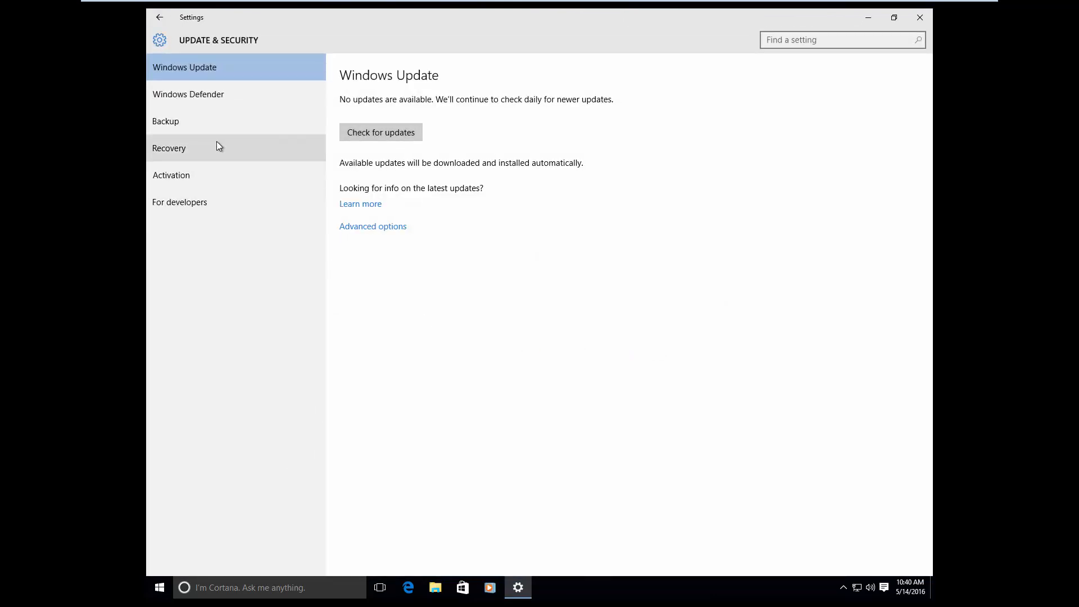
mouse_move(195, 183)
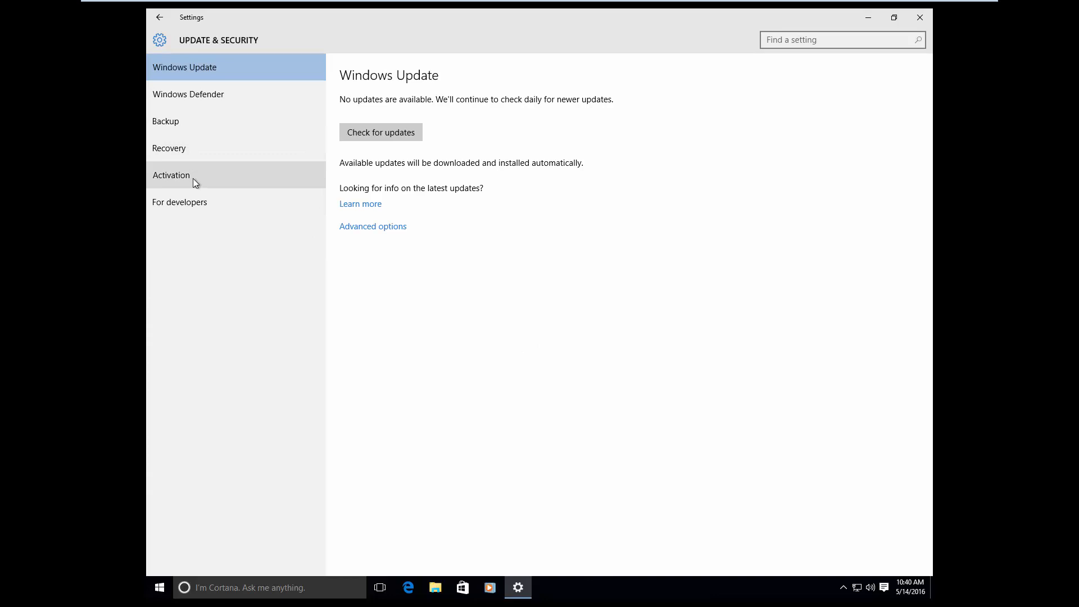
left_click(172, 175)
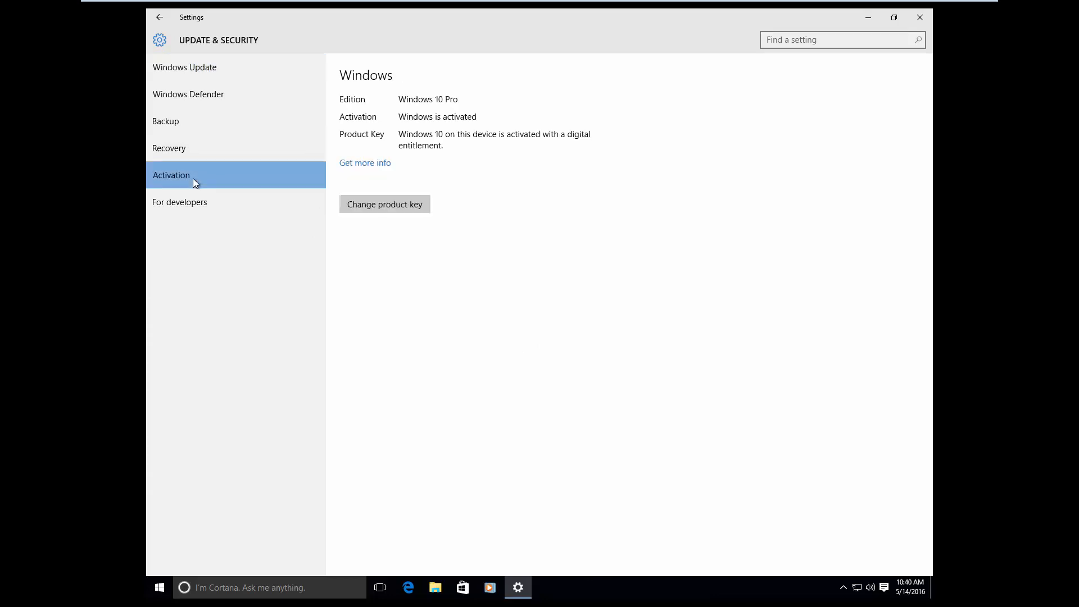
mouse_move(336, 120)
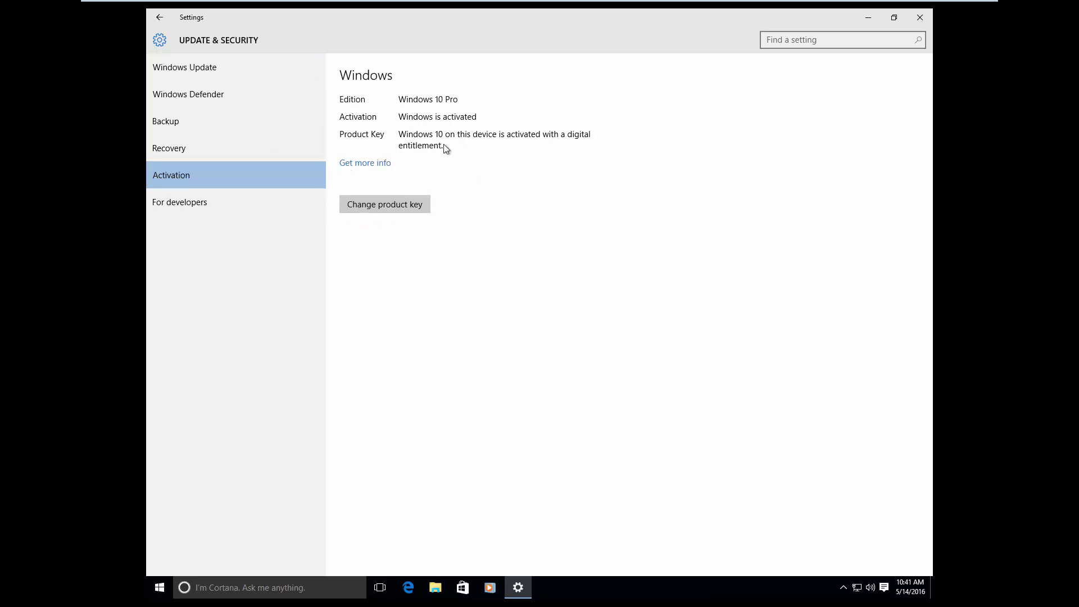
mouse_move(361, 224)
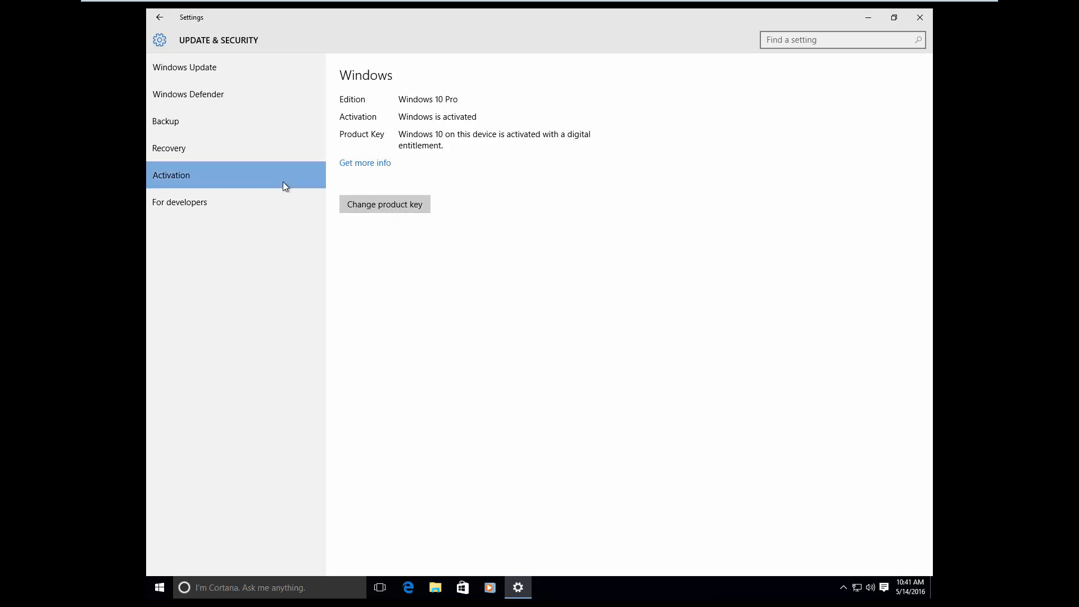
mouse_move(192, 126)
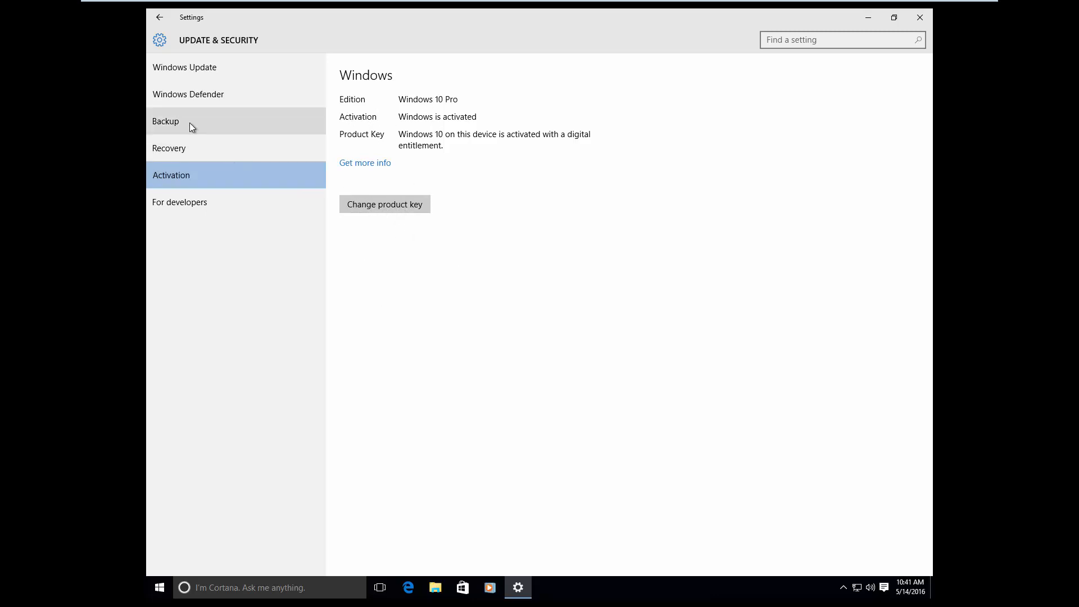
mouse_move(187, 151)
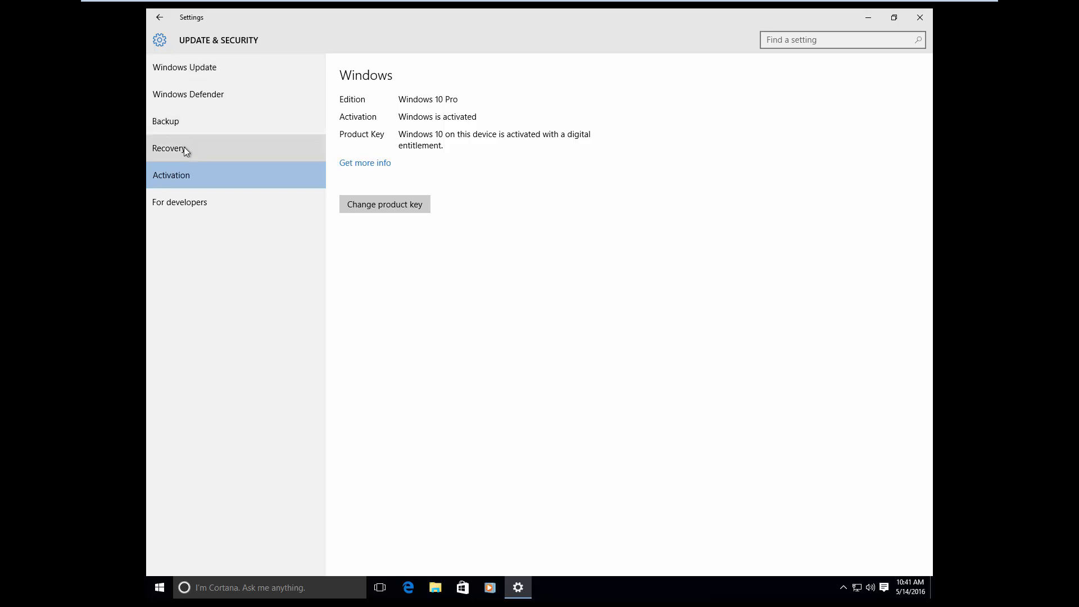
Start the Go back to Windows 7 recovery, citing that Windows 7 seemed more reliable.
left_click(168, 148)
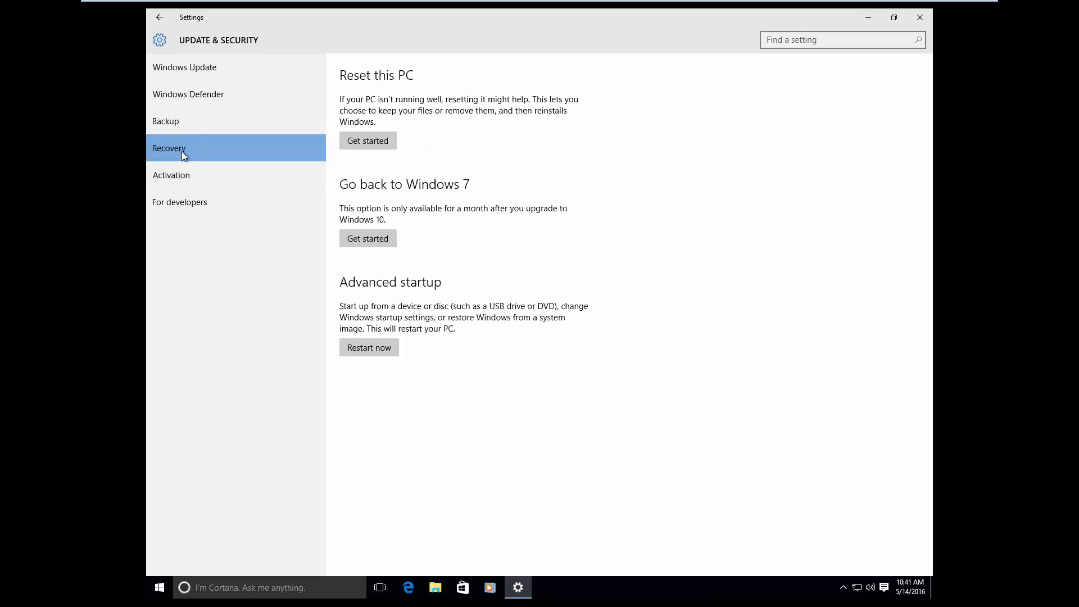
mouse_move(357, 210)
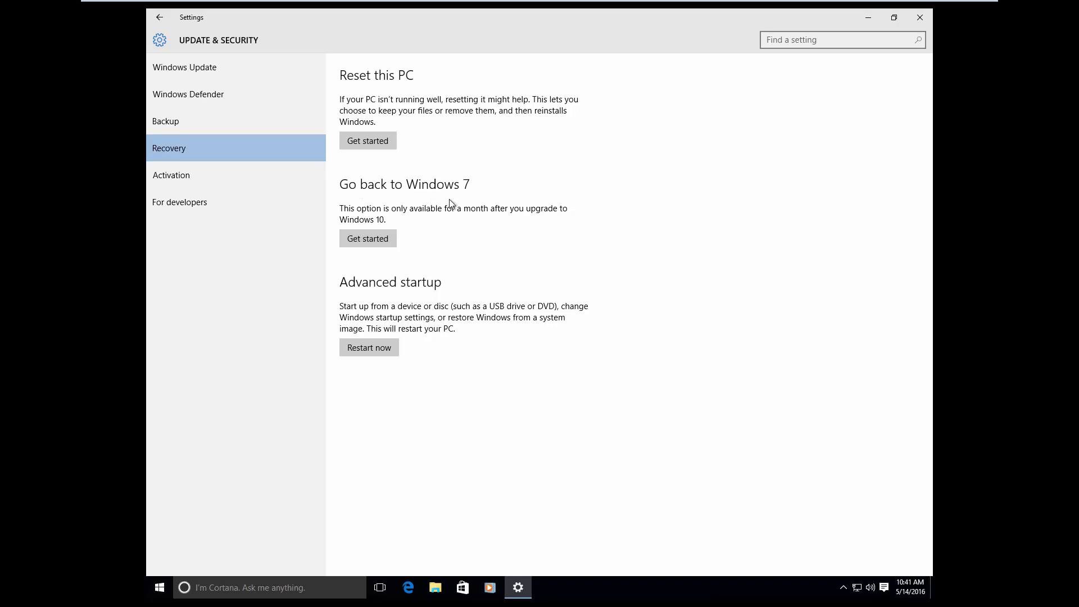
mouse_move(357, 198)
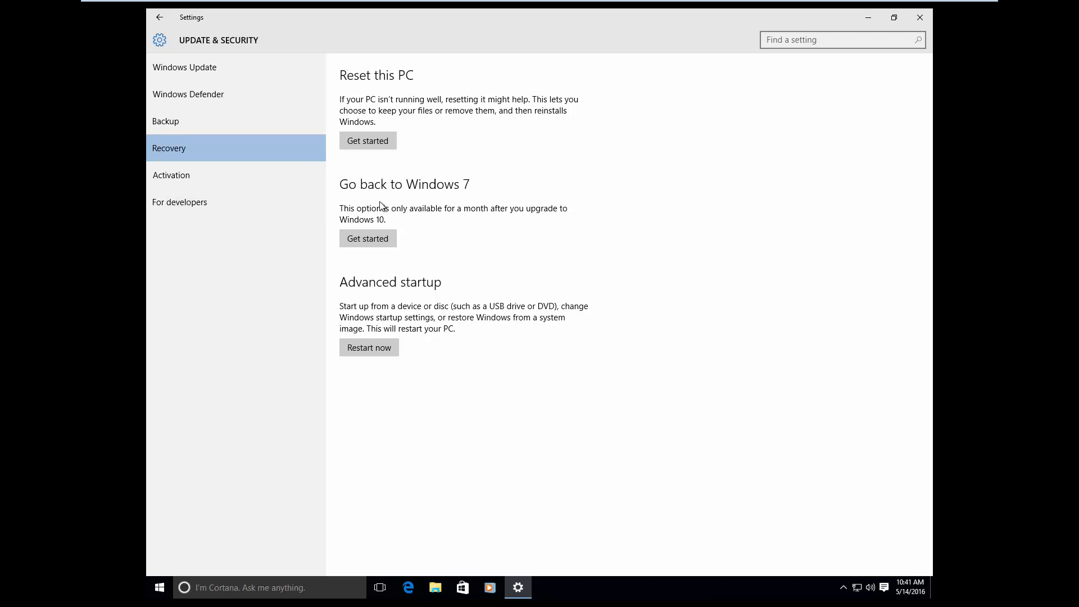
mouse_move(366, 239)
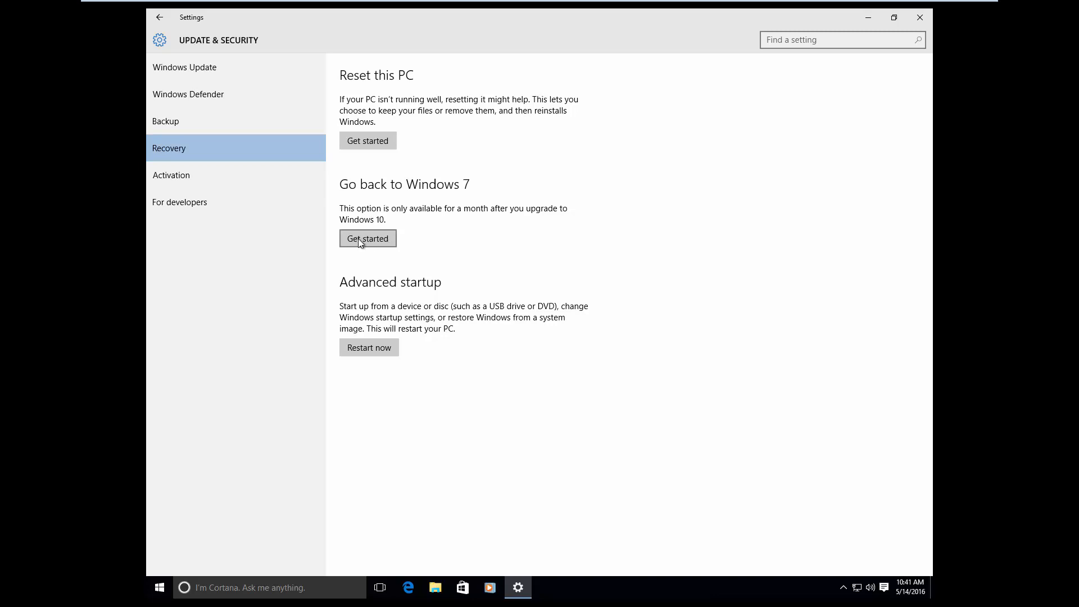
left_click(368, 238)
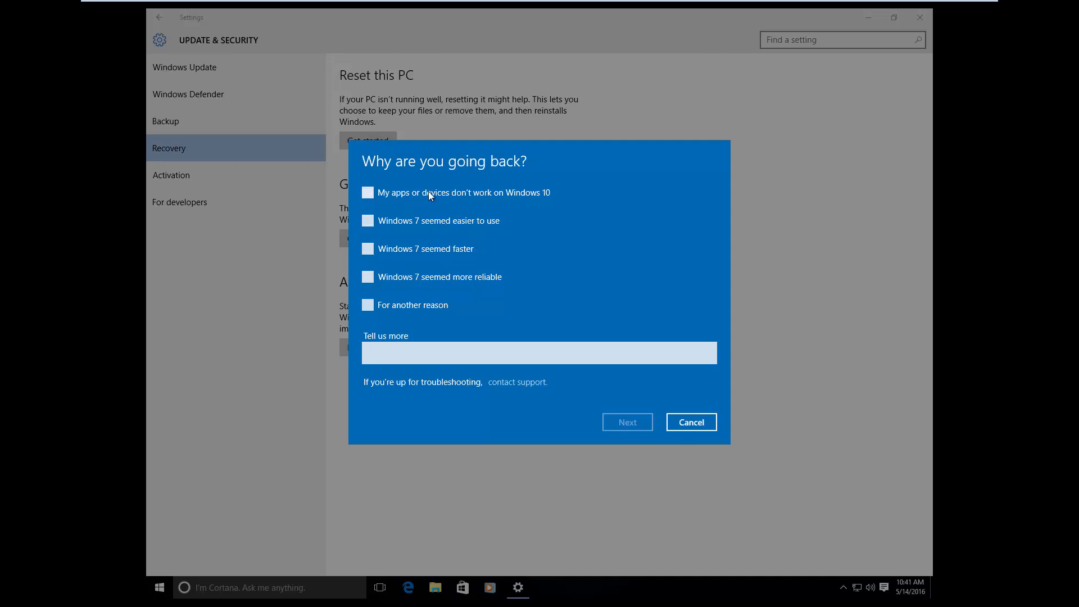
mouse_move(385, 298)
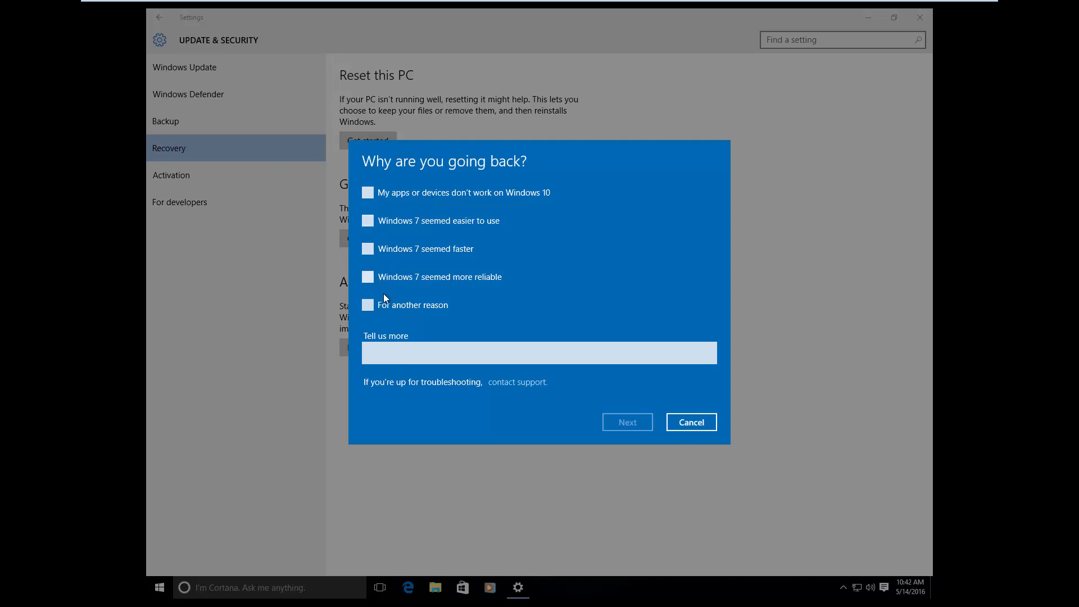
left_click(368, 277)
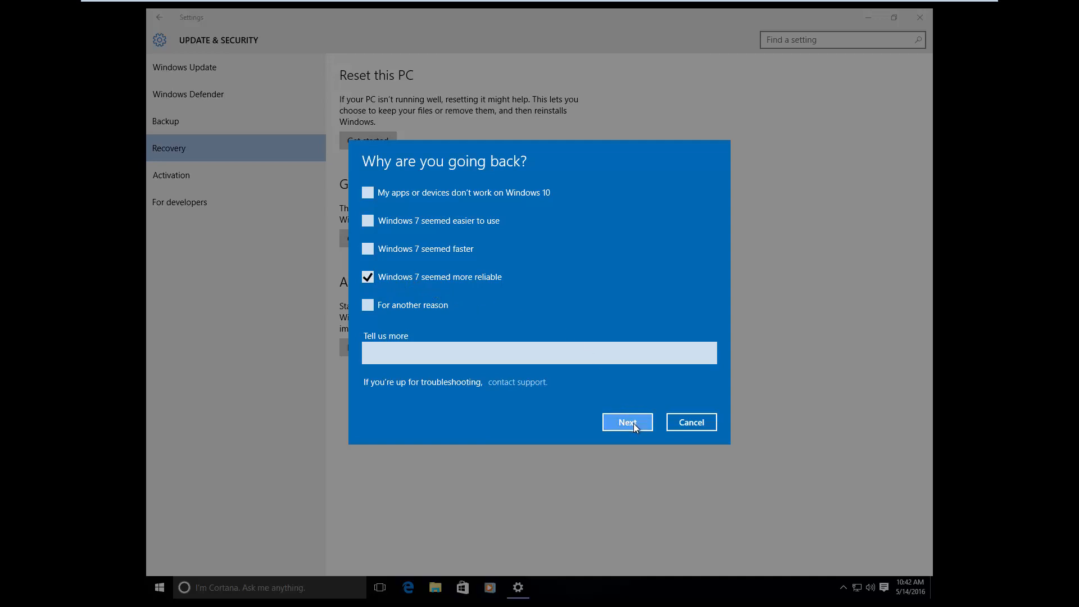
left_click(627, 423)
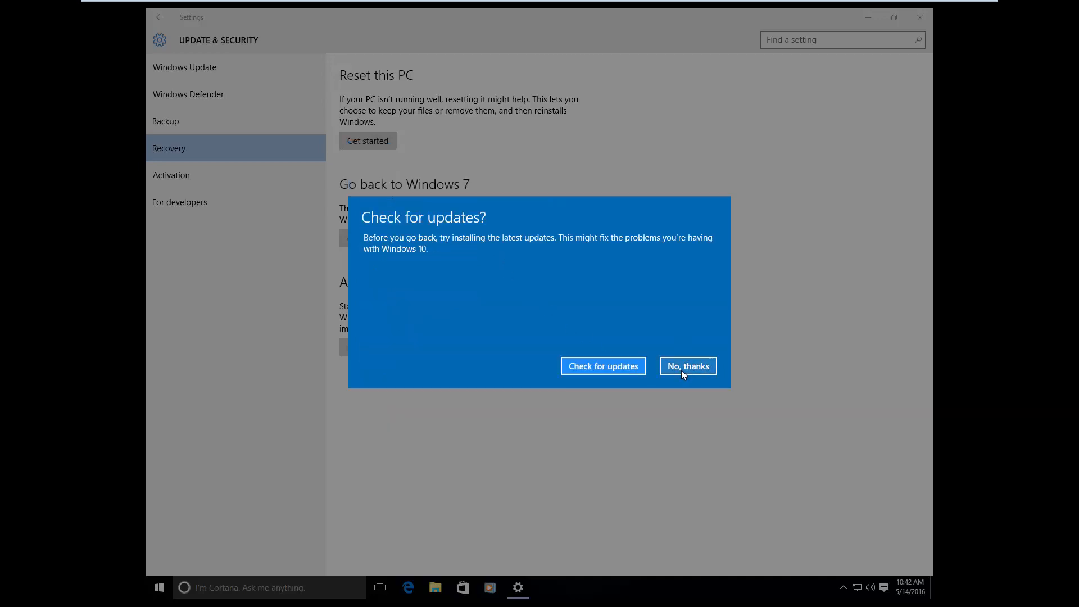
Skip update checks, acknowledge warnings and password reminder, and confirm the rollback.
left_click(688, 366)
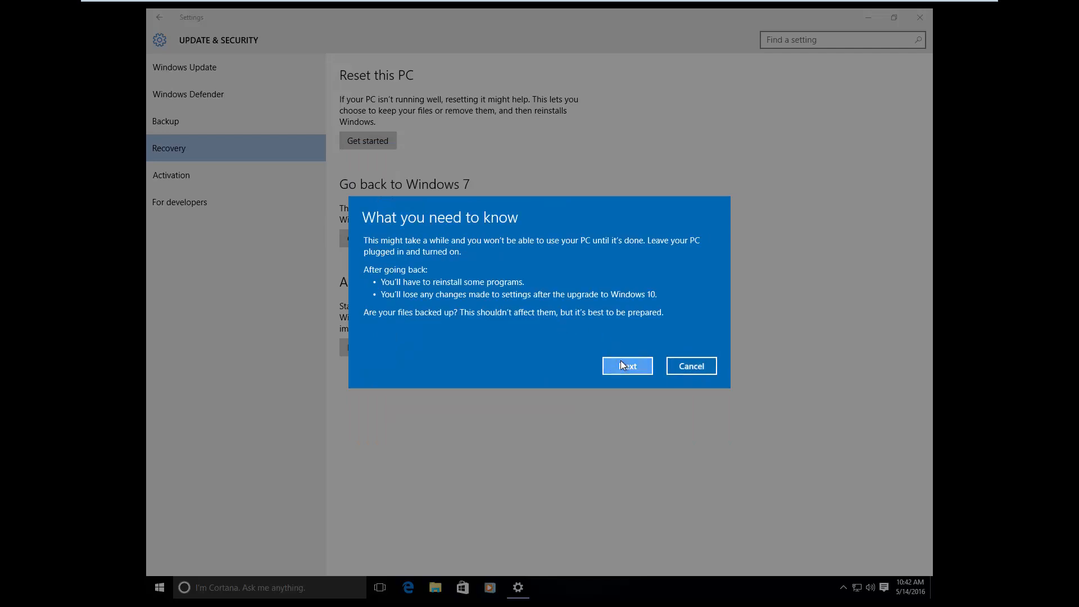
left_click(628, 366)
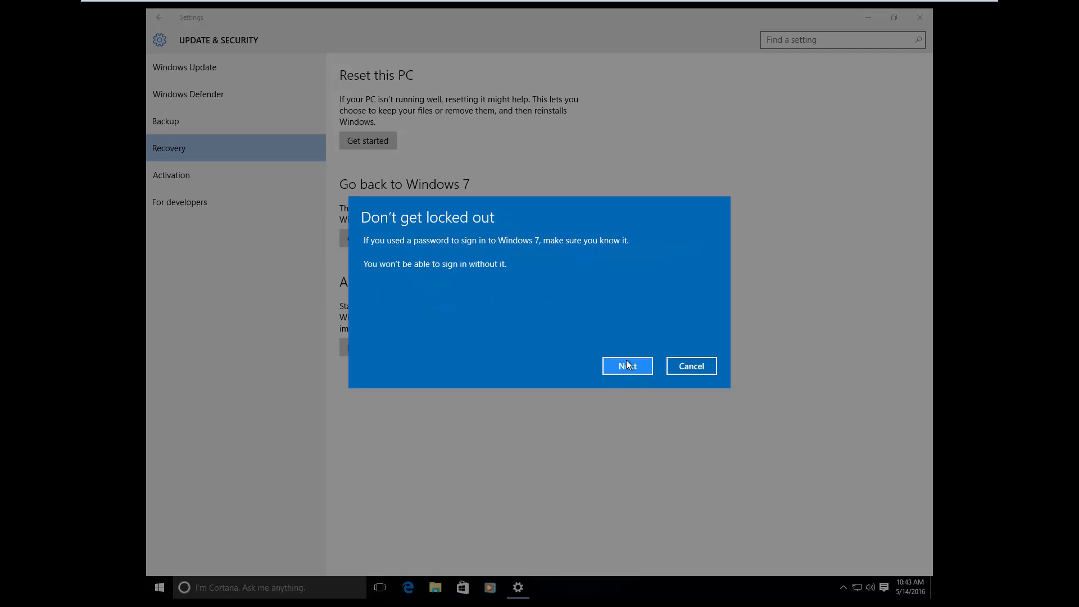
left_click(627, 366)
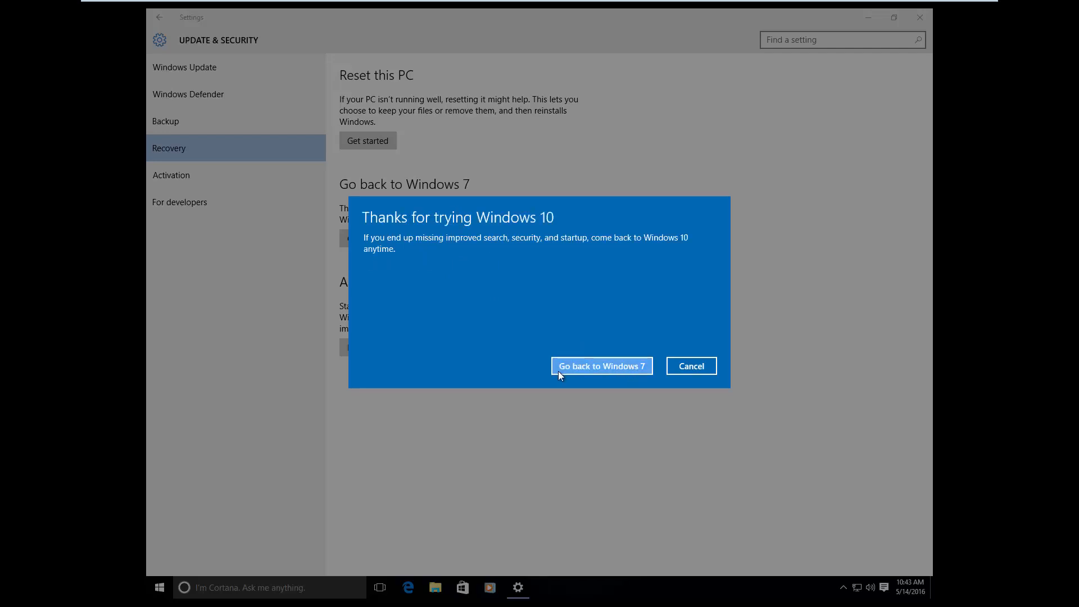
mouse_move(605, 372)
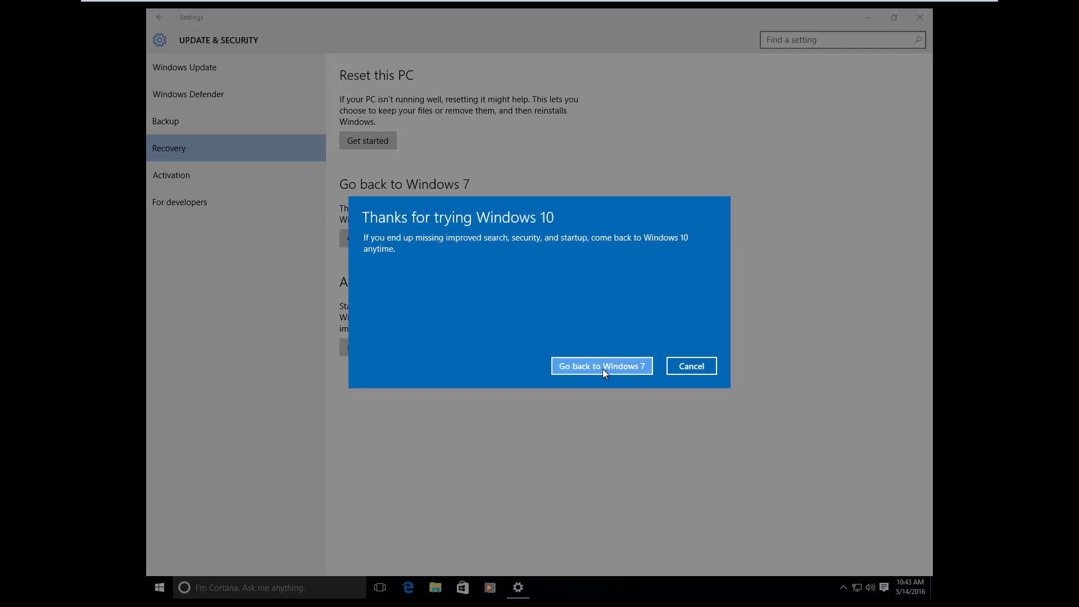
left_click(601, 366)
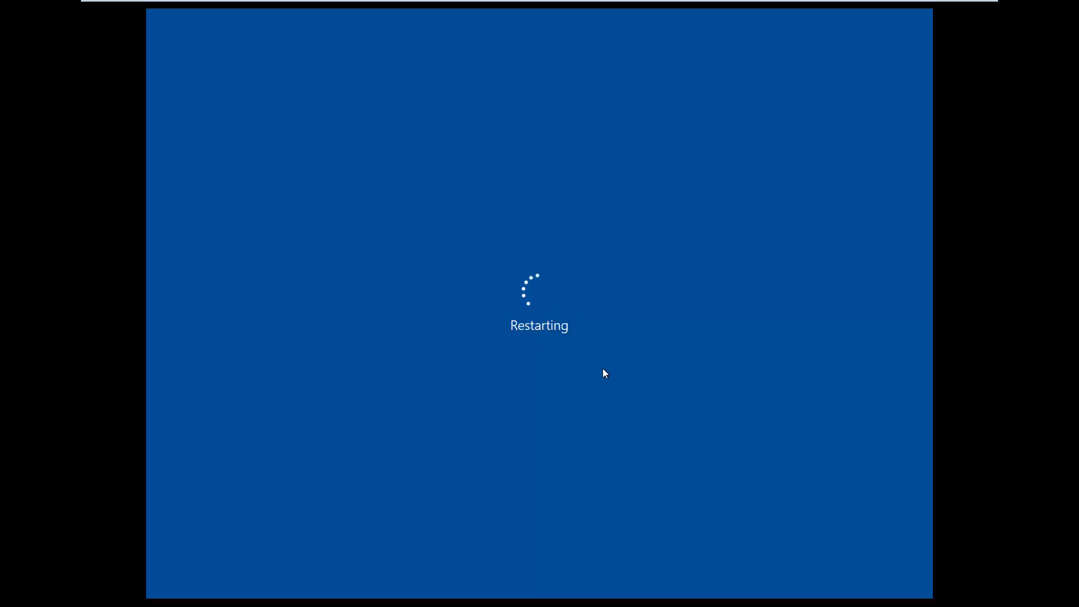
mouse_move(599, 367)
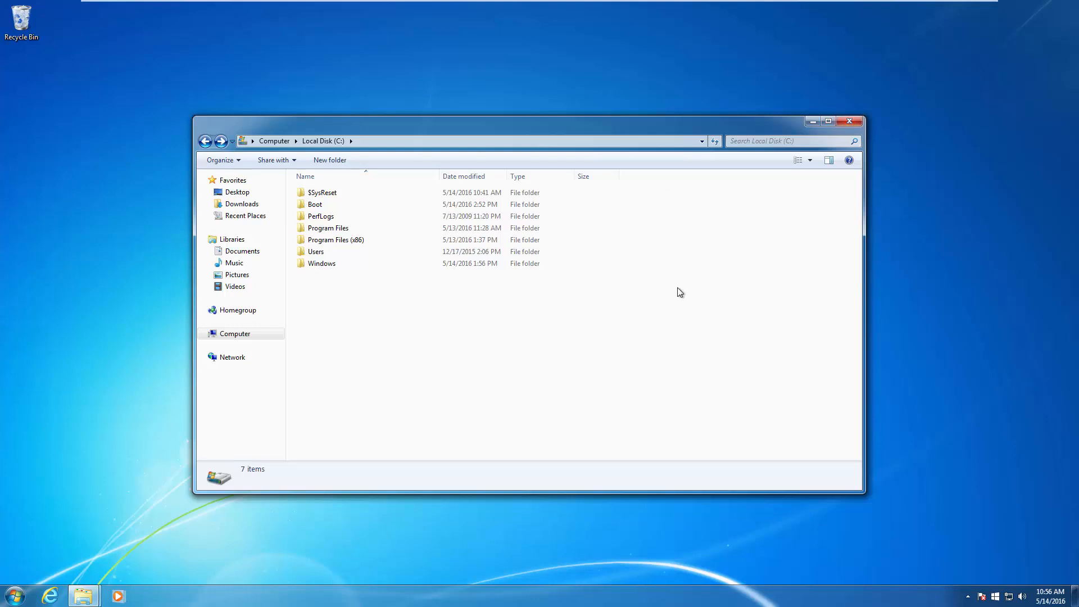
mouse_move(670, 305)
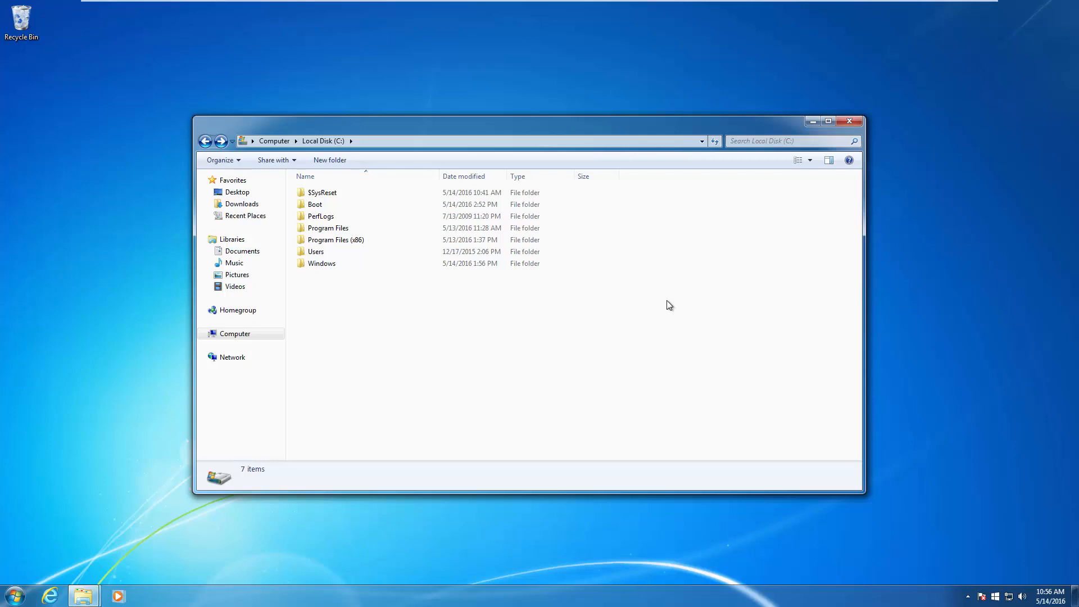
mouse_move(474, 345)
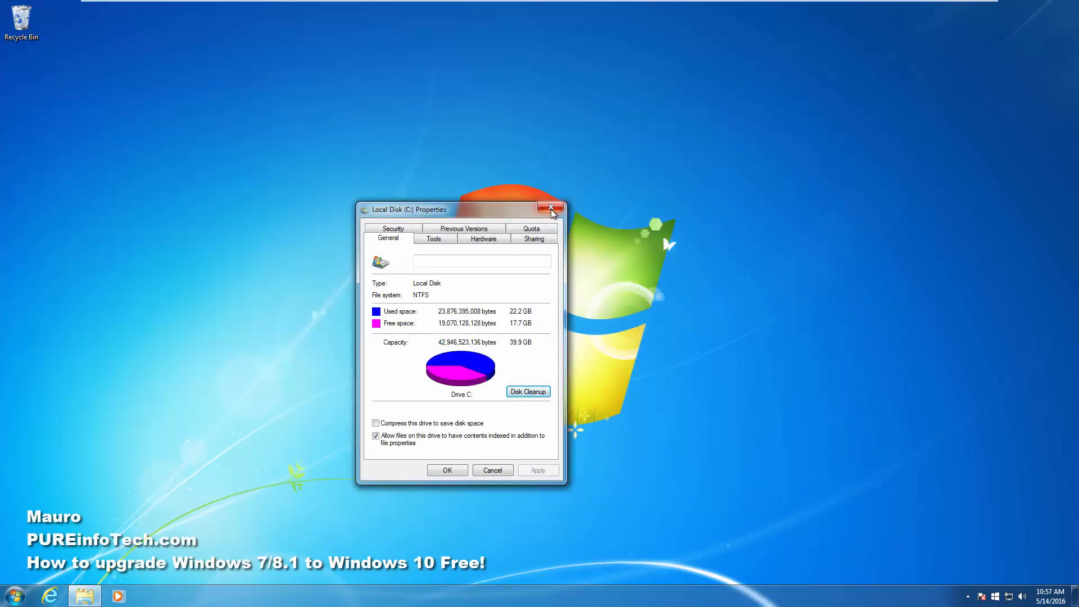
Close the Local Disk (C:) Properties window after reviewing 22.2 GB used, 17.7 GB free.
left_click(552, 209)
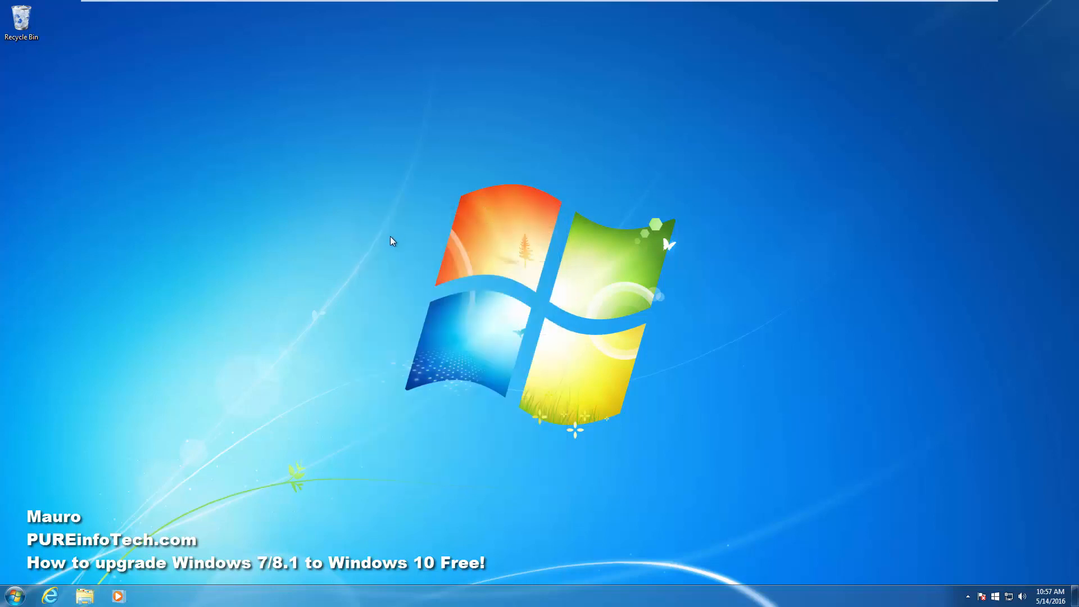